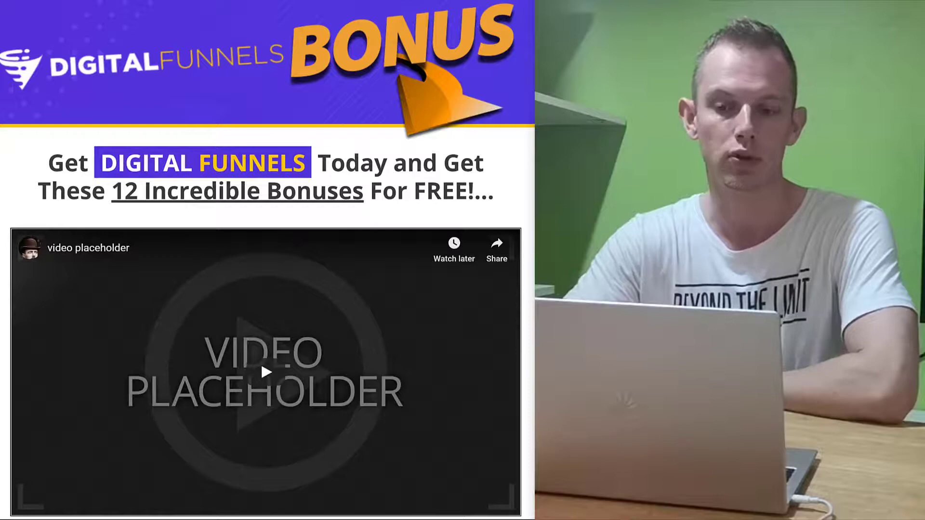
Step: Scroll through the Digital Funnels dashboard to review the available options
scroll(down, 3)
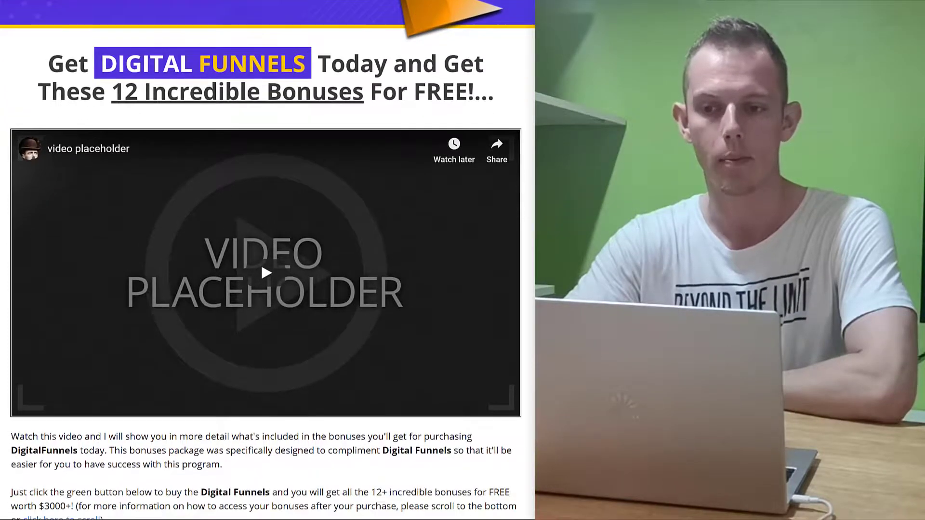
scroll(down, 3)
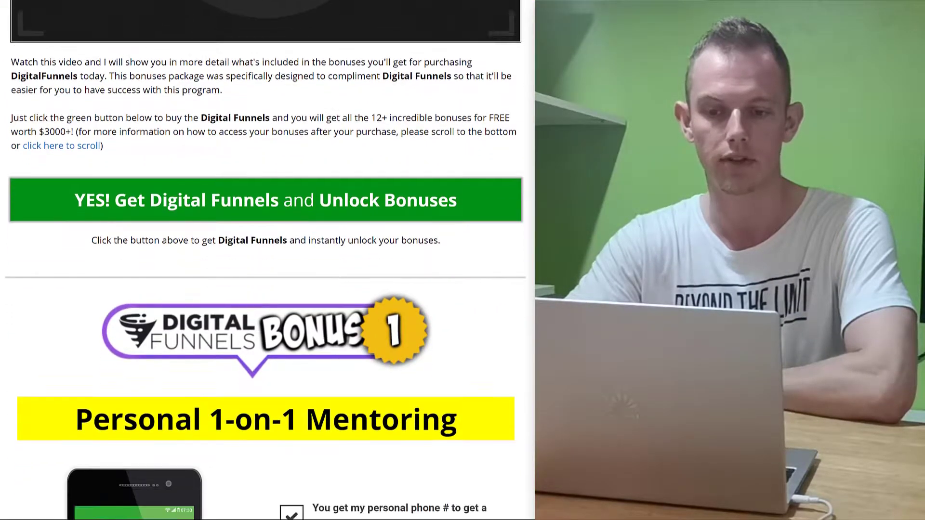
scroll(down, 3)
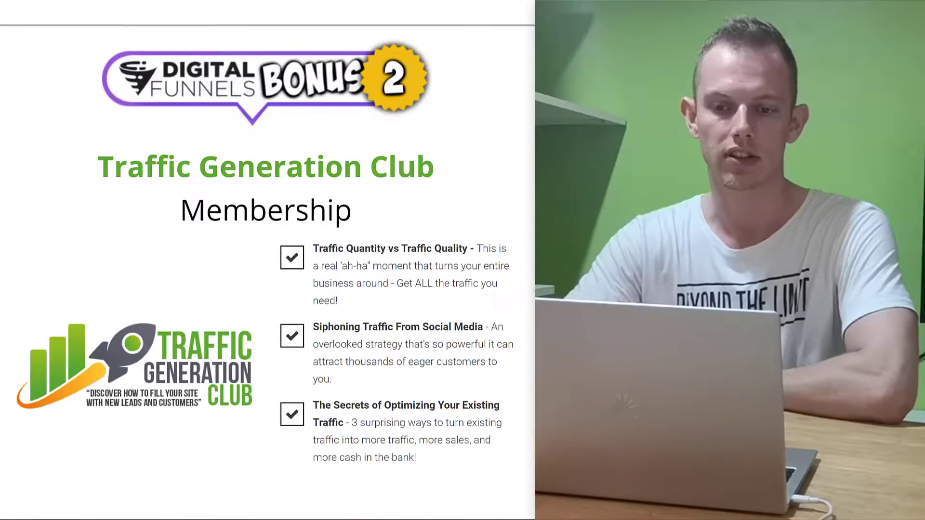
scroll(down, 3)
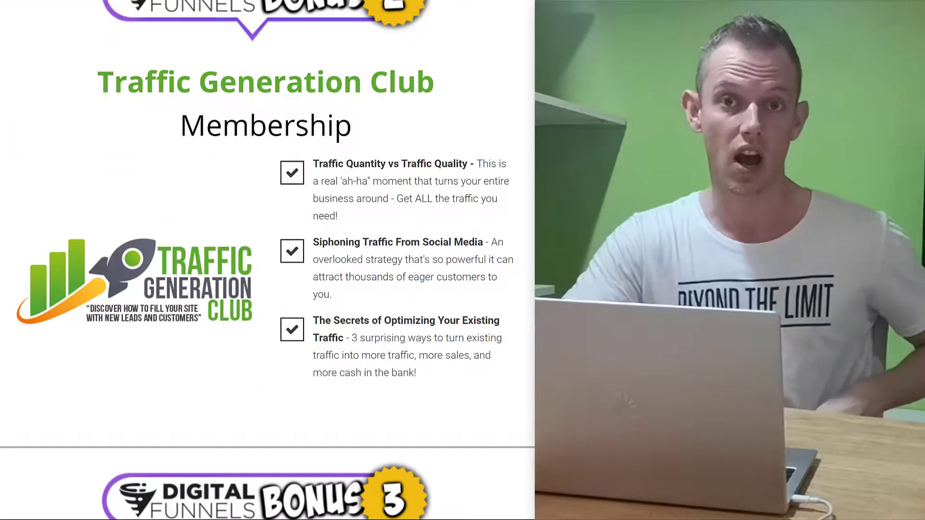
scroll(down, 3)
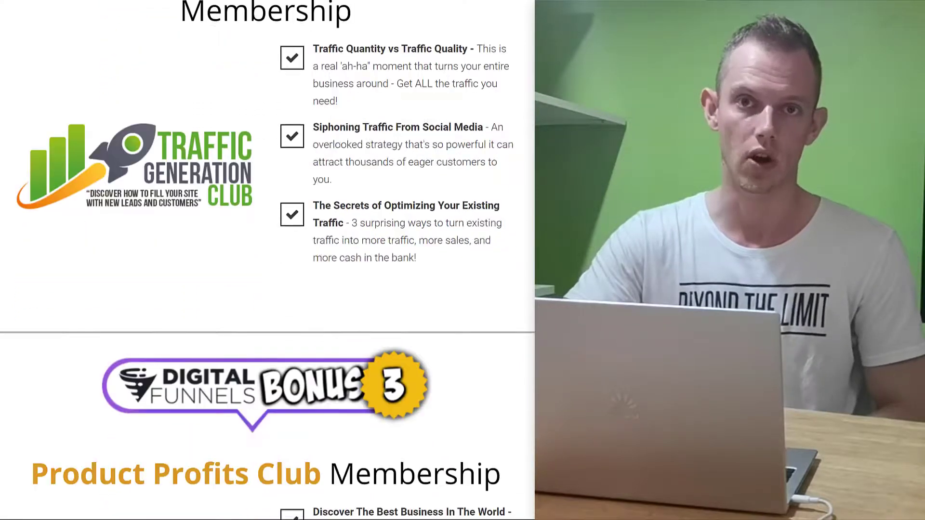
scroll(down, 3)
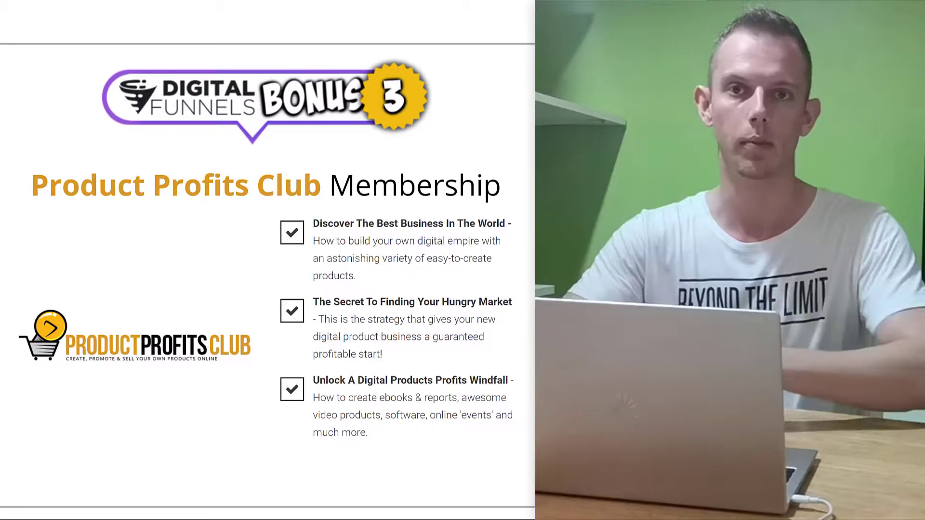
scroll(up, 3)
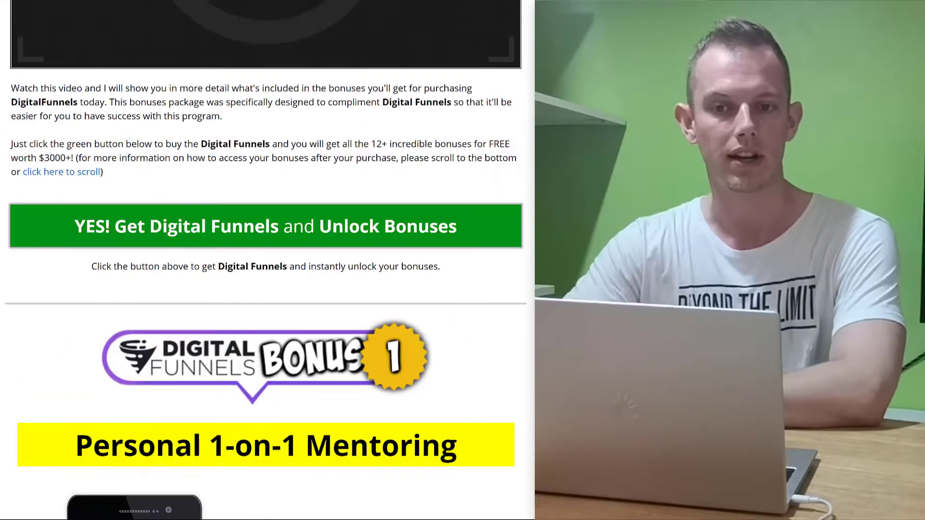
scroll(up, 3)
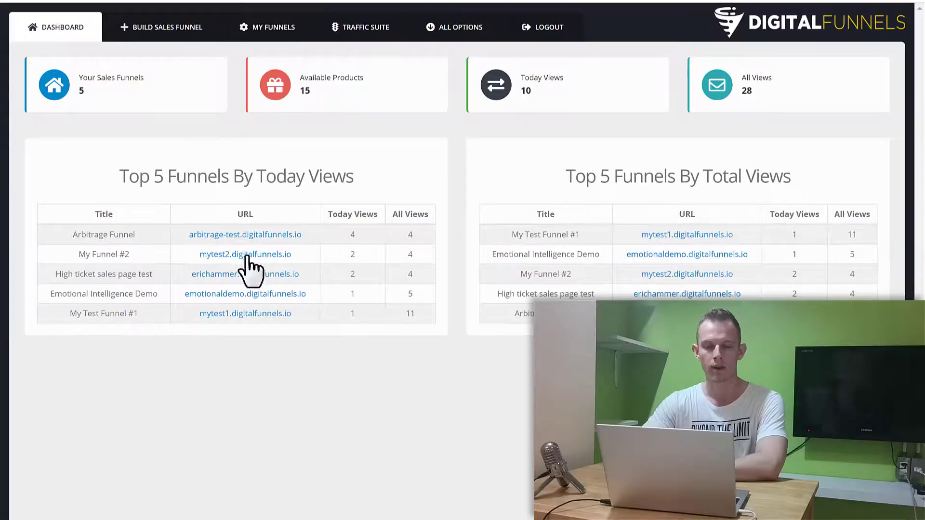
mouse_move(410, 382)
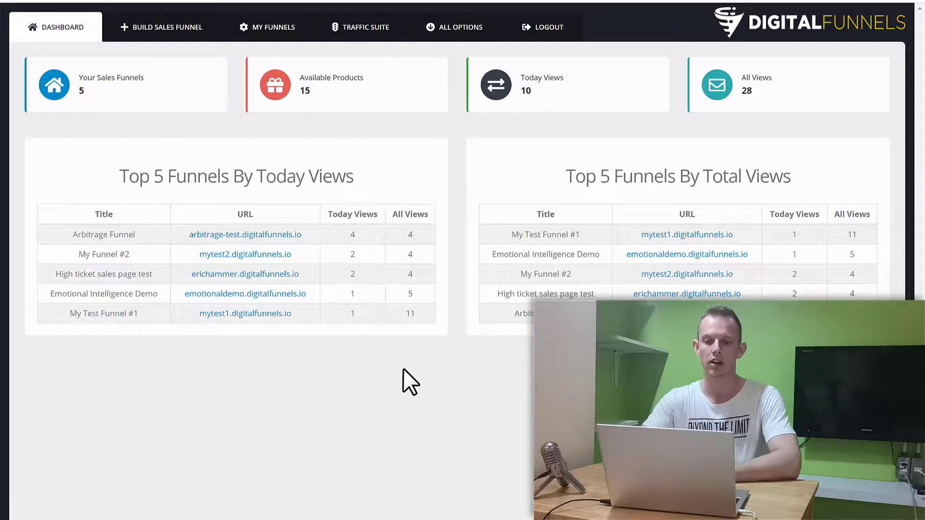
mouse_move(256, 366)
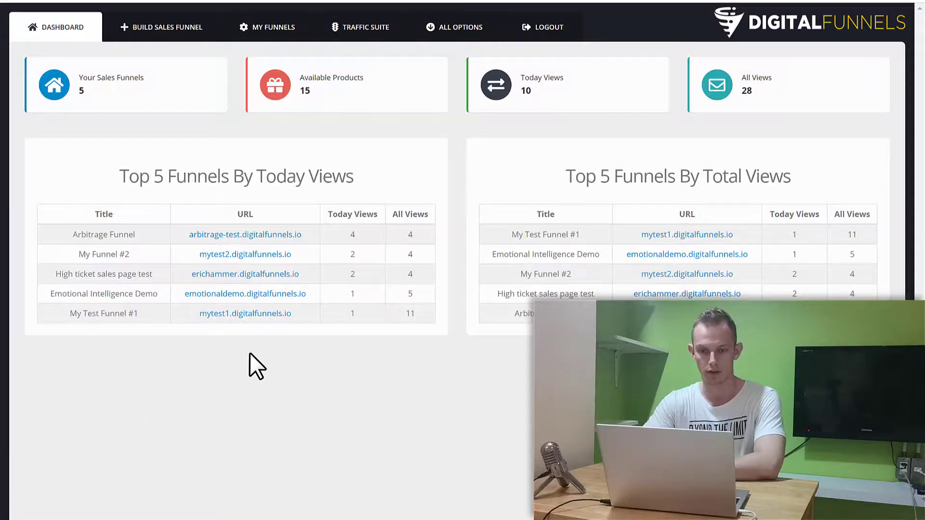
mouse_move(218, 53)
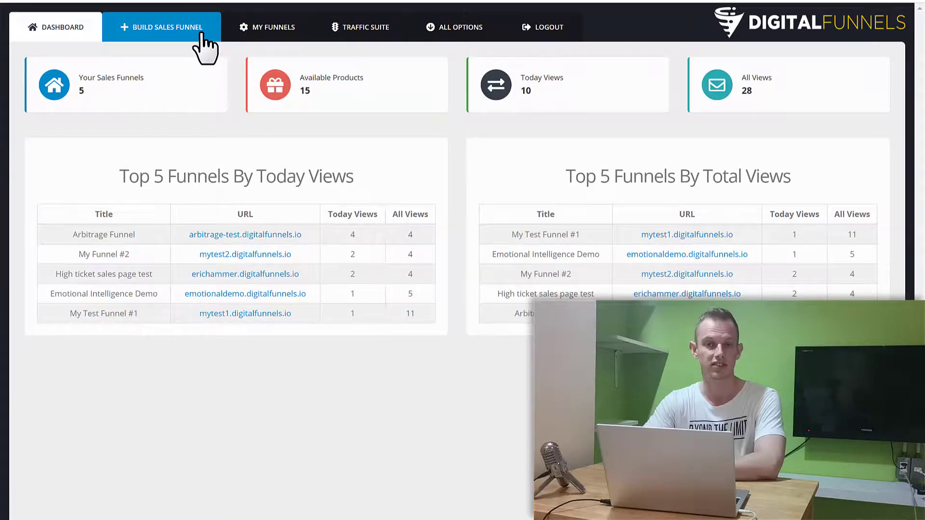
Step: Start a new sales funnel and choose Email Cash Formula from the product list
click(161, 27)
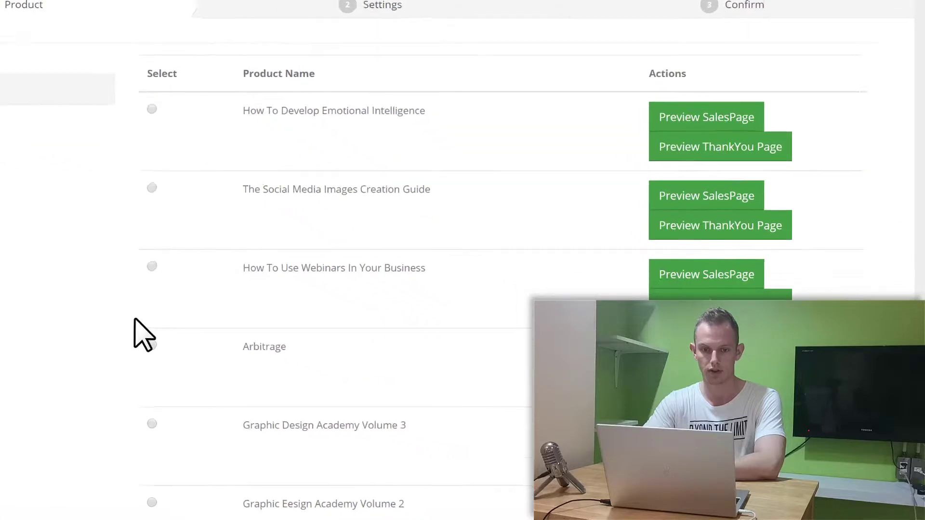
scroll(down, 3)
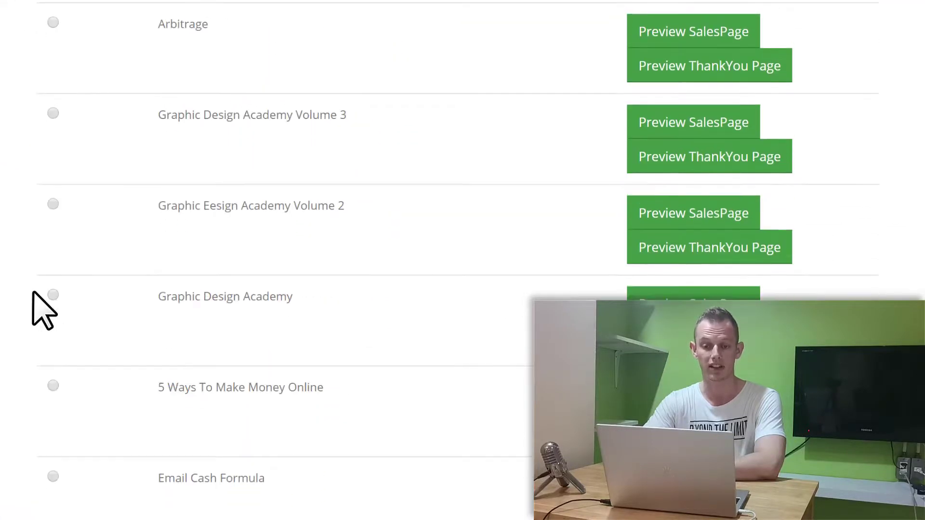
scroll(down, 3)
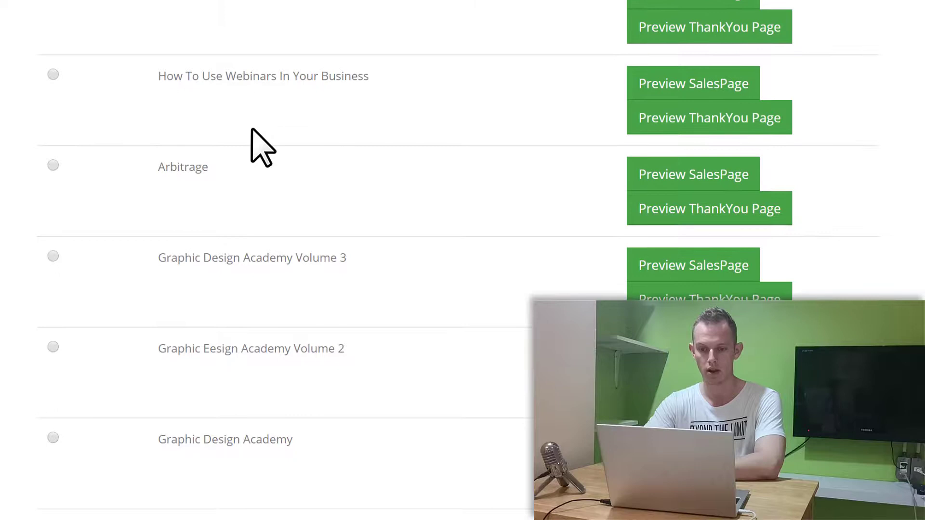
scroll(down, 3)
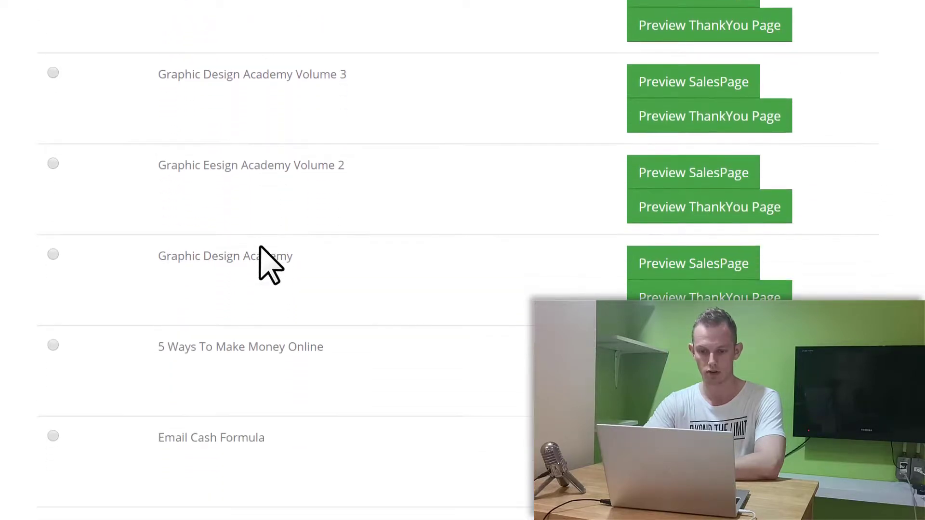
scroll(down, 3)
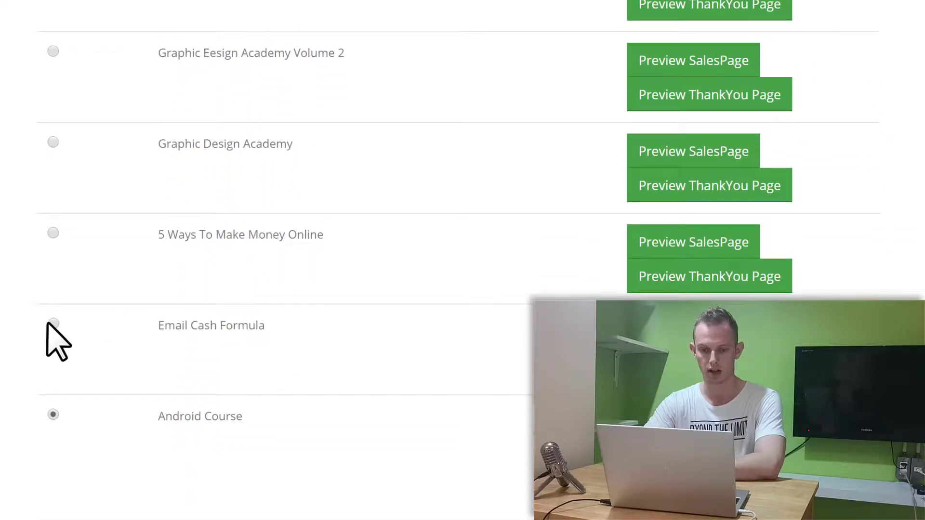
click(52, 324)
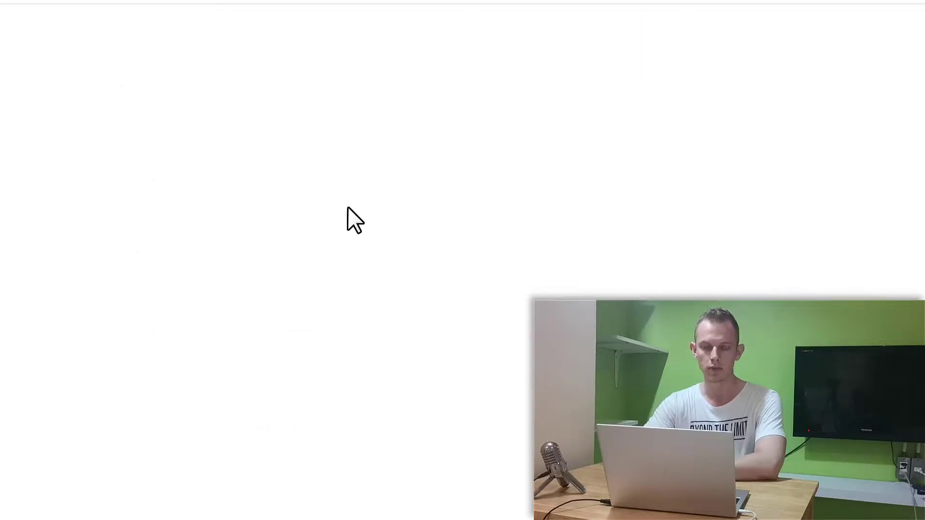
mouse_move(117, 239)
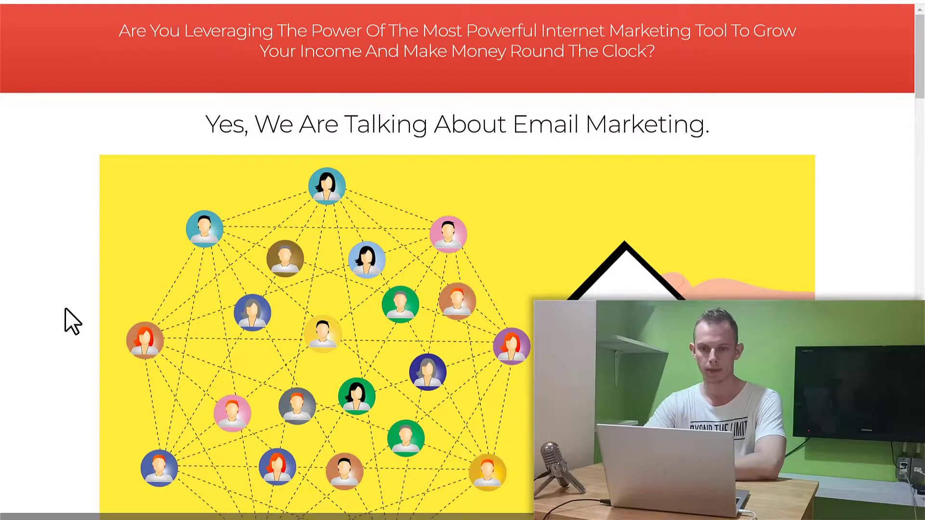
scroll(down, 3)
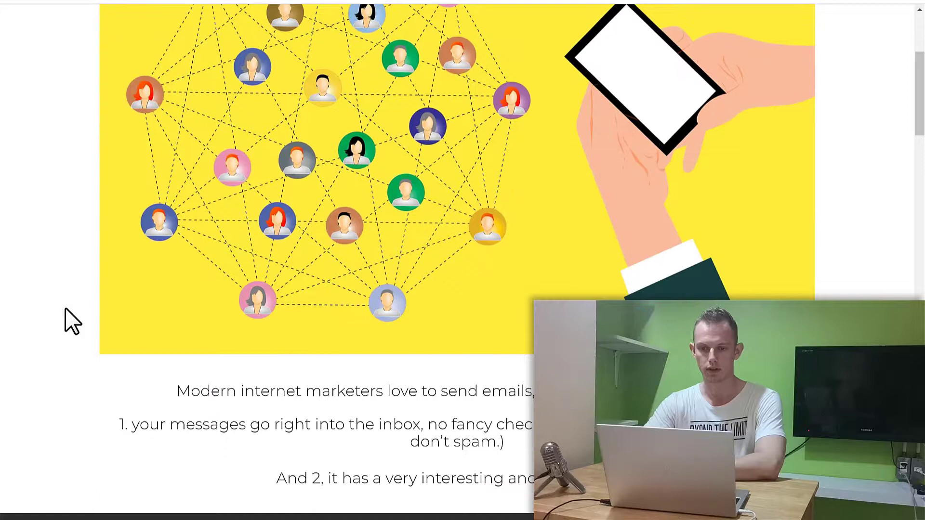
scroll(down, 3)
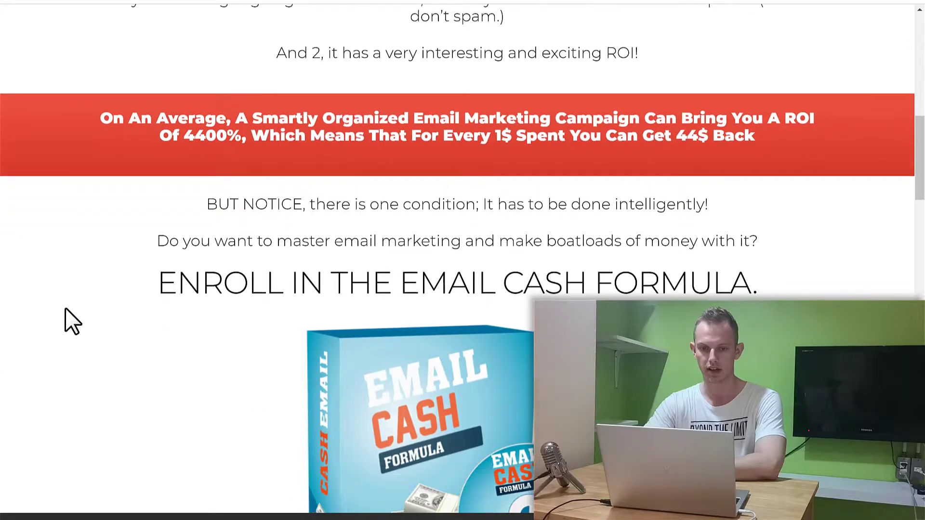
scroll(down, 3)
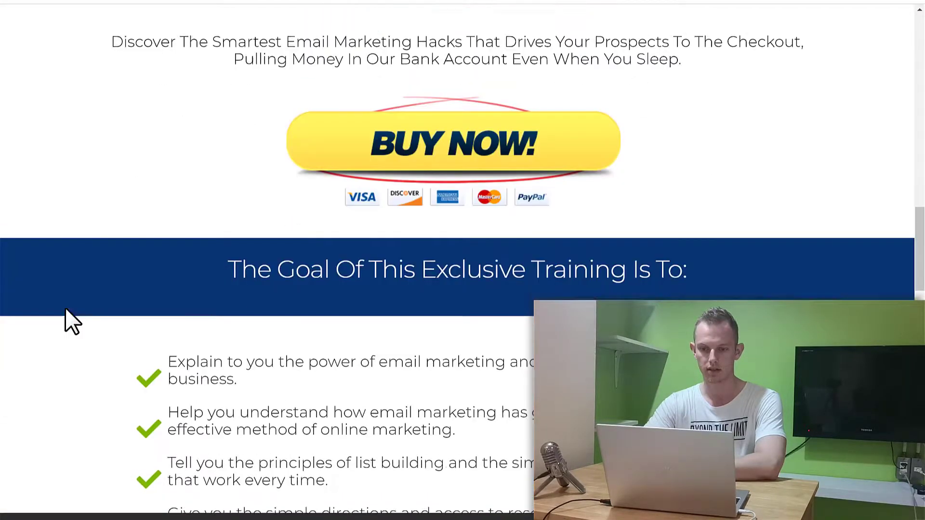
scroll(down, 3)
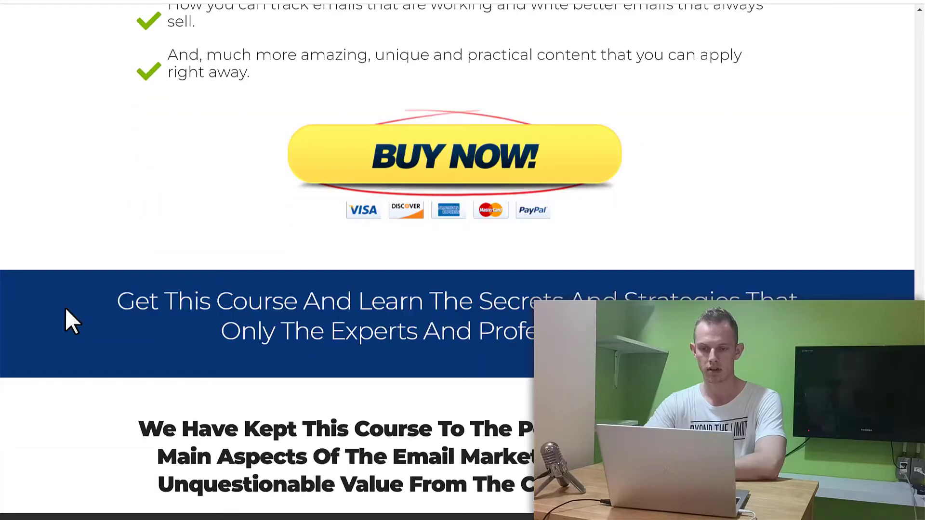
scroll(down, 3)
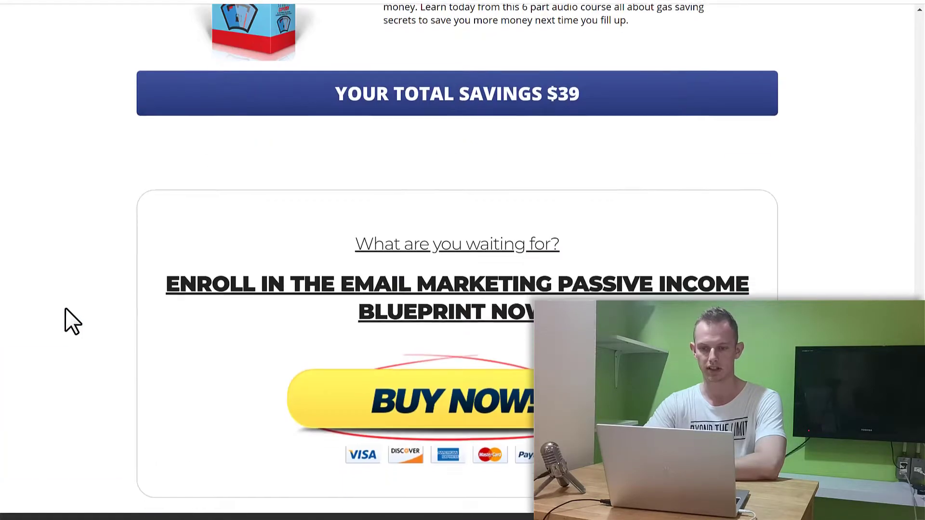
scroll(up, 3)
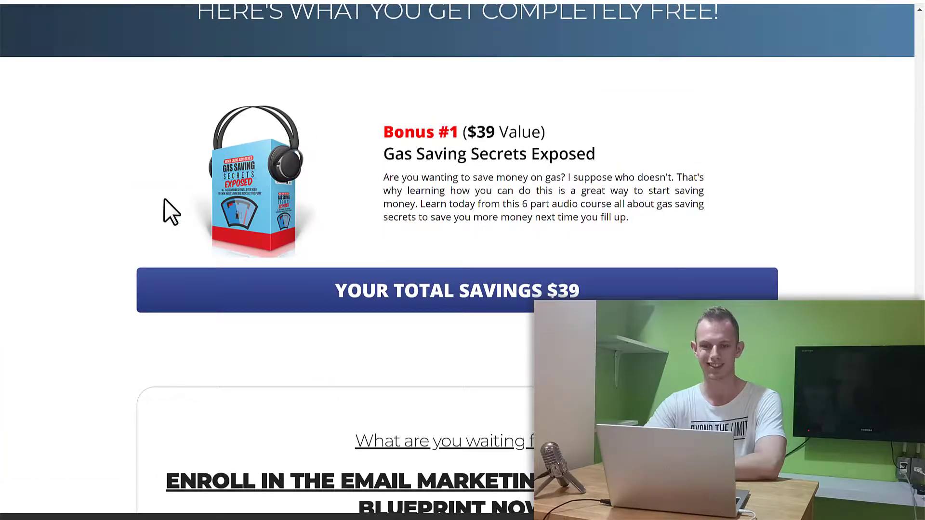
scroll(down, 3)
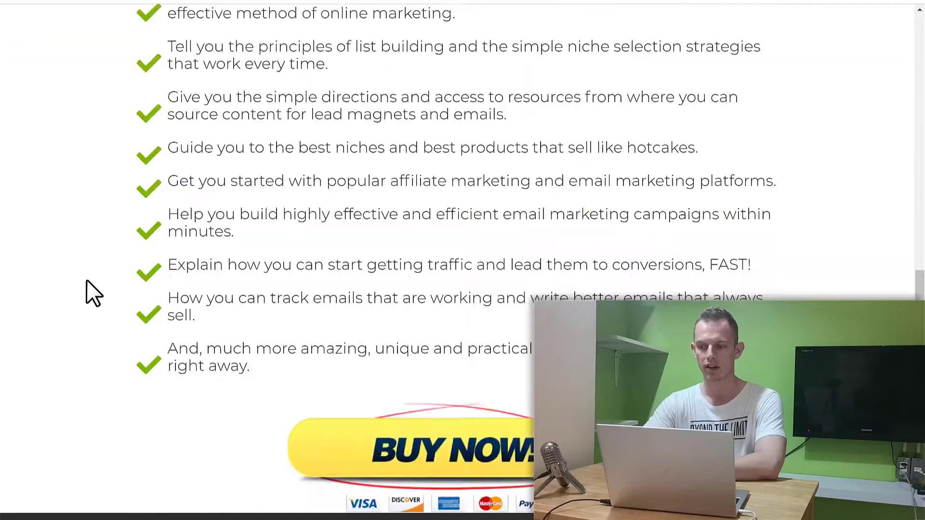
scroll(up, 3)
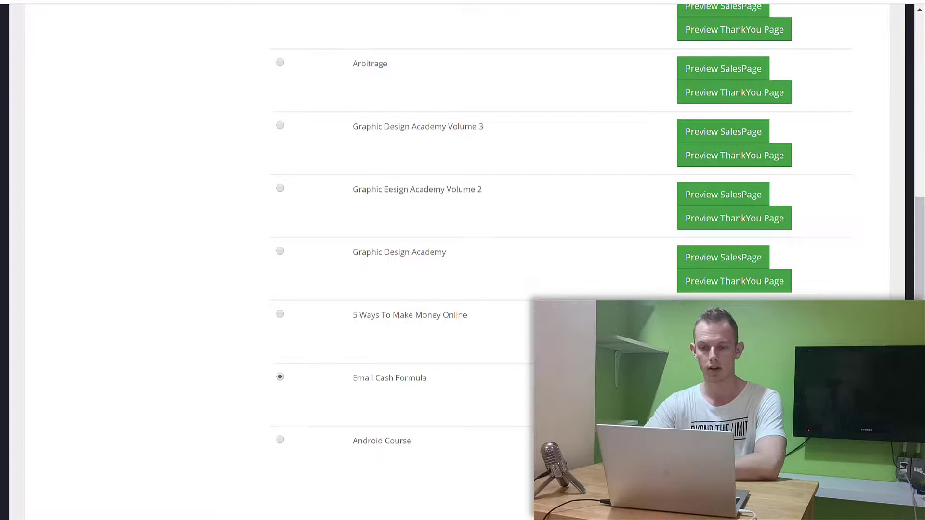
Step: Enter subdomain 'emailcashformulatest' and title 'Email Cash Formula Funnel' in the funnel settings
scroll(up, 3)
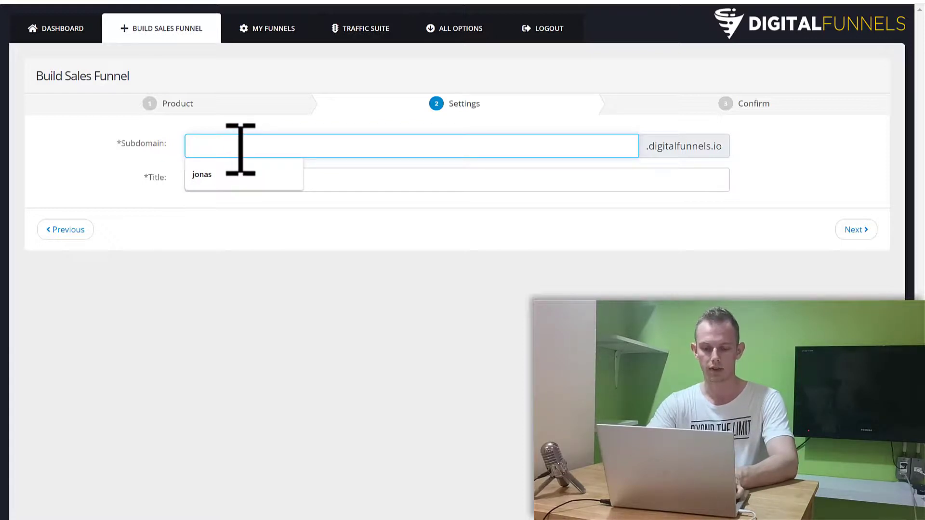
text(emailcashformu)
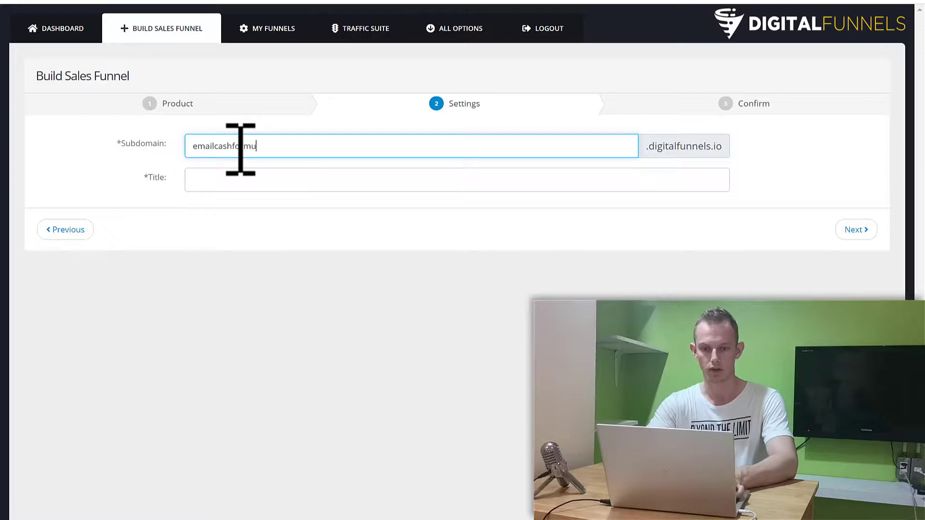
text(at)
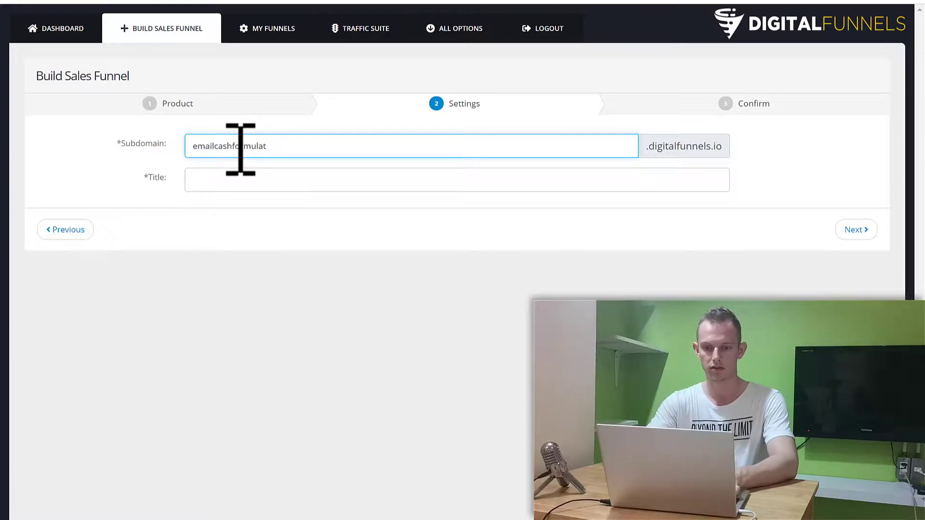
text(est)
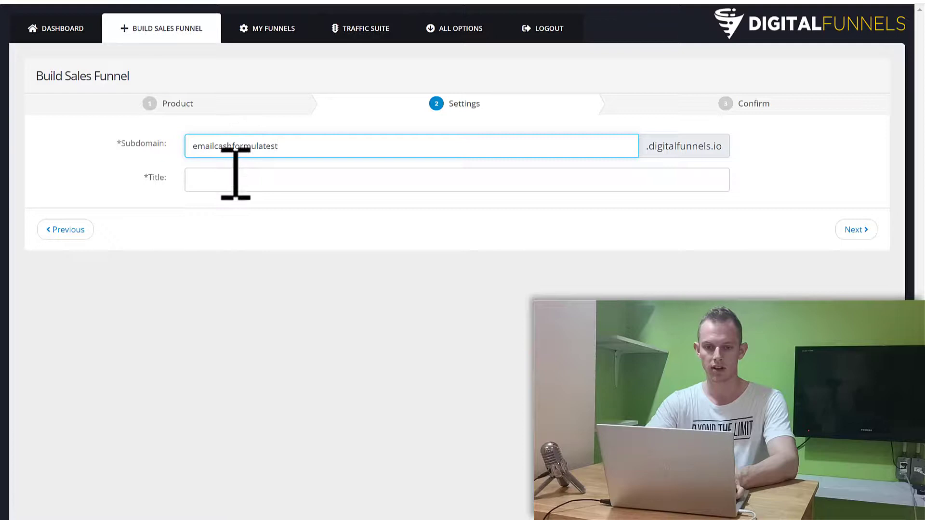
text(Email Cash Formula)
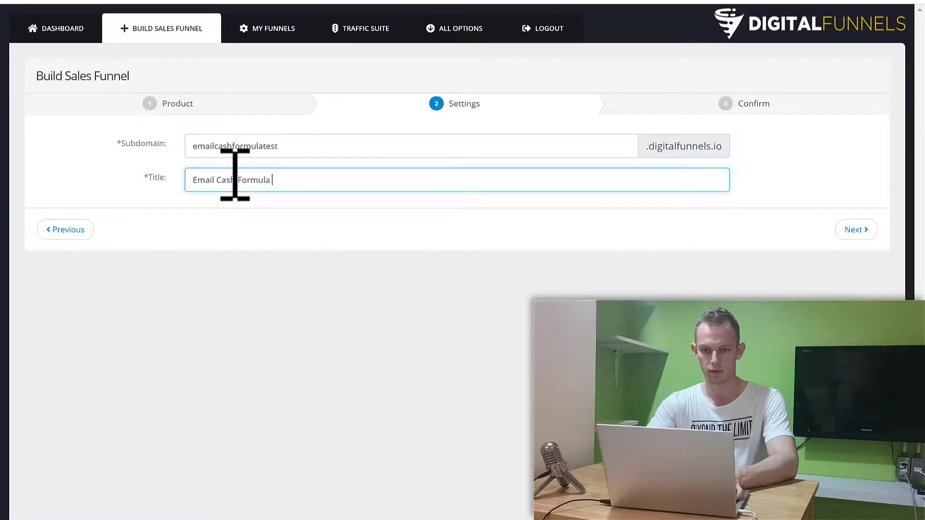
text(Funnel)
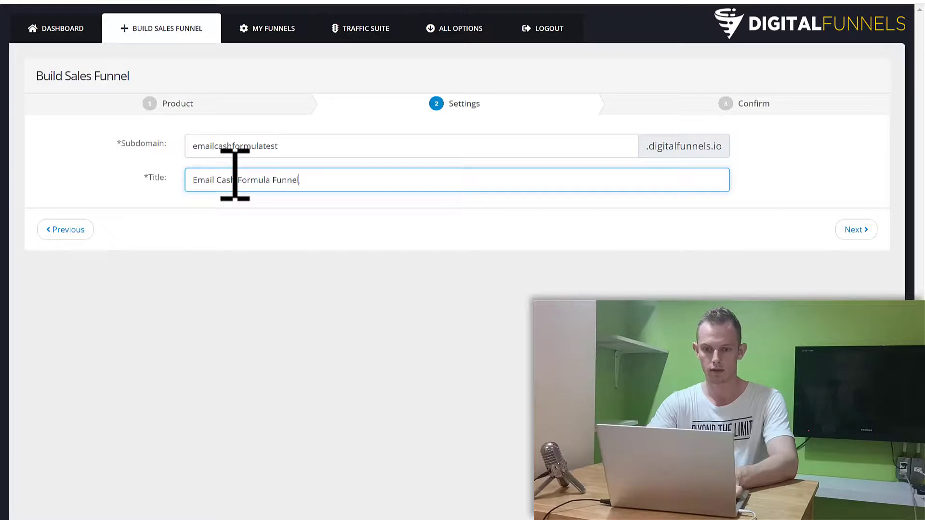
mouse_move(374, 266)
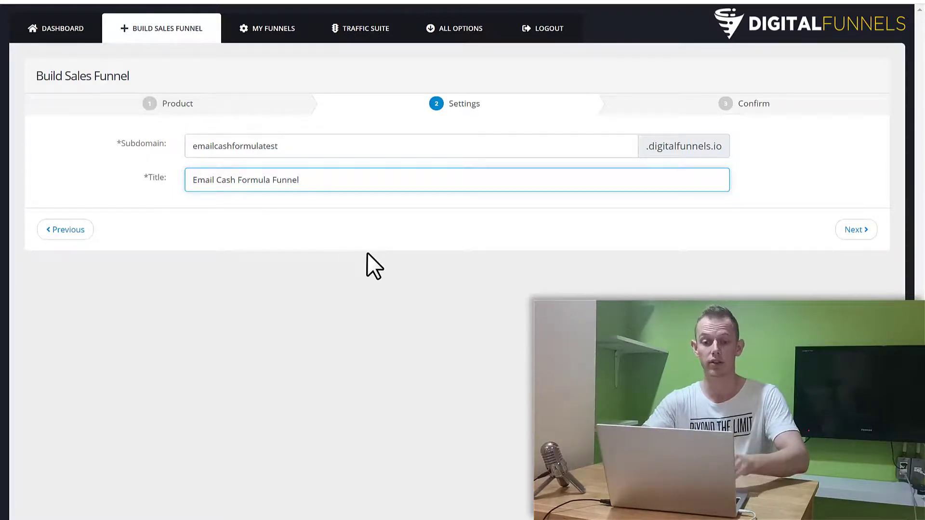
mouse_move(439, 245)
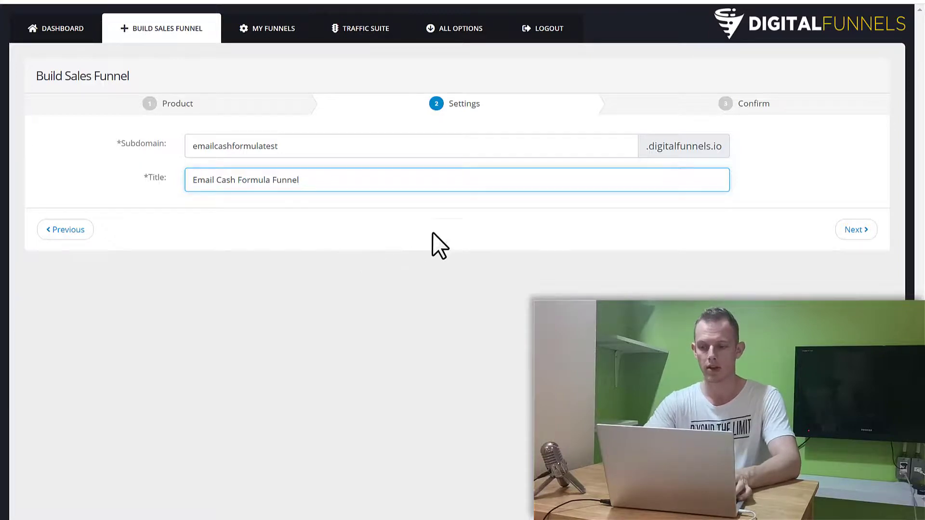
Step: Agree to the Terms and Conditions and finish creating the Email Cash Formula Funnel
click(855, 229)
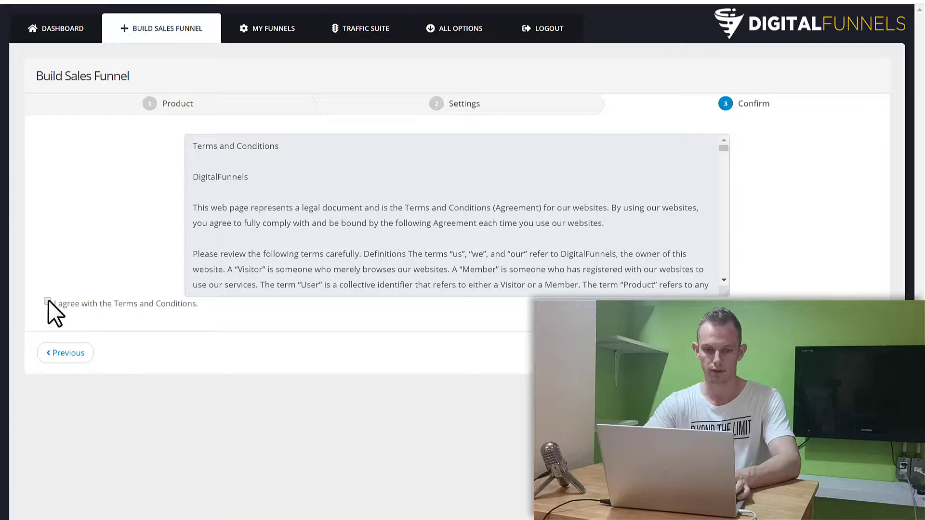
click(48, 301)
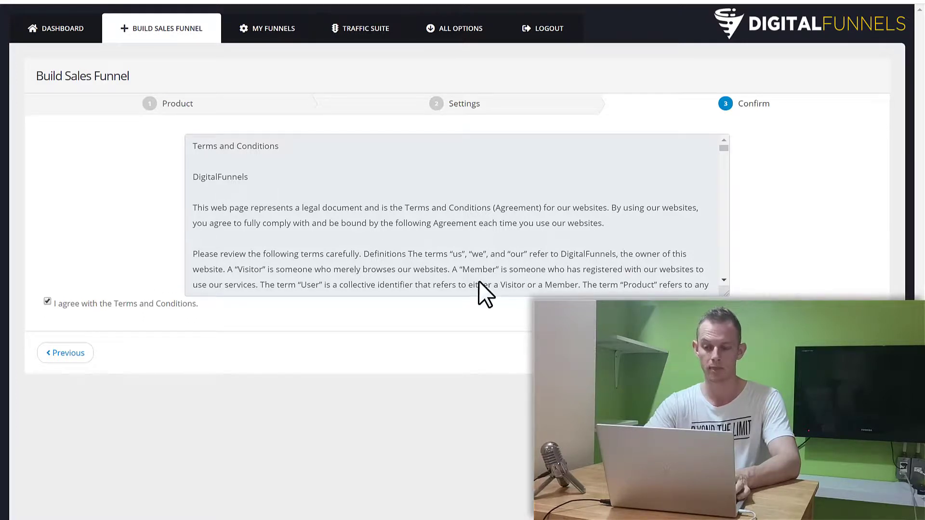
click(272, 28)
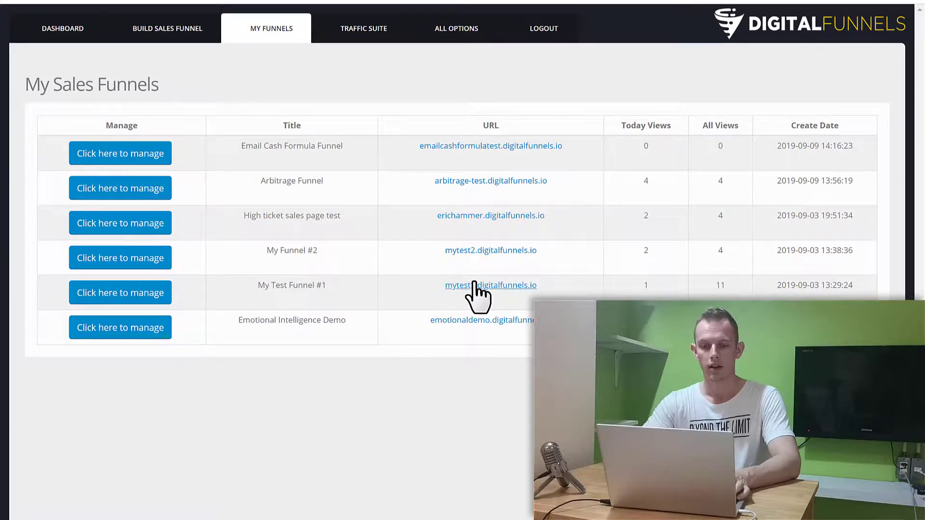
mouse_move(331, 168)
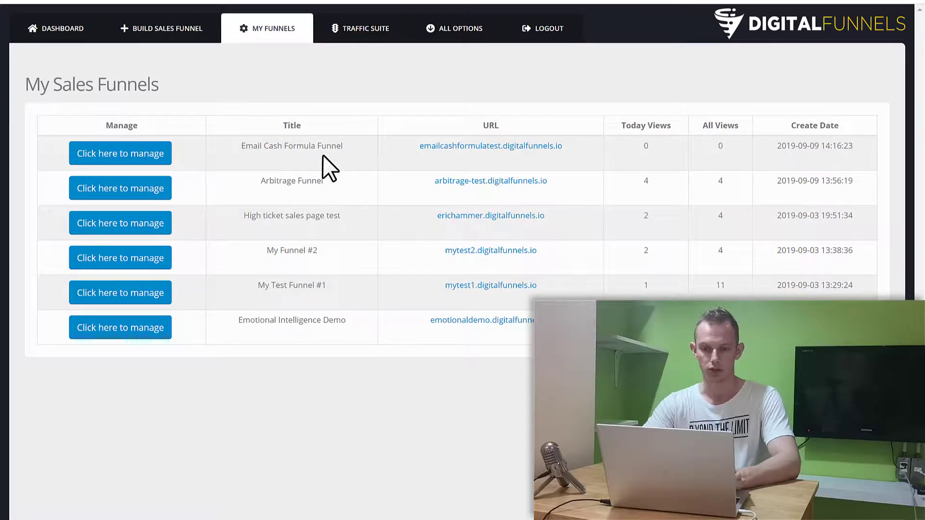
mouse_move(119, 154)
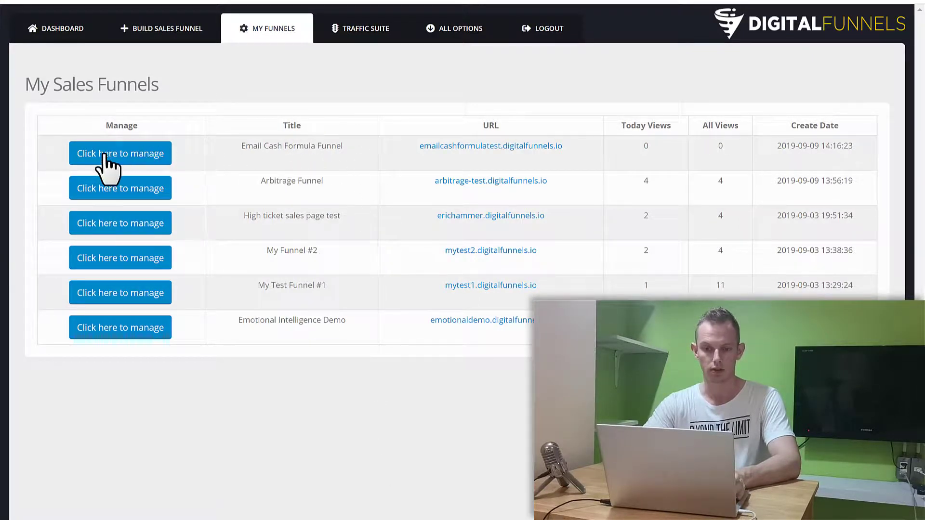
Step: Manage the Email Cash Formula Funnel and reach its empty Buy Button code field
click(119, 153)
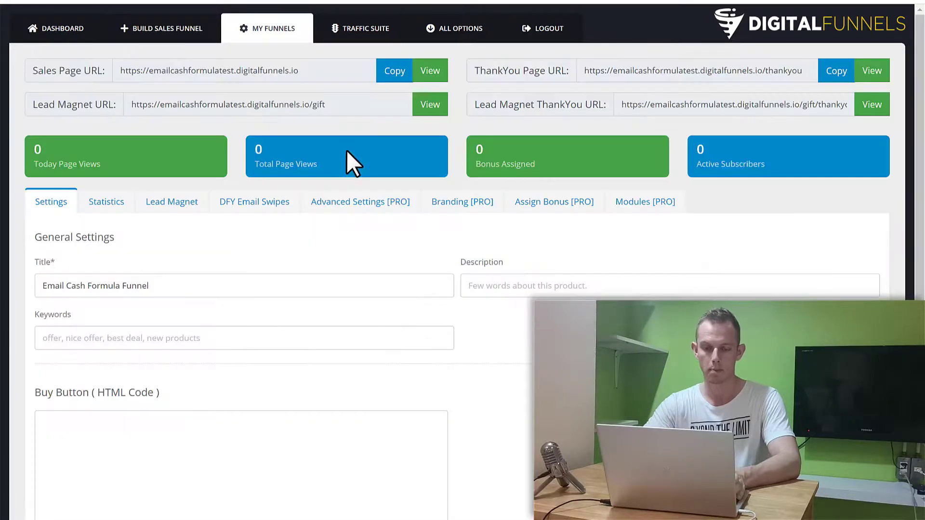
mouse_move(463, 266)
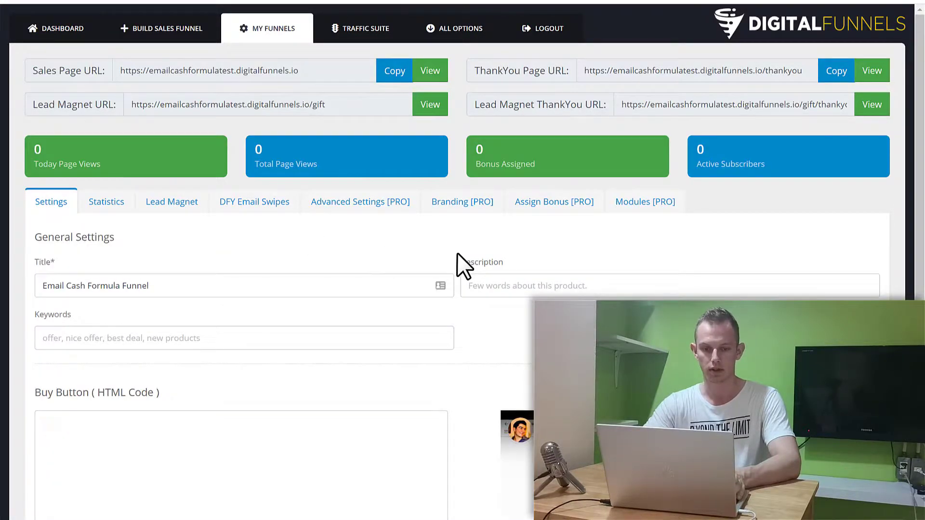
scroll(down, 3)
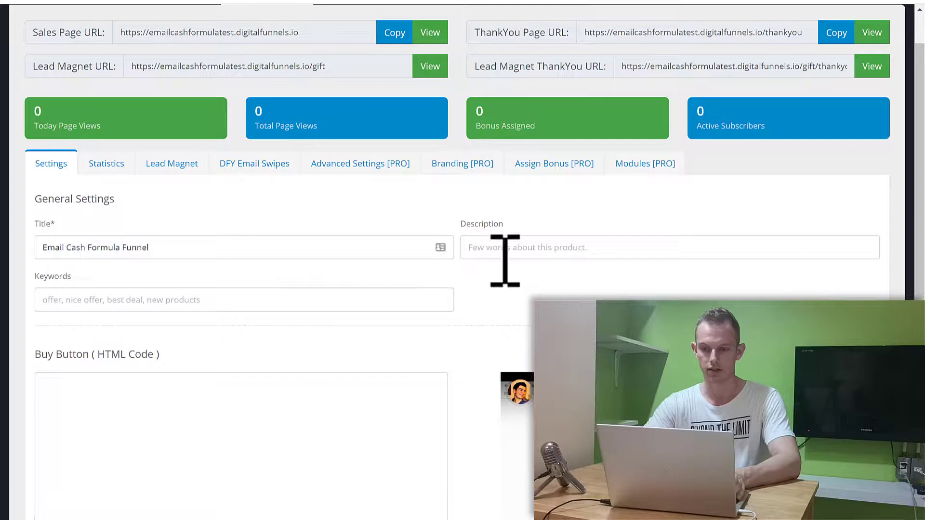
mouse_move(201, 299)
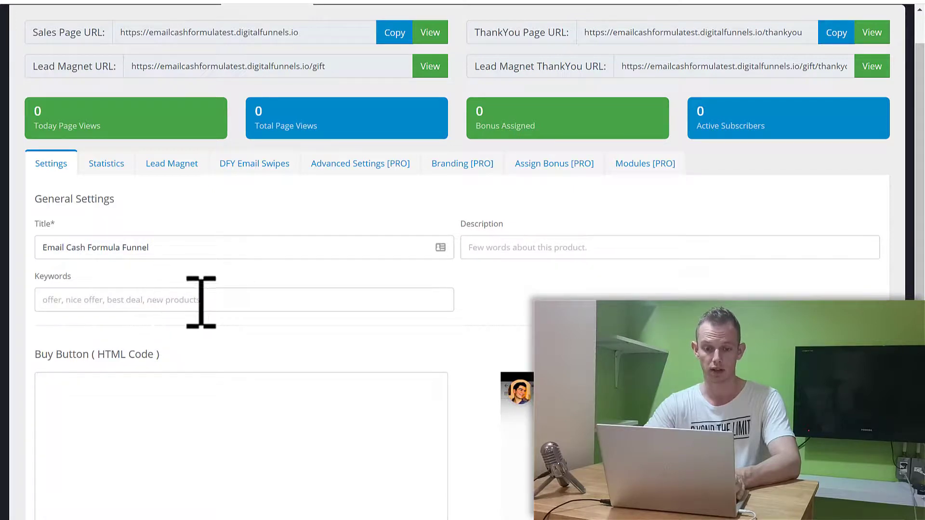
scroll(down, 3)
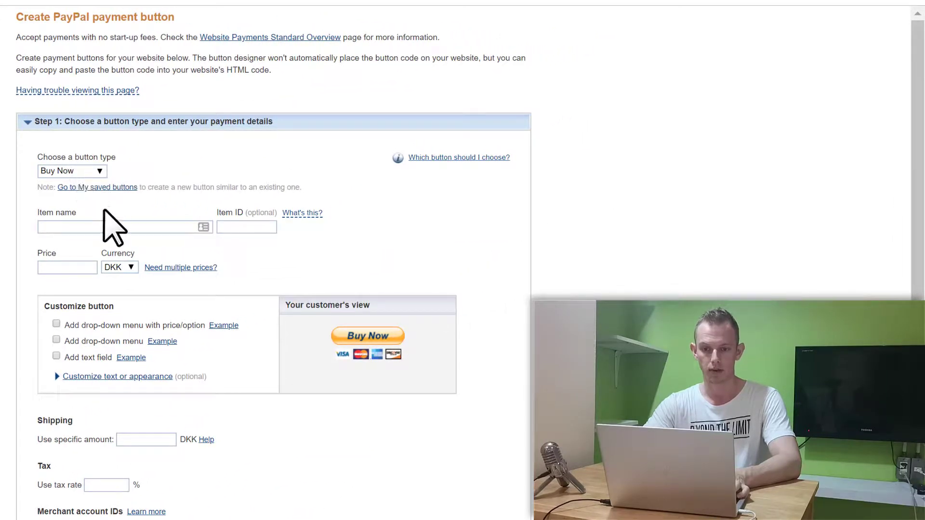
Step: Name the PayPal item 'Email Cash Formula' with a price of 17 USD
text(Ema)
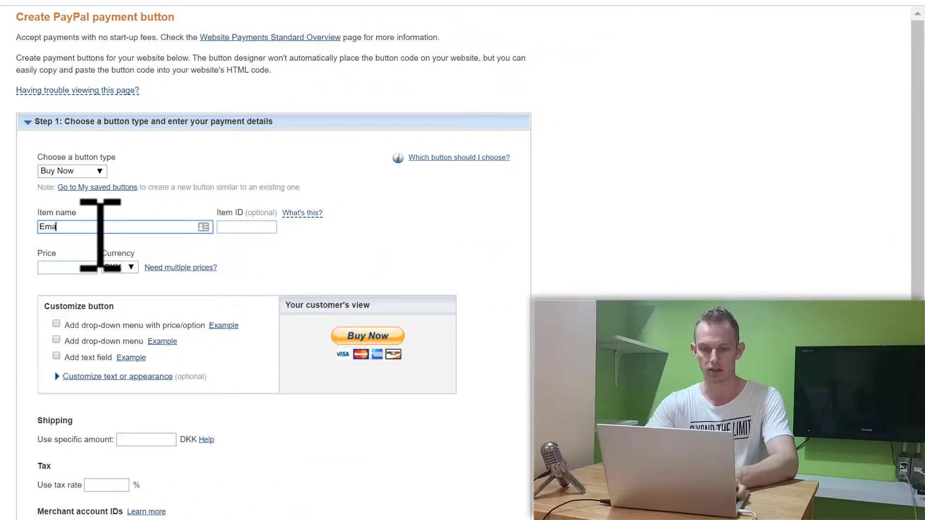
text(il Cash Formula)
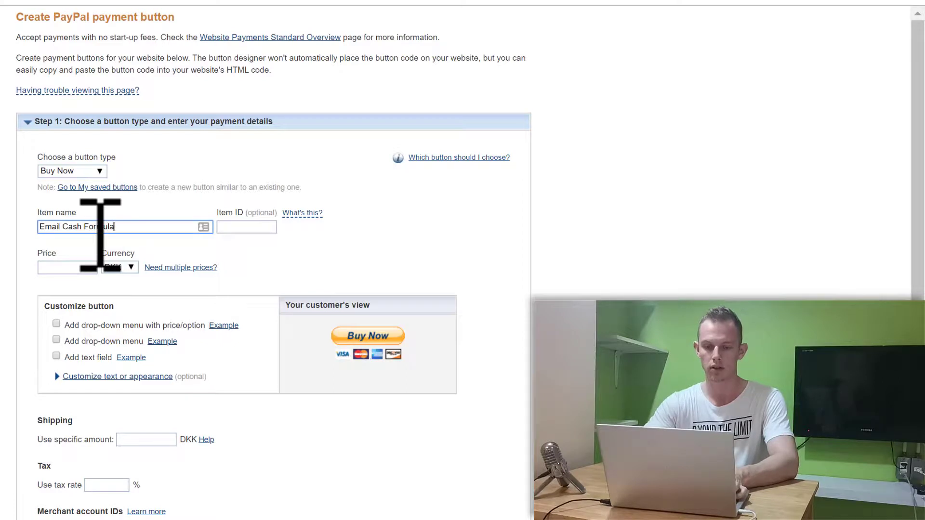
click(119, 267)
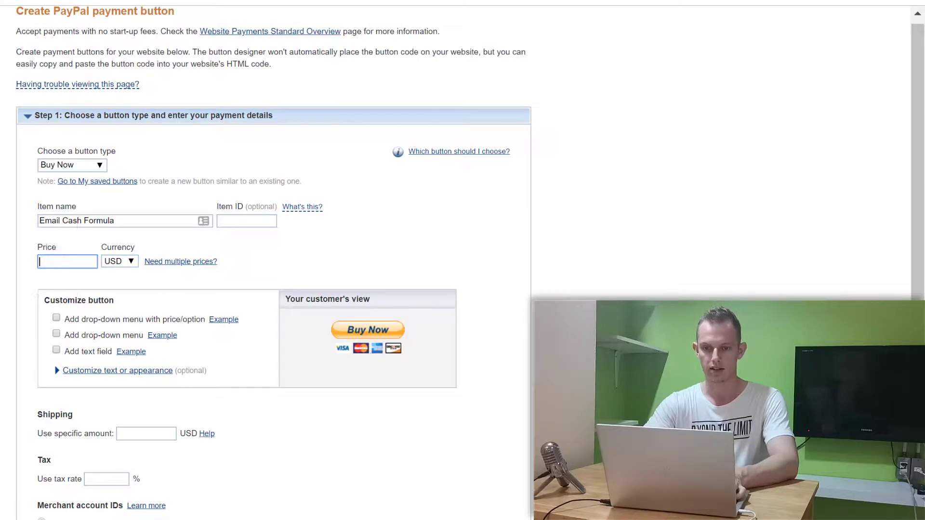
text(17)
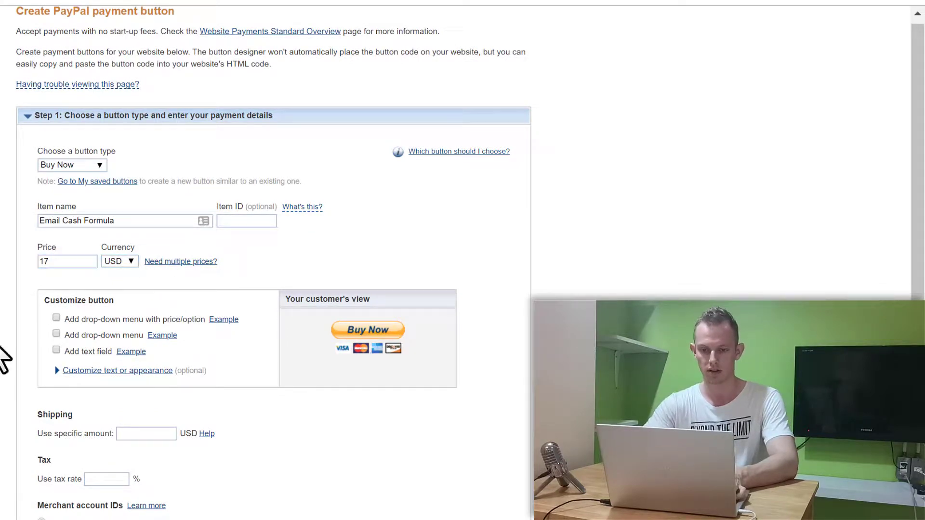
scroll(down, 3)
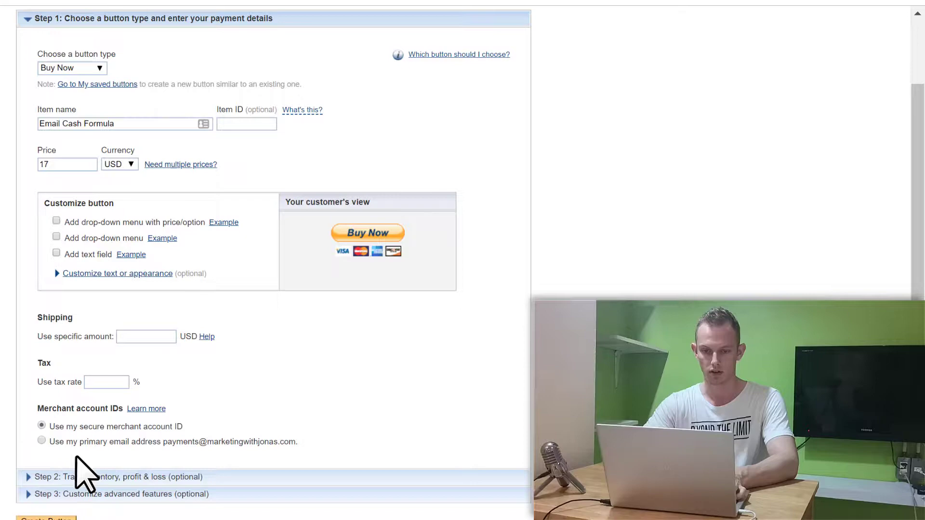
click(127, 494)
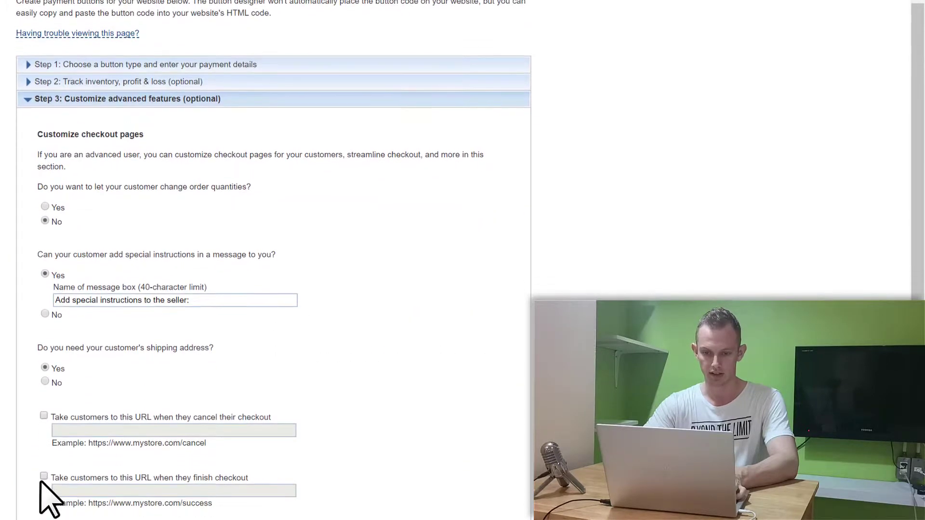
scroll(down, 3)
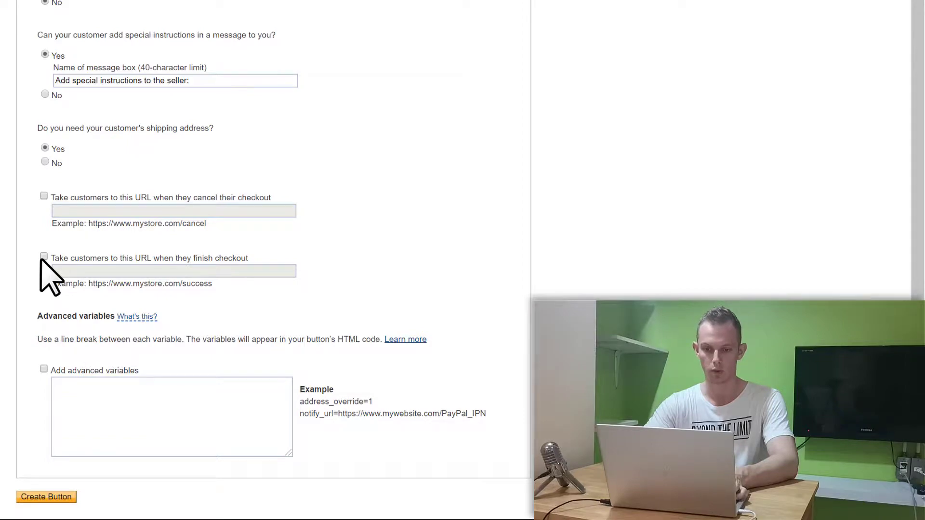
click(43, 256)
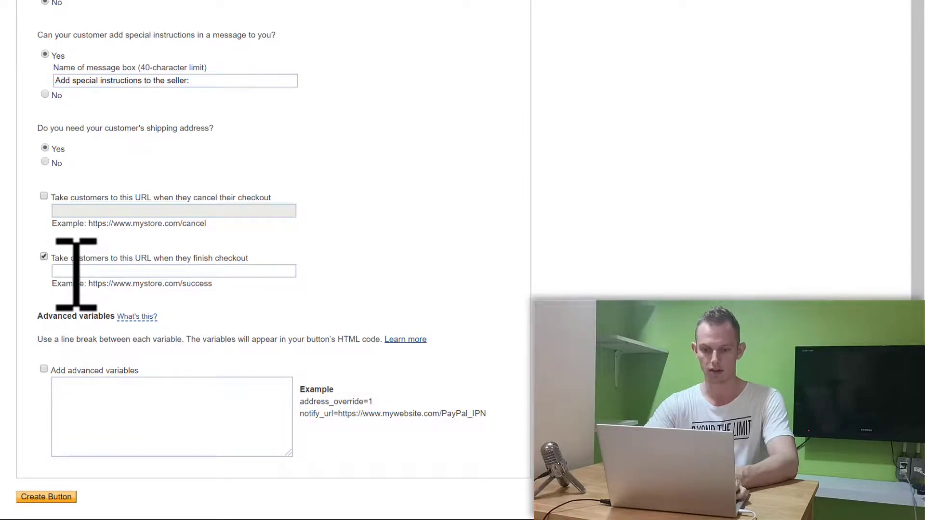
scroll(up, 3)
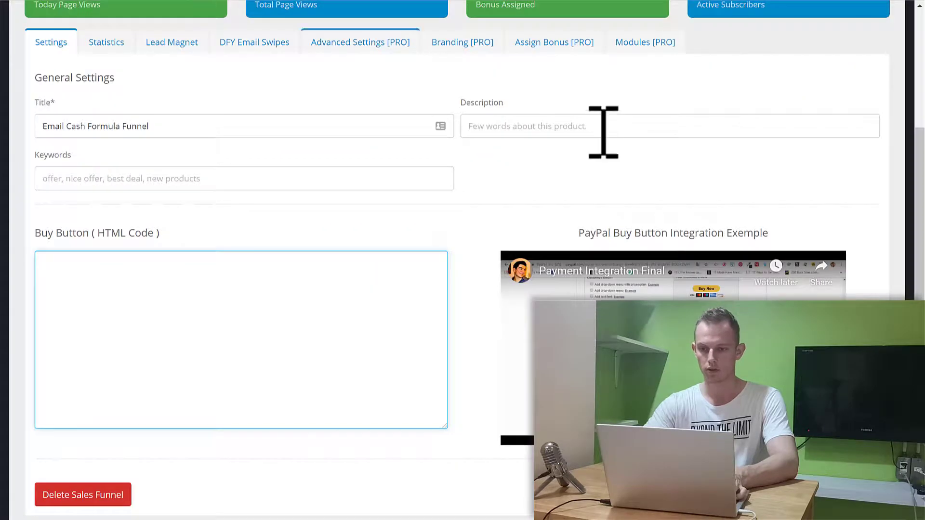
scroll(up, 3)
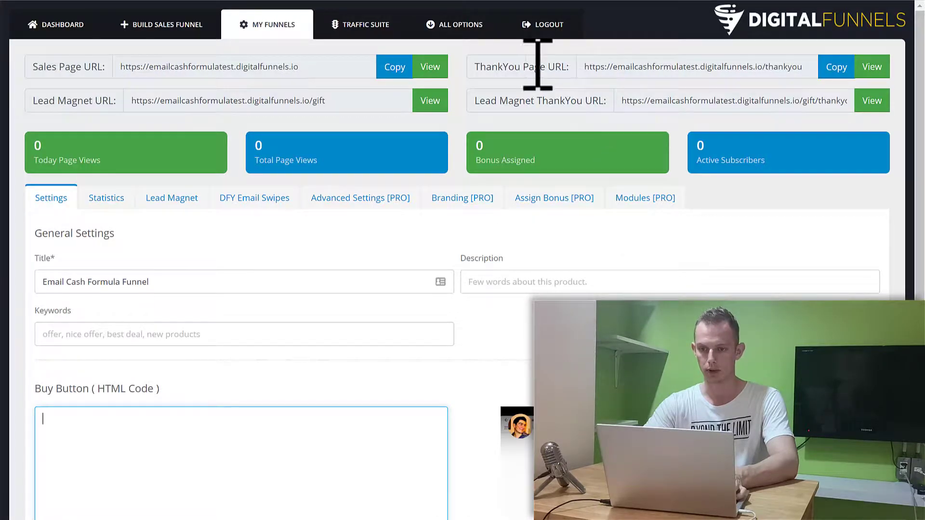
mouse_move(745, 77)
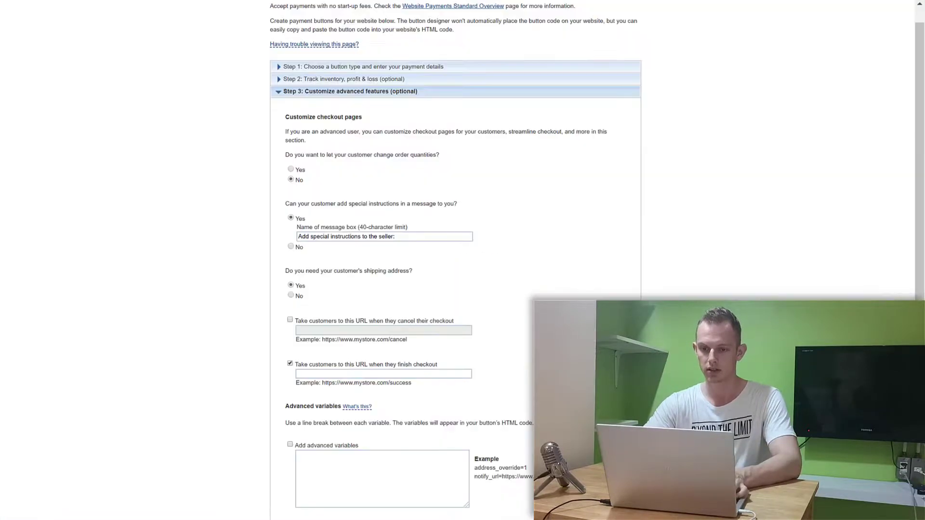
text(https://emailcashformula-test.digitalfunnels.io/thankyou)
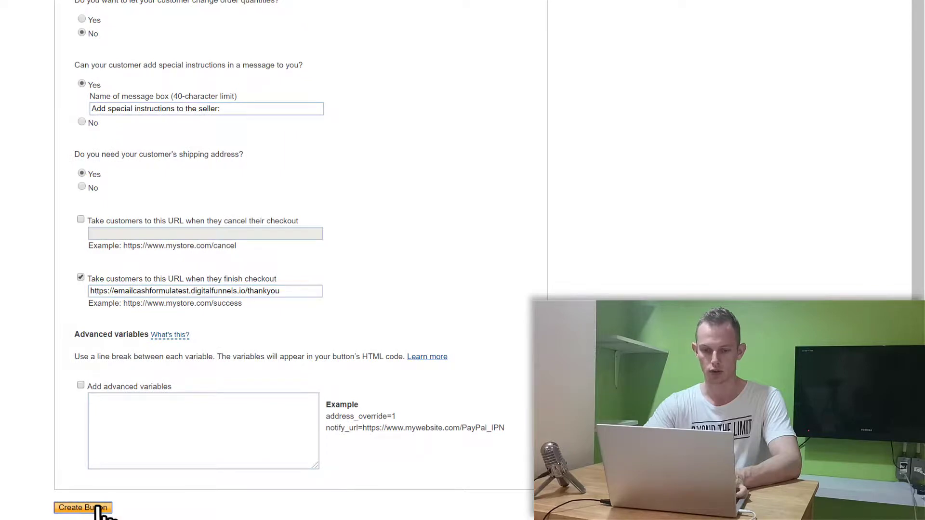
mouse_move(15, 321)
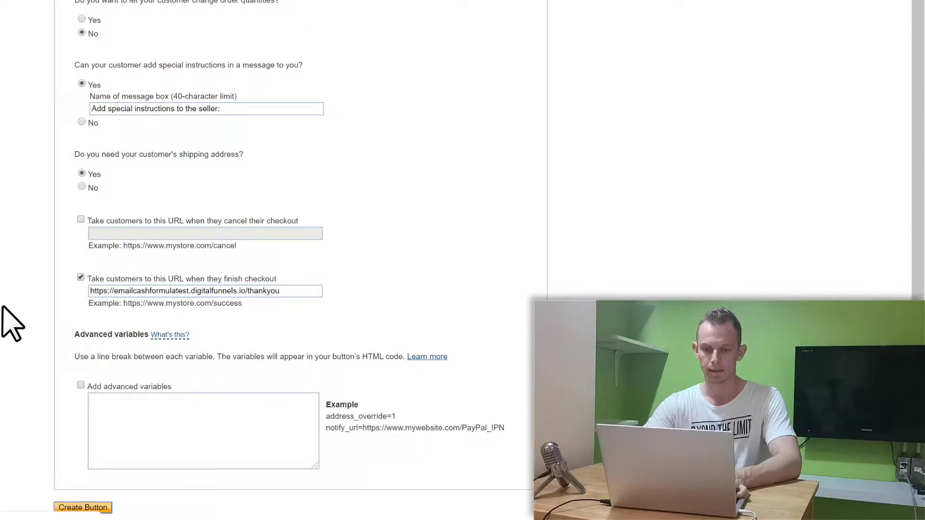
Step: Generate the PayPal button code, place it in the Buy Button field and save the funnel settings
click(83, 508)
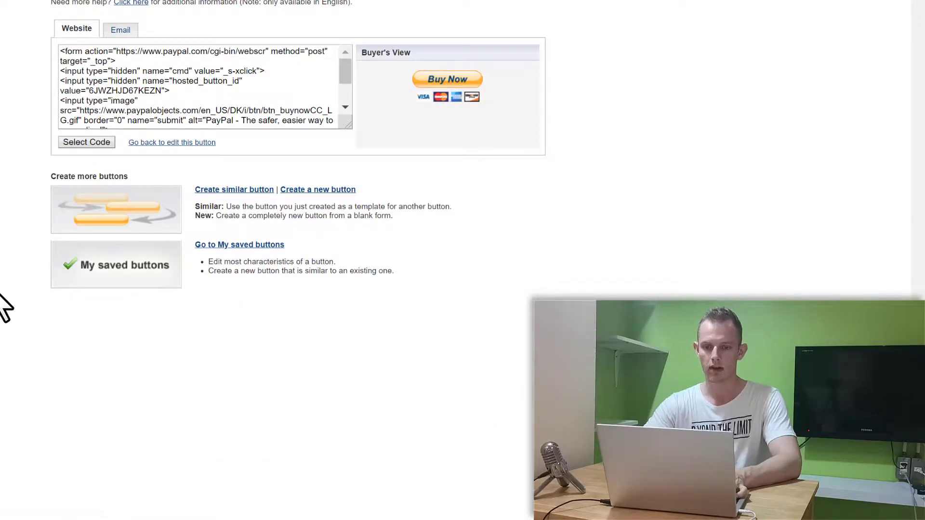
click(85, 143)
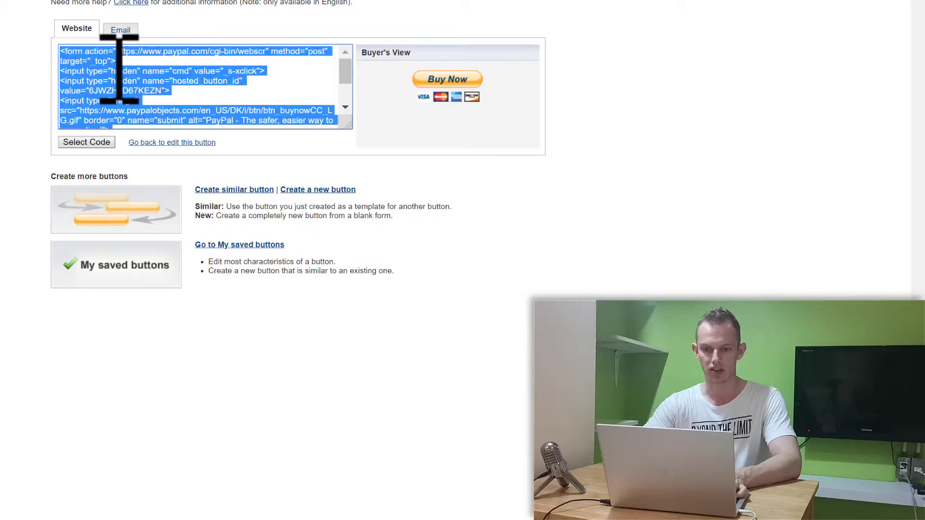
scroll(up, 3)
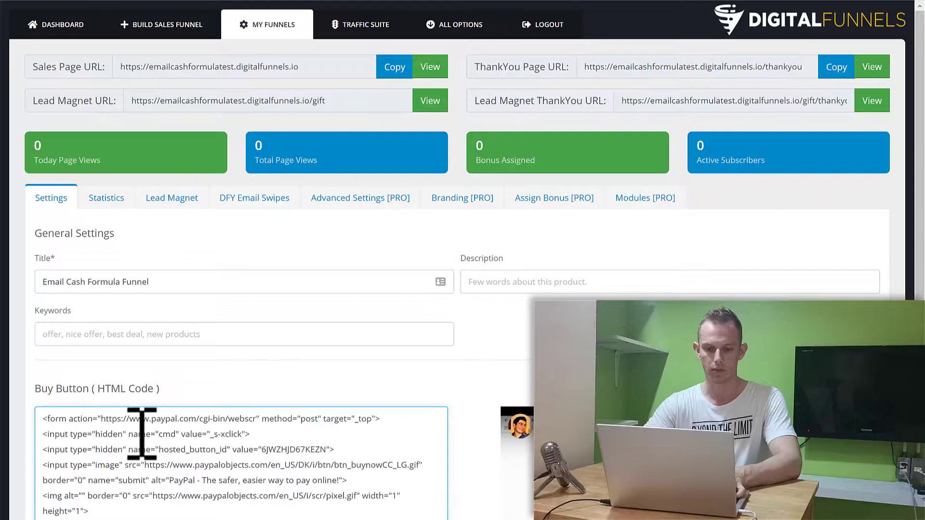
scroll(down, 3)
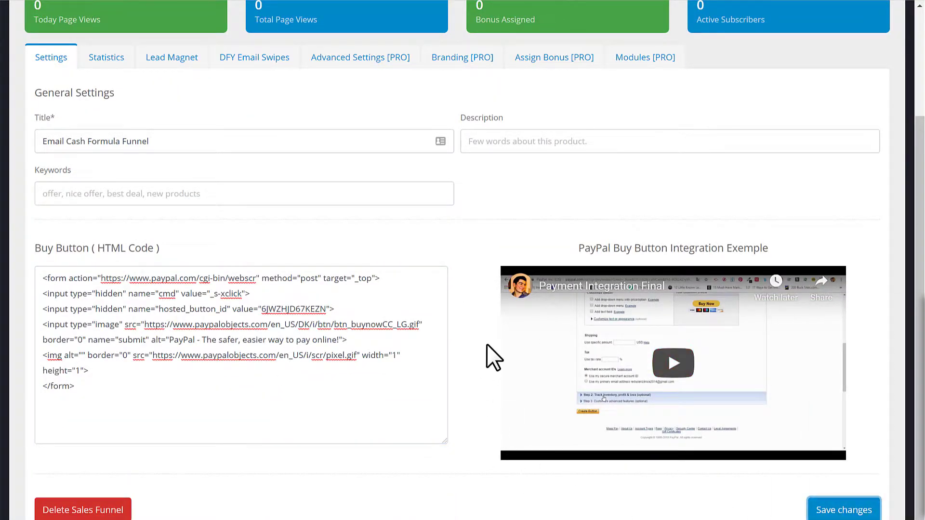
click(843, 510)
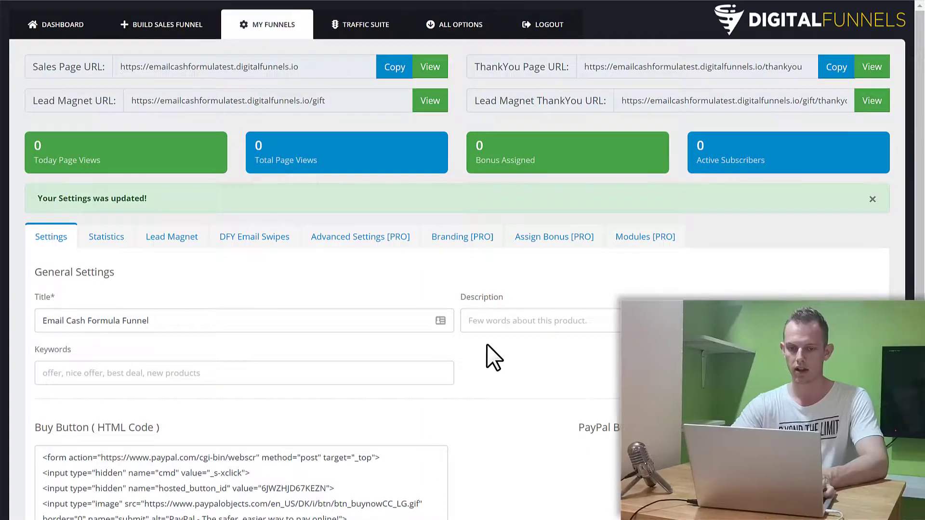
mouse_move(469, 295)
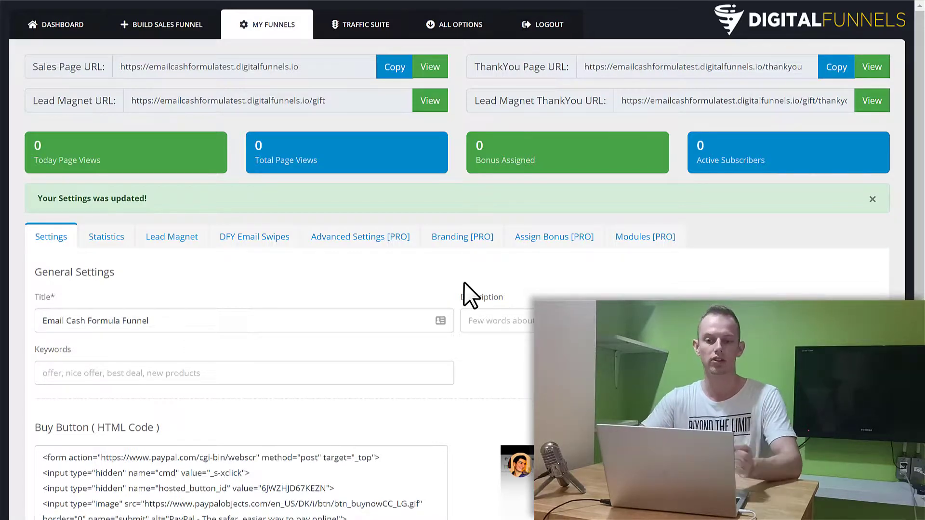
mouse_move(372, 295)
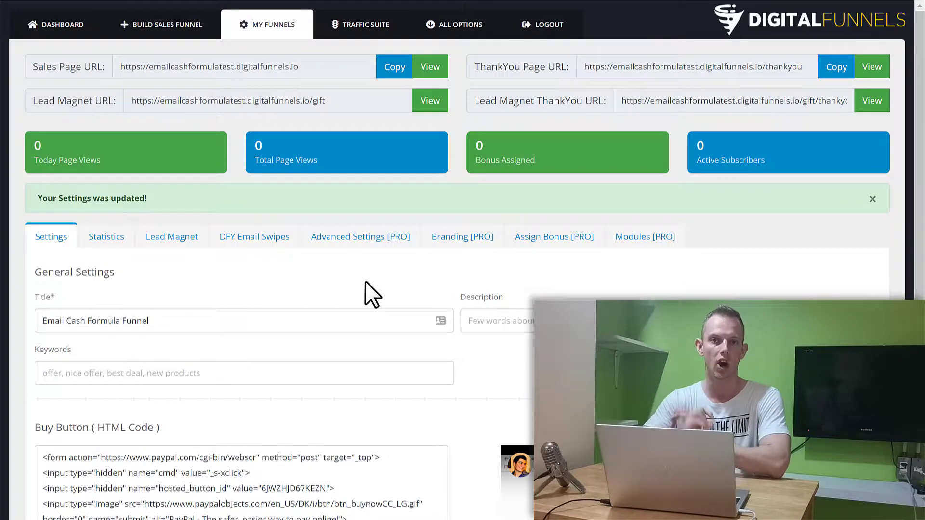
mouse_move(369, 244)
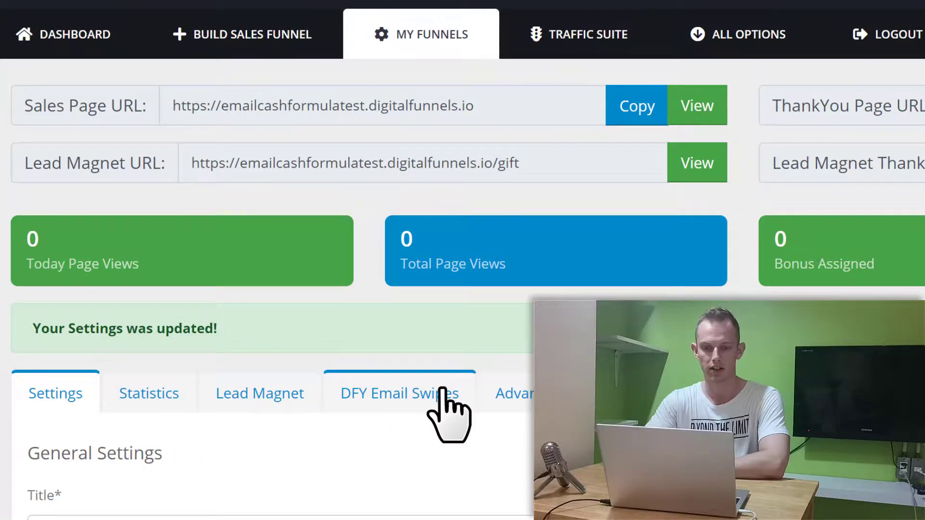
mouse_move(253, 466)
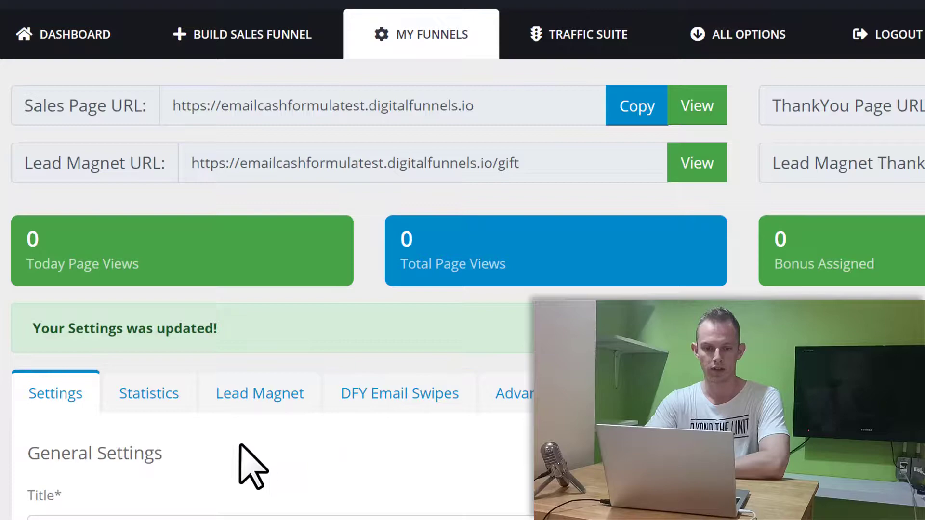
Step: View the funnel's page statistics, then its lead magnet customisation settings
scroll(down, 3)
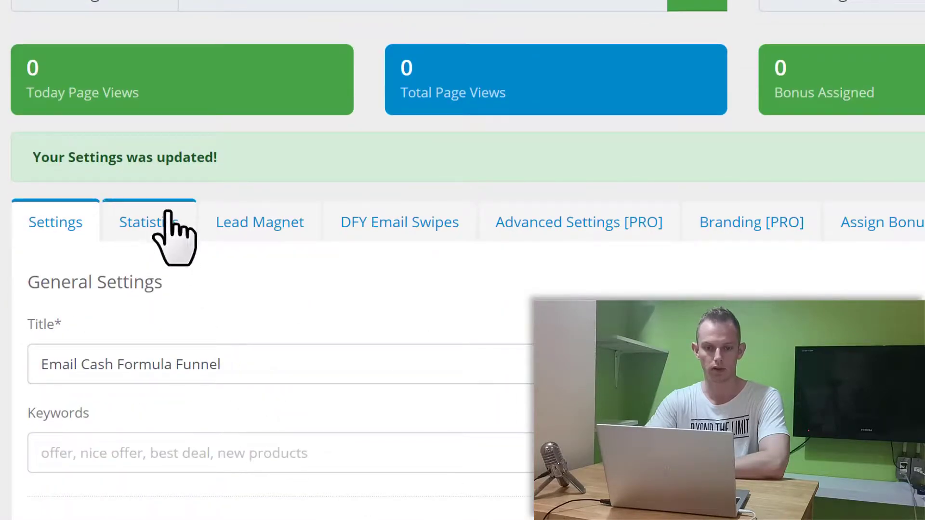
click(150, 222)
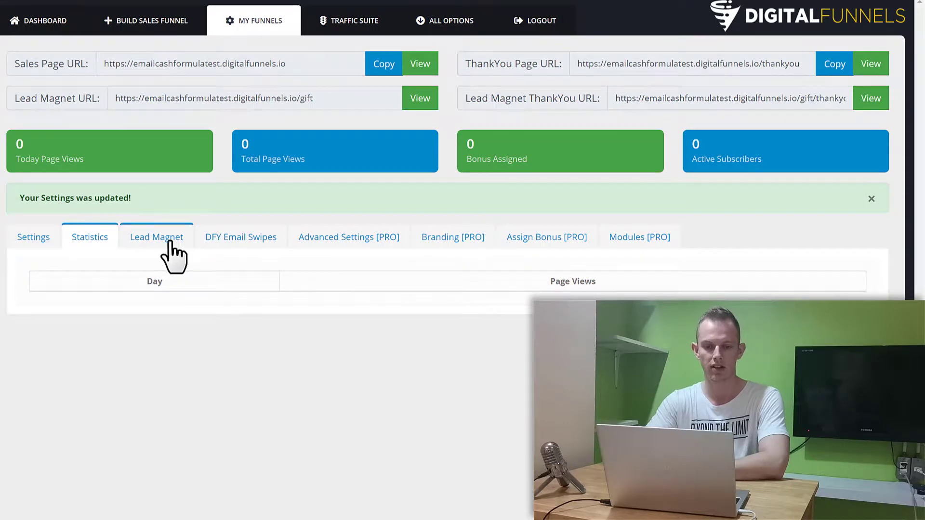
click(156, 237)
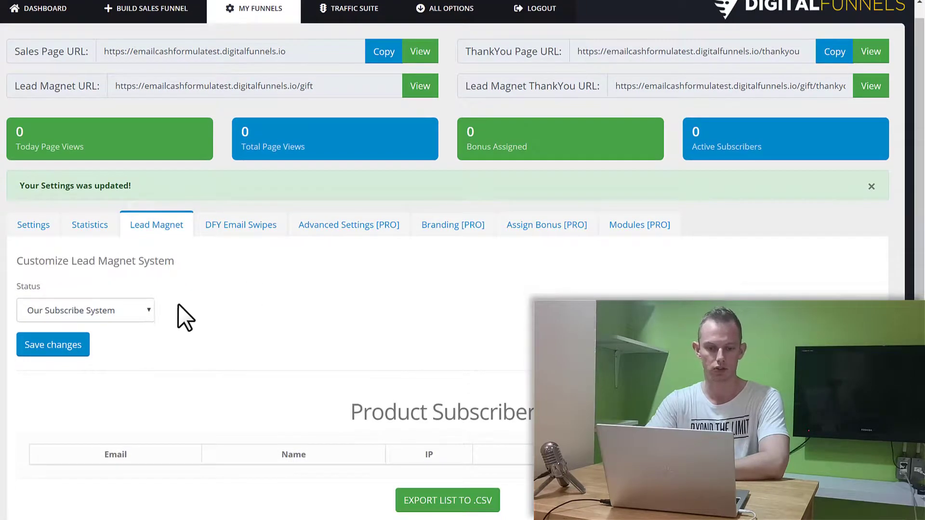
Step: Switch the lead magnet system to Custom HTML Form, ready for its HTML code
click(84, 309)
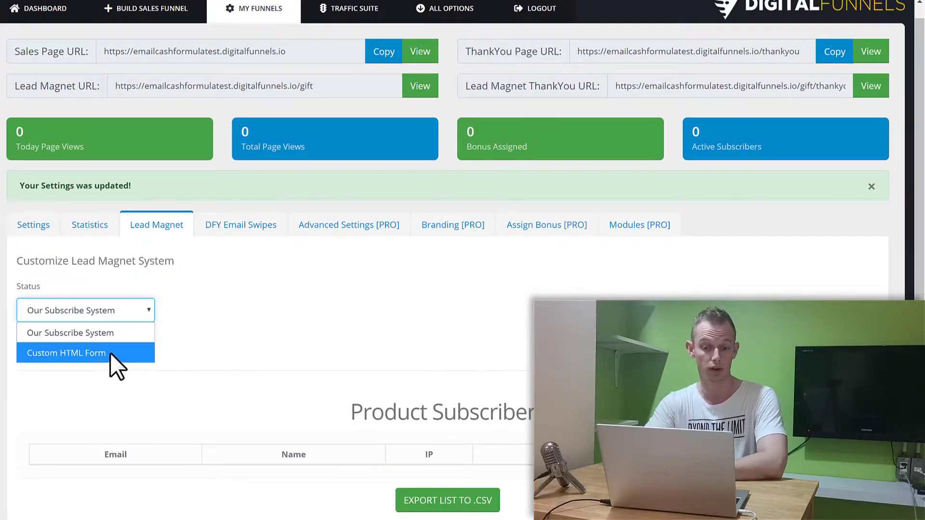
click(66, 352)
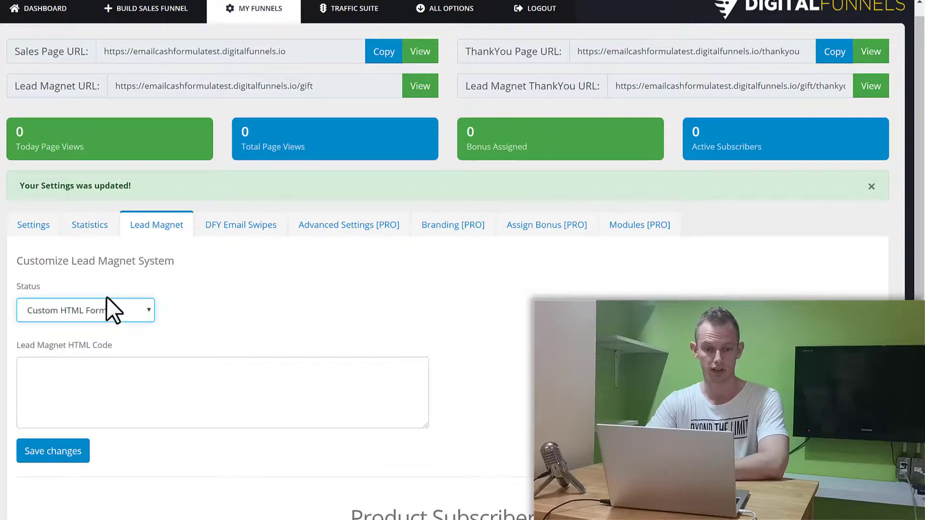
click(222, 392)
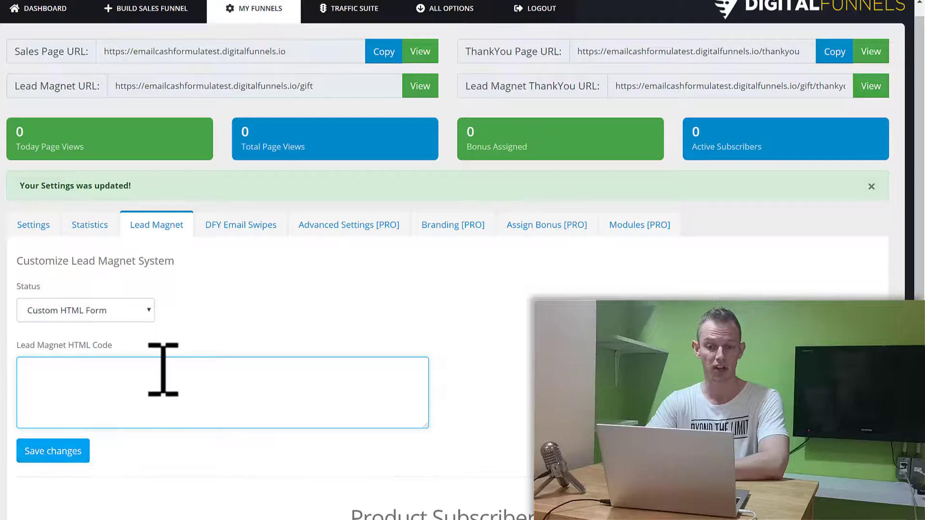
mouse_move(230, 322)
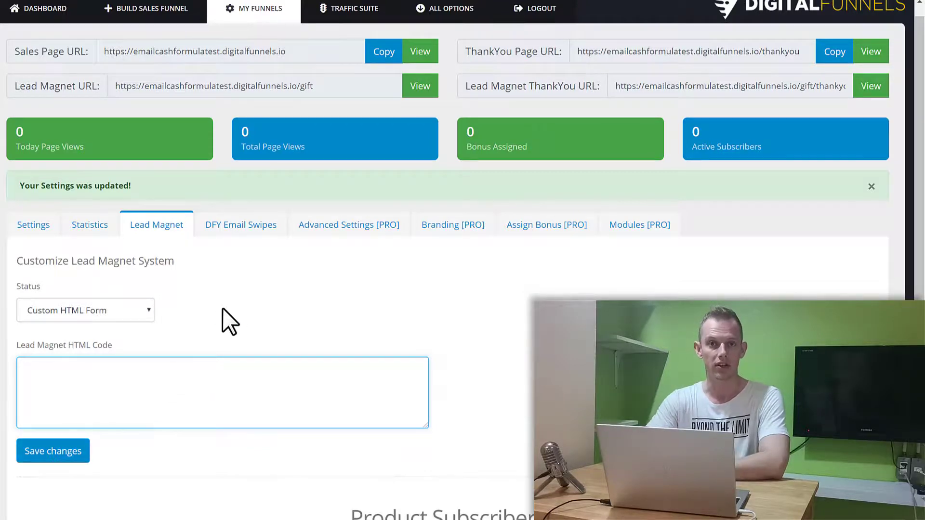
click(222, 392)
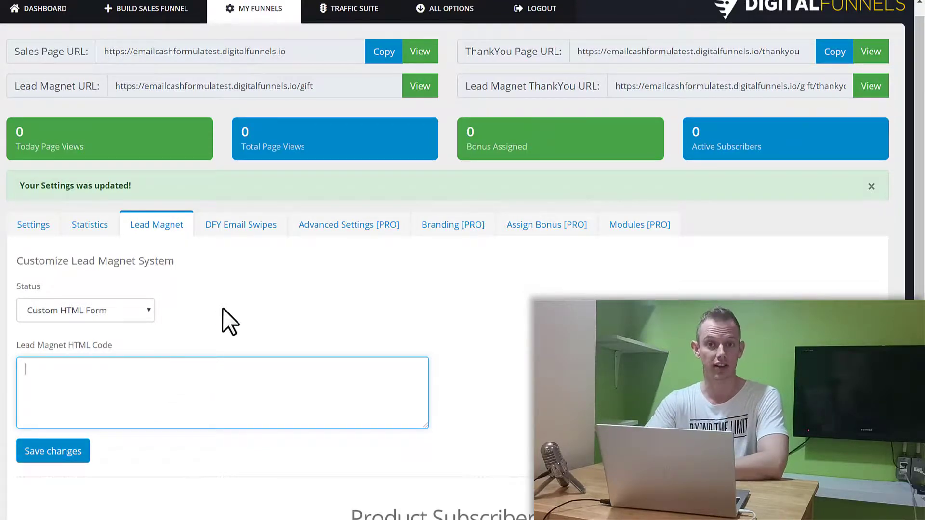
mouse_move(241, 224)
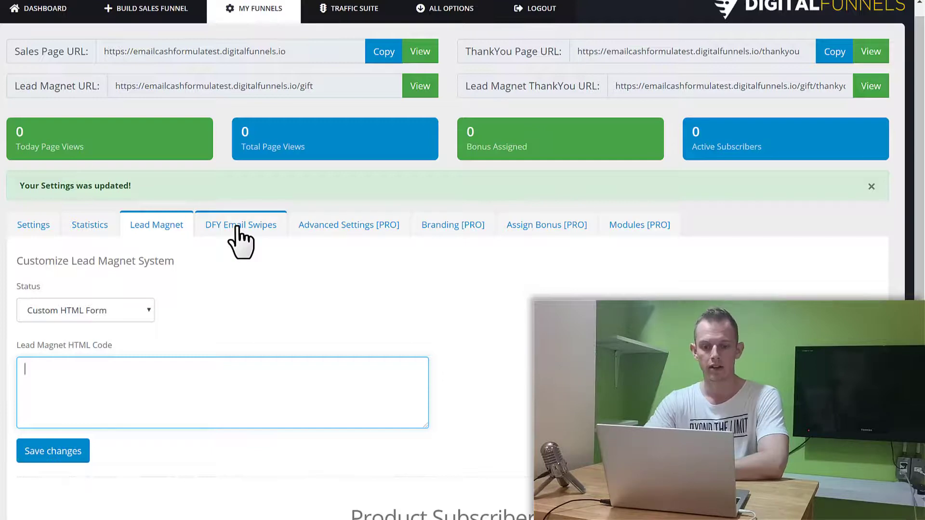
Step: Browse the DFY Email Swipes with their subject lines and email texts
click(240, 224)
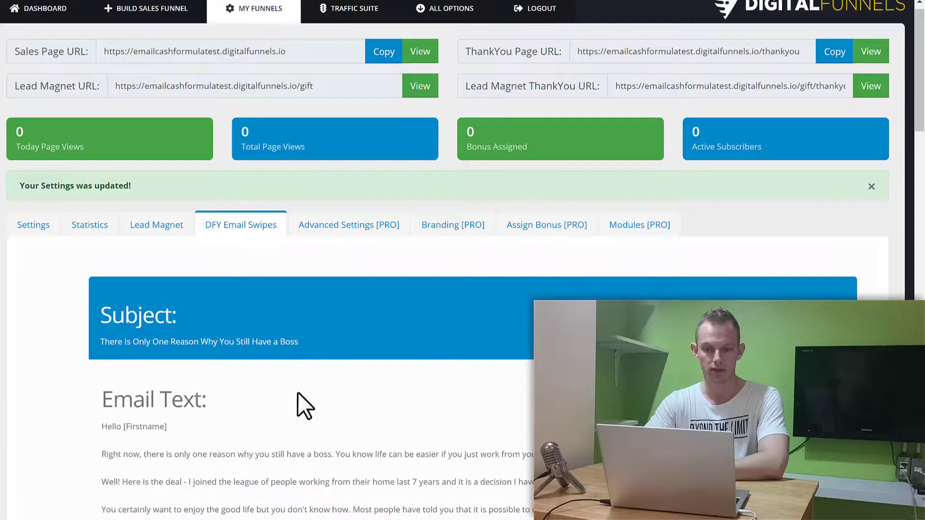
scroll(down, 3)
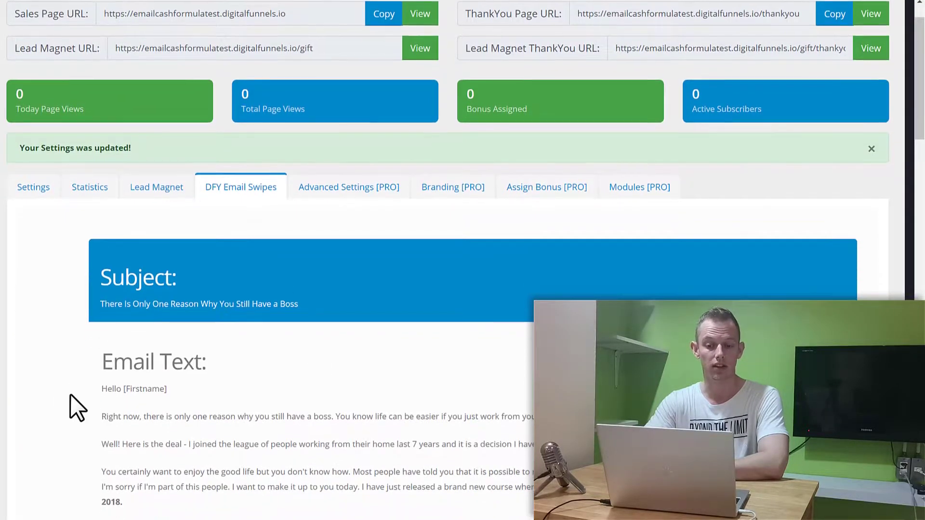
scroll(down, 3)
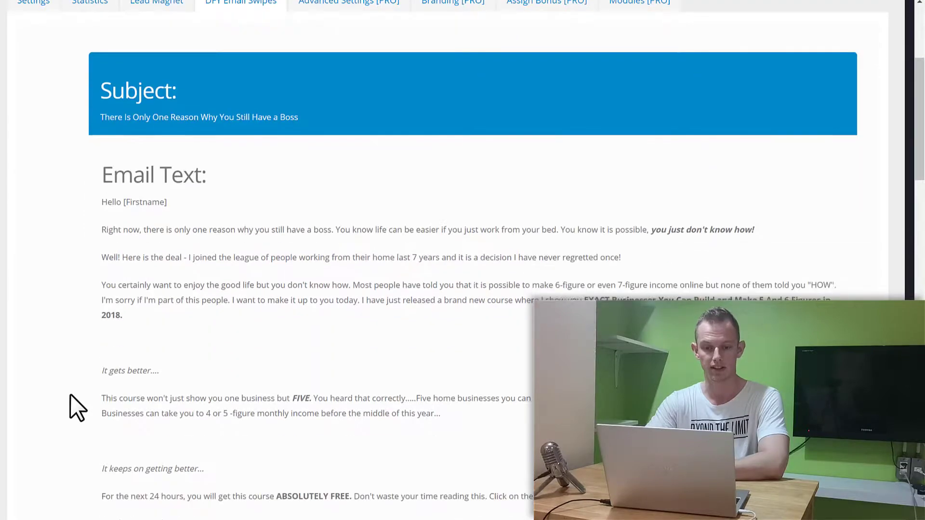
scroll(down, 3)
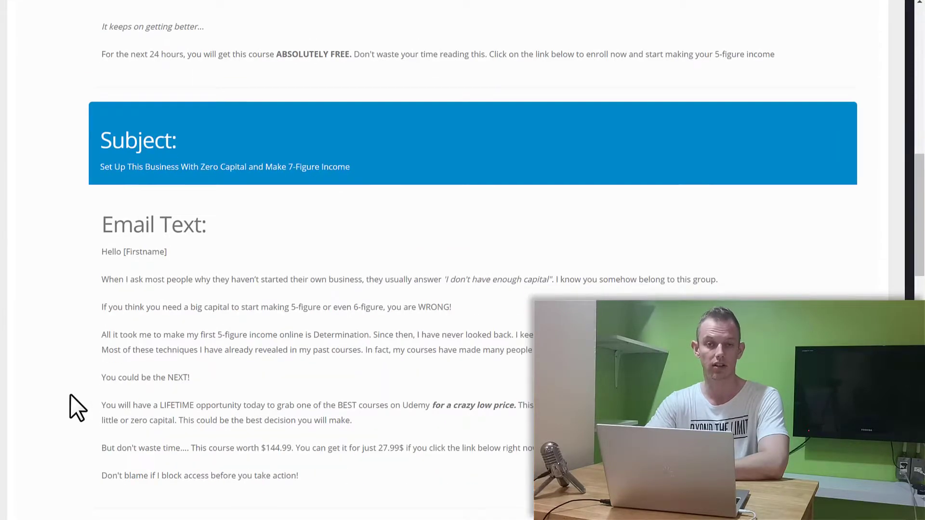
scroll(down, 3)
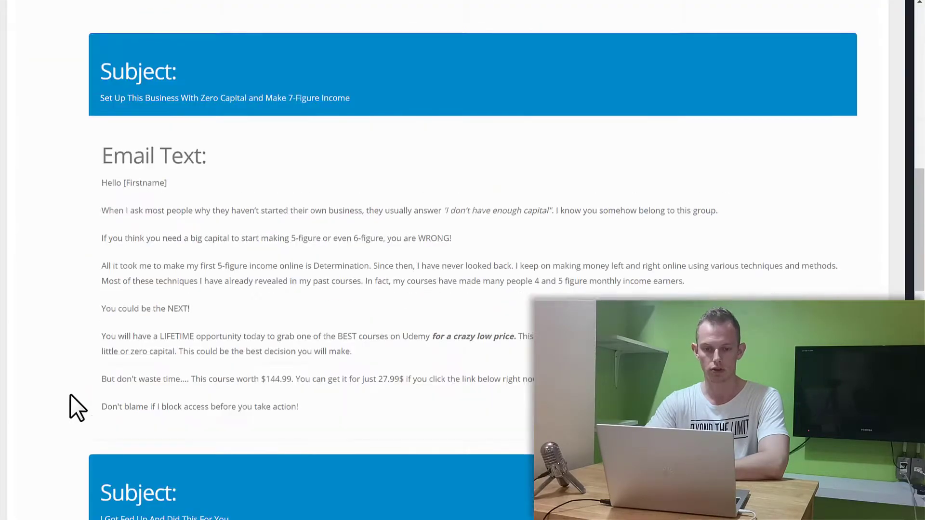
scroll(down, 3)
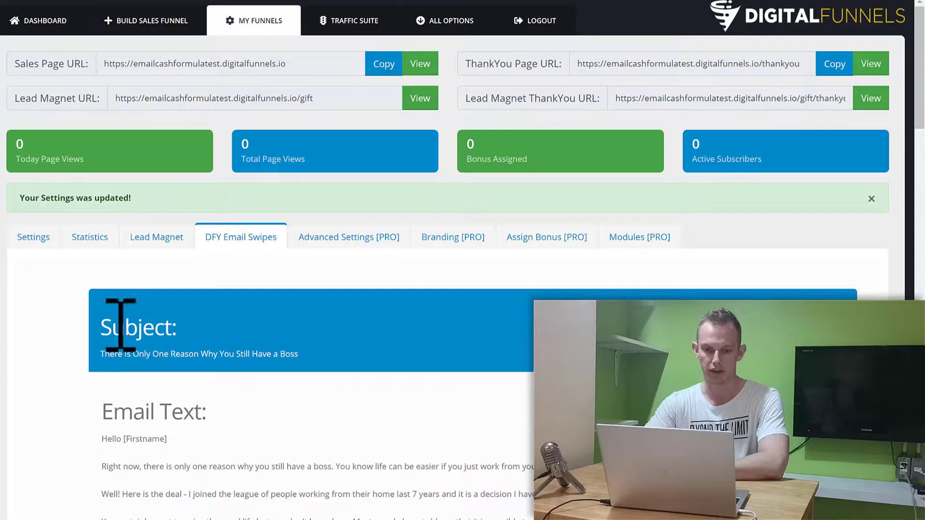
mouse_move(343, 281)
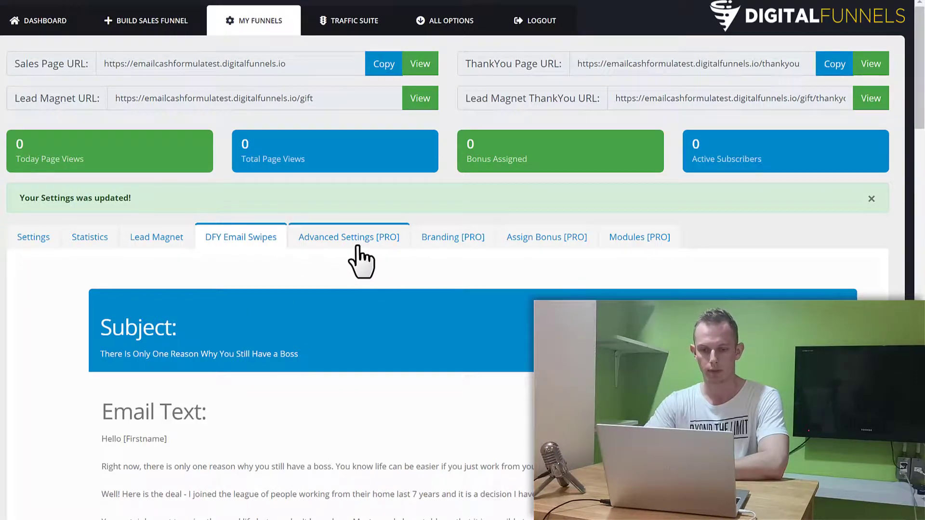
mouse_move(354, 261)
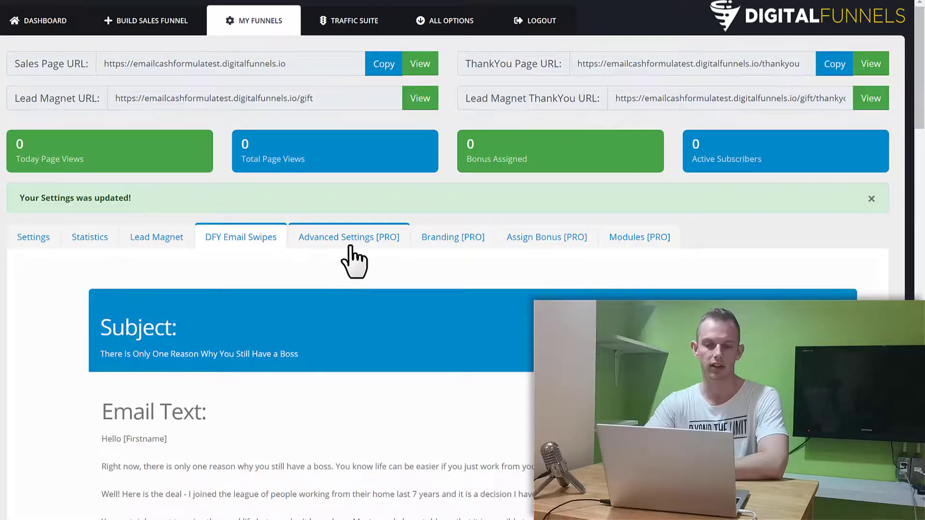
Step: Review Advanced Settings [PRO], focusing the empty Google Adwords and Google Analytics code fields
click(348, 237)
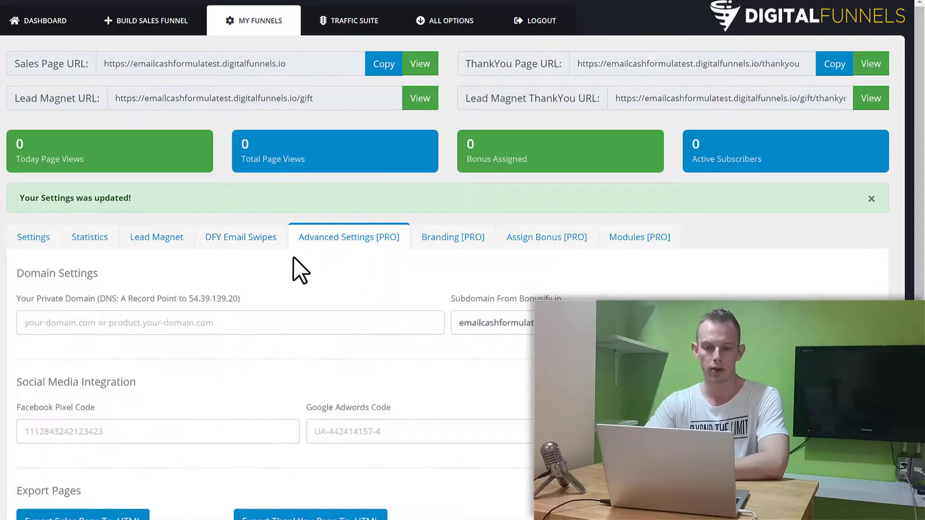
scroll(down, 3)
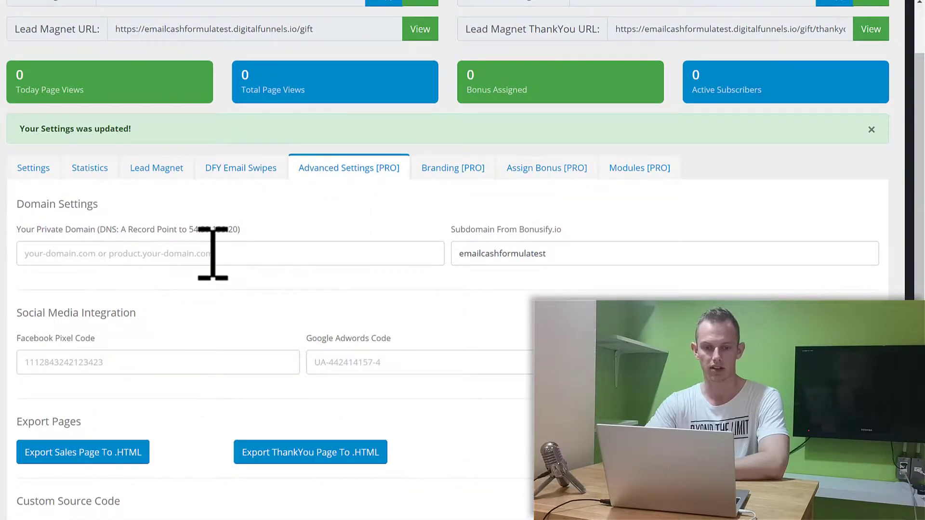
mouse_move(303, 301)
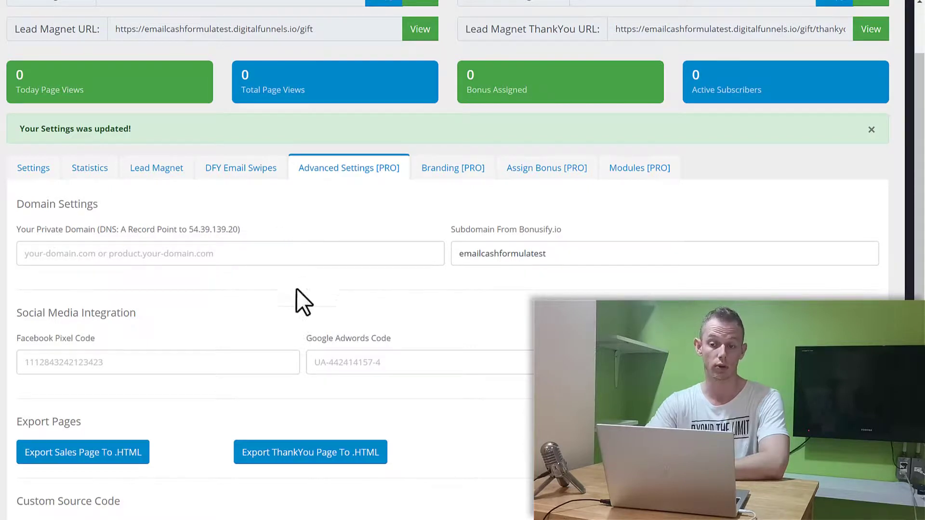
scroll(down, 3)
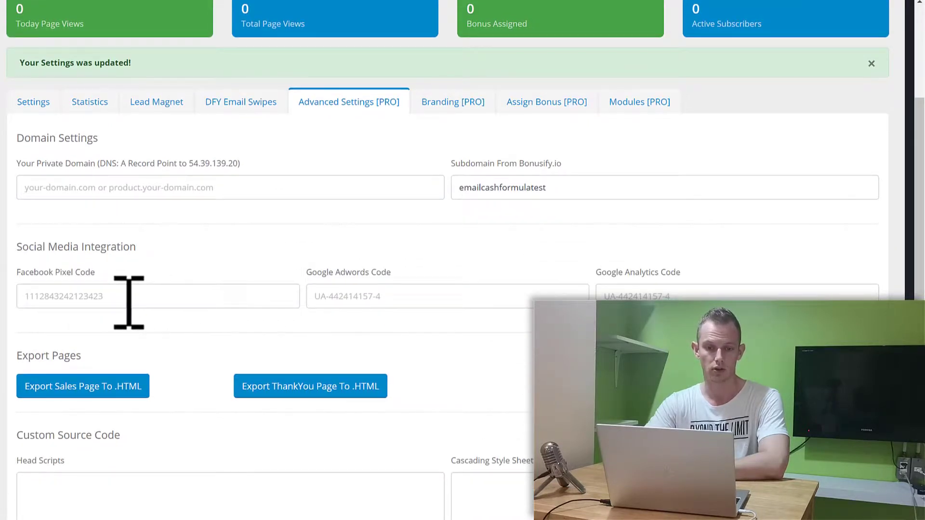
click(157, 296)
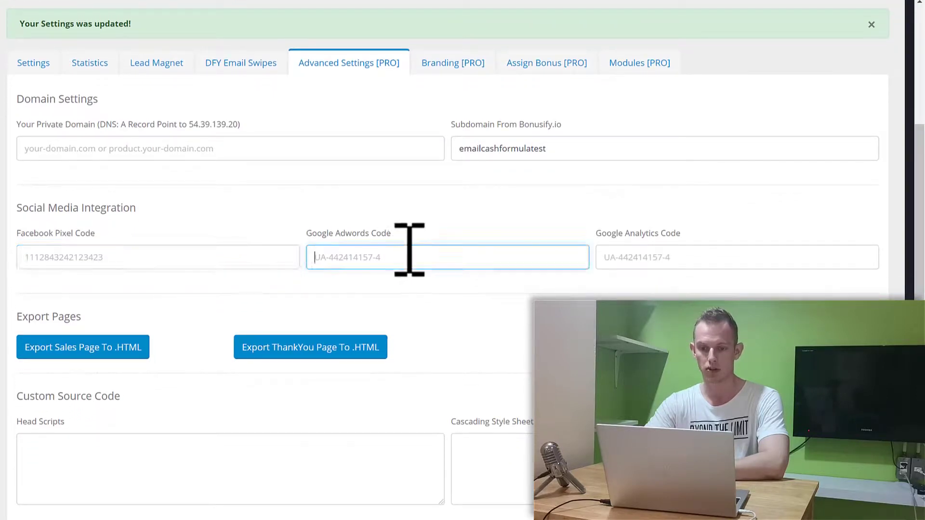
click(736, 256)
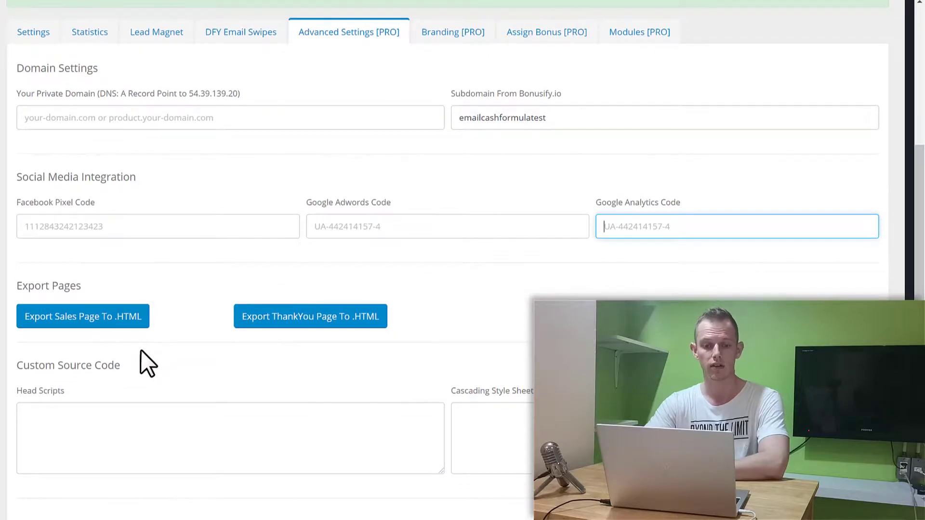
mouse_move(142, 330)
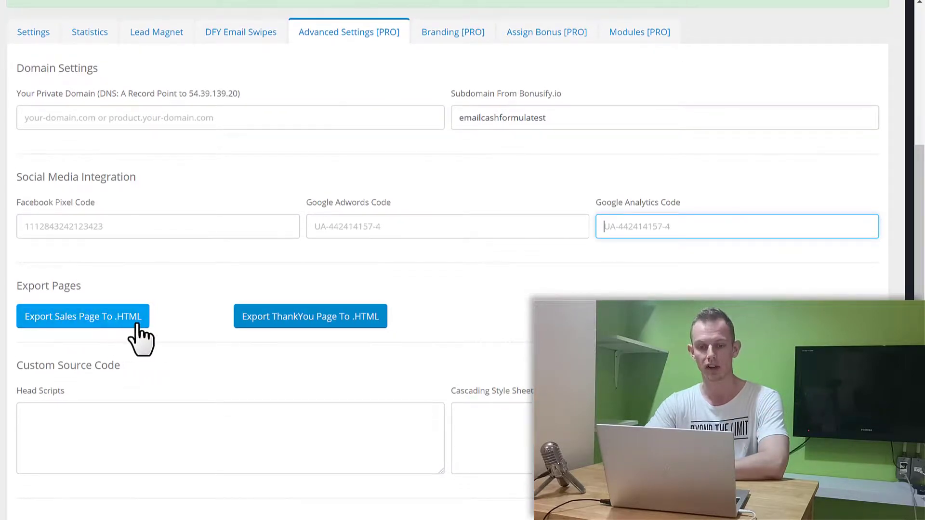
mouse_move(289, 270)
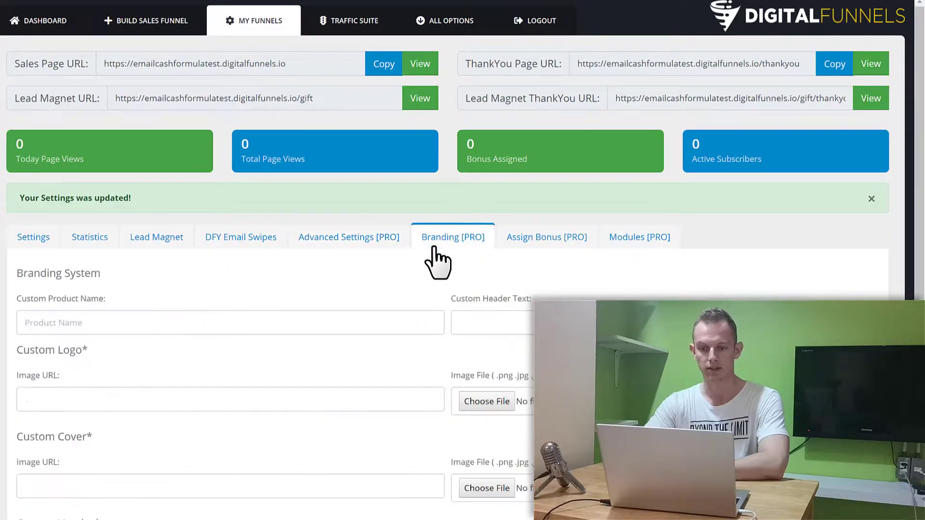
scroll(down, 3)
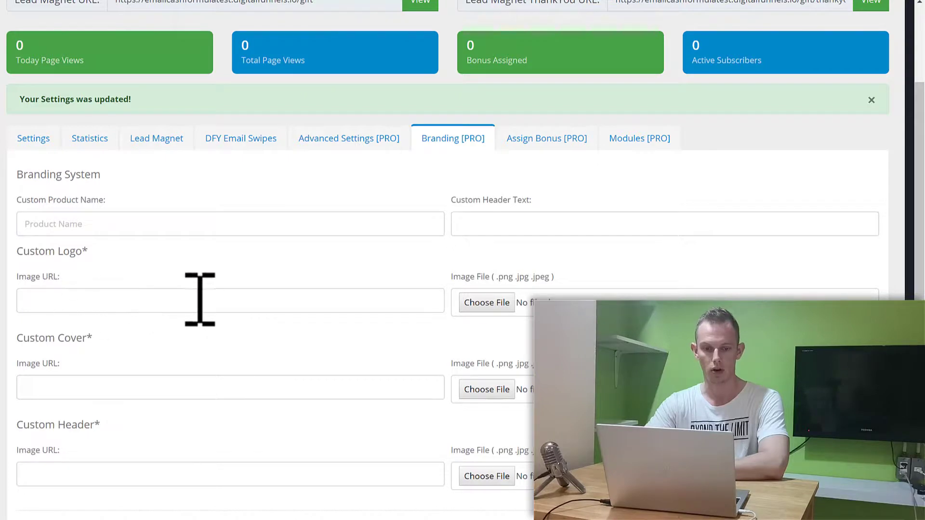
scroll(down, 3)
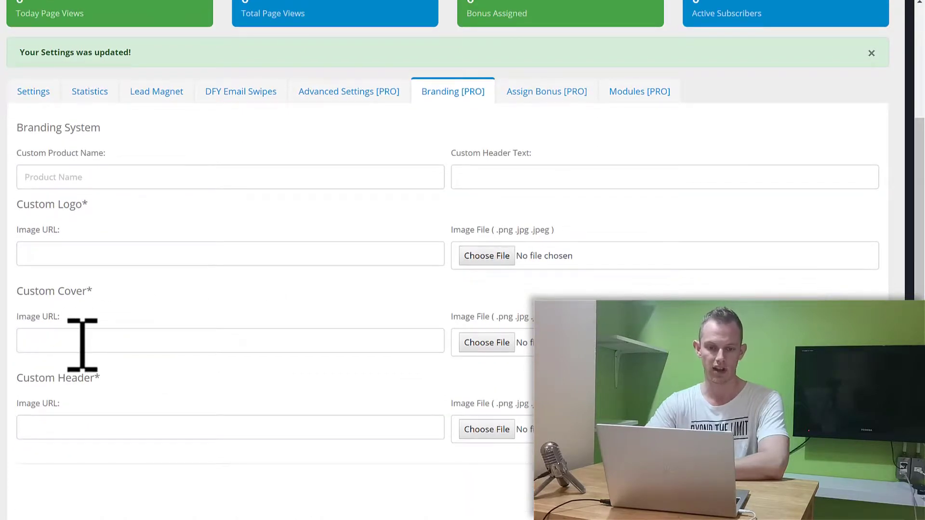
mouse_move(190, 300)
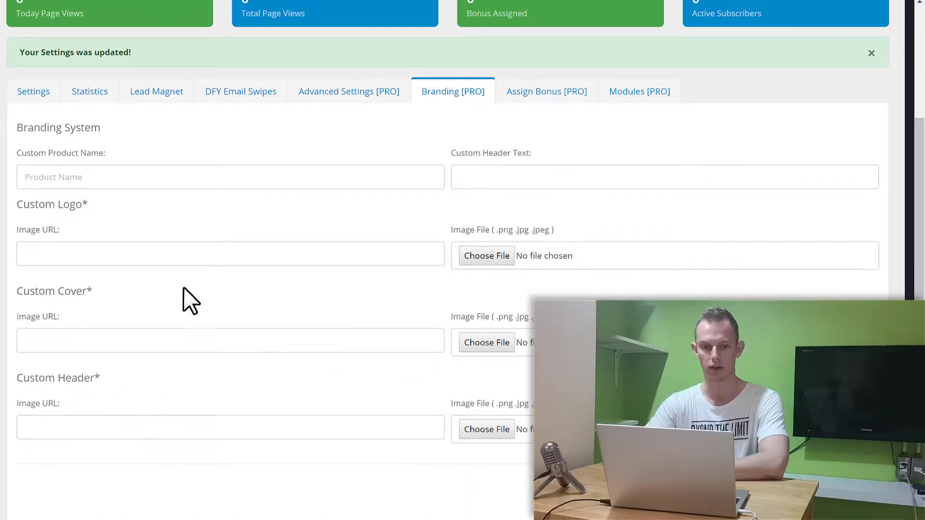
mouse_move(369, 204)
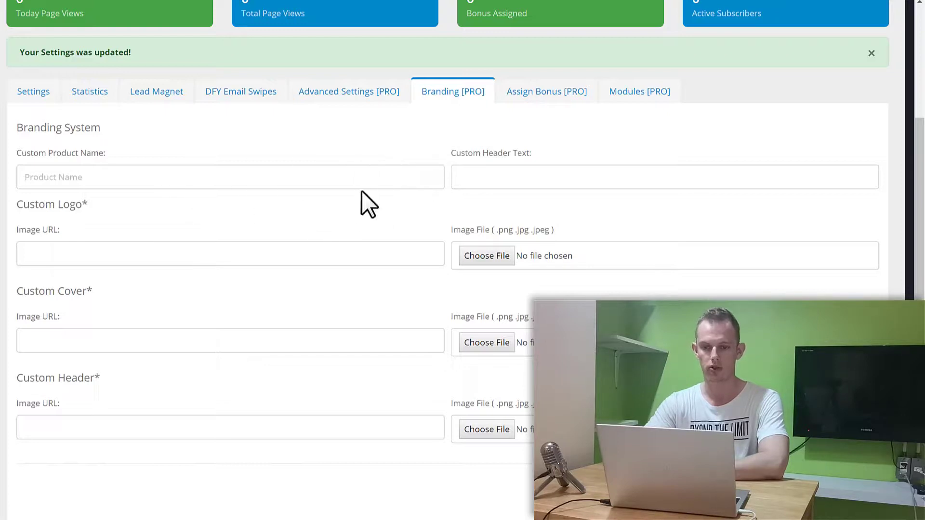
mouse_move(437, 162)
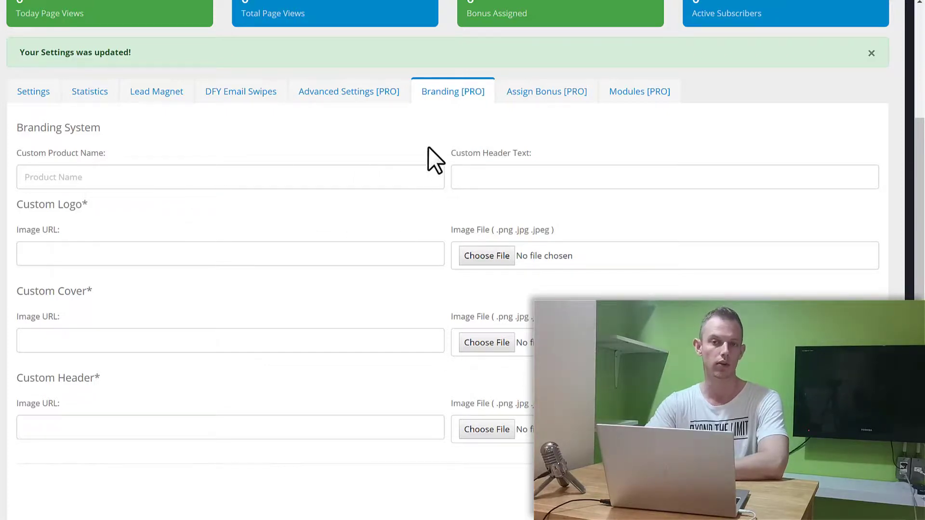
Step: Show the Assign Bonus [PRO] section with its empty bonus list
click(545, 90)
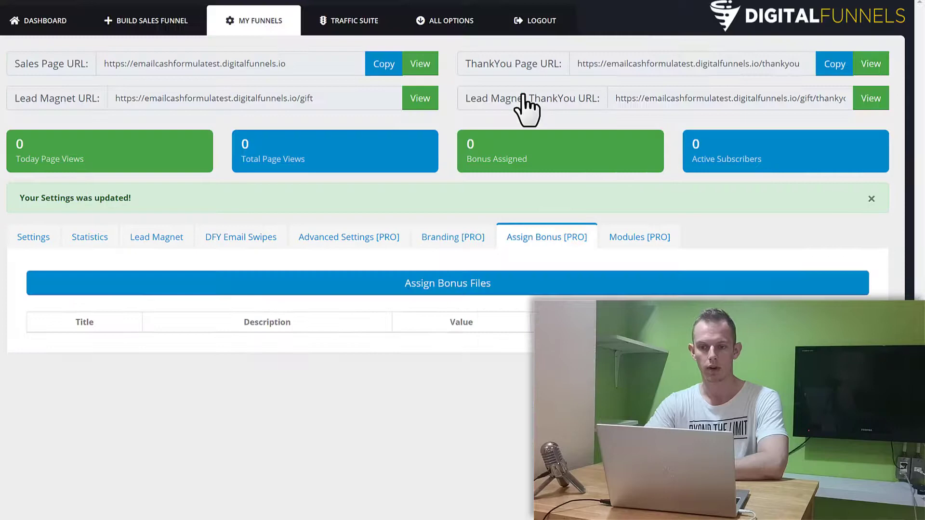
mouse_move(551, 262)
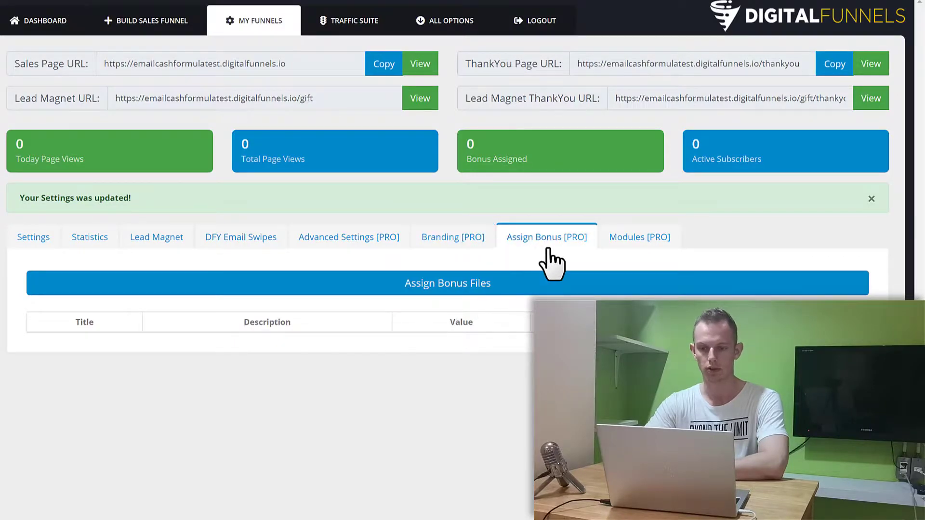
mouse_move(608, 259)
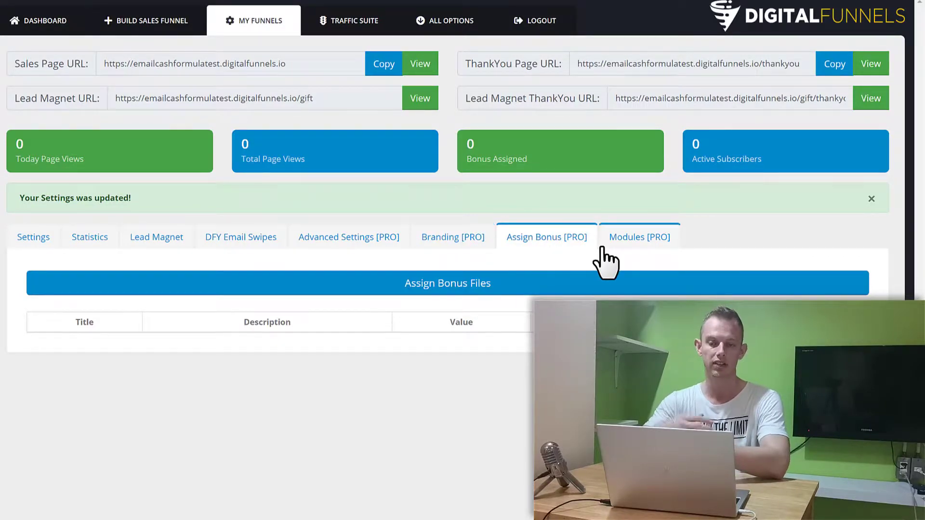
mouse_move(625, 256)
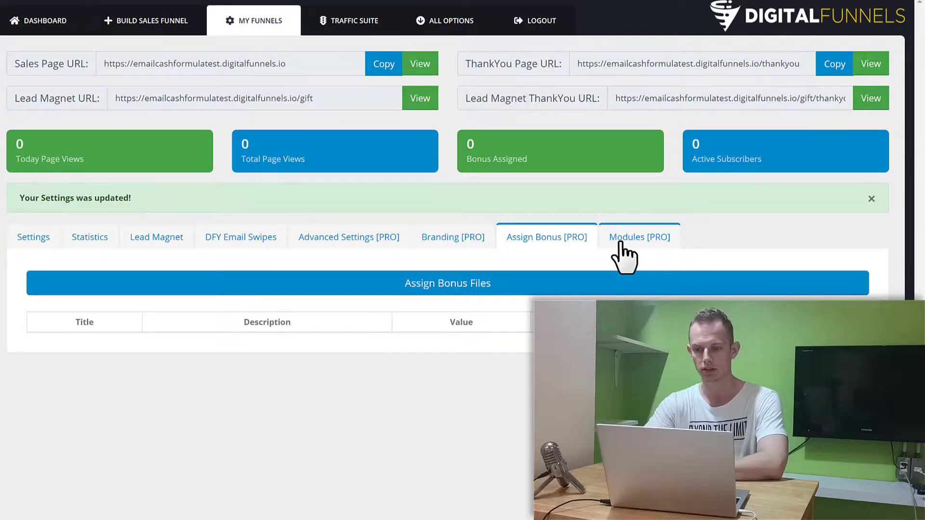
Step: In the funnel's Modules [PRO] settings, keep the Cookie Consent Bar set to Enabled
click(639, 237)
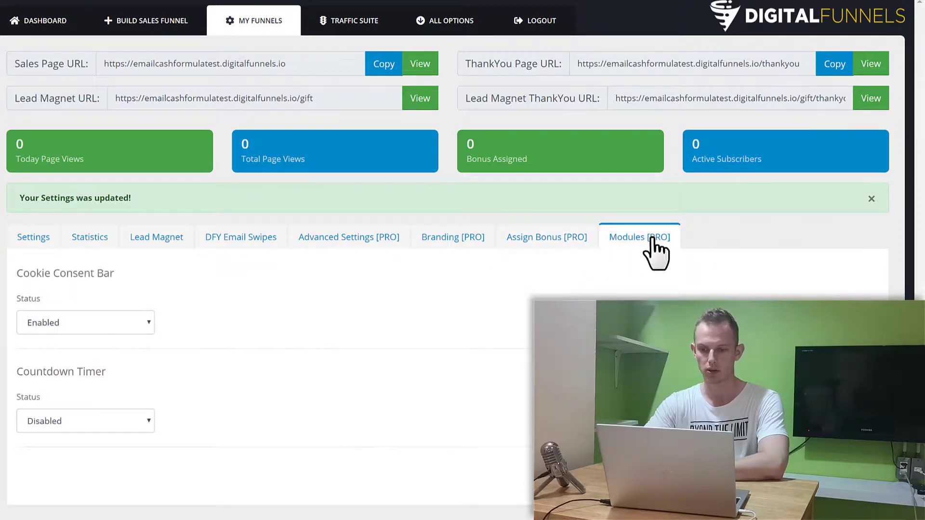
click(84, 322)
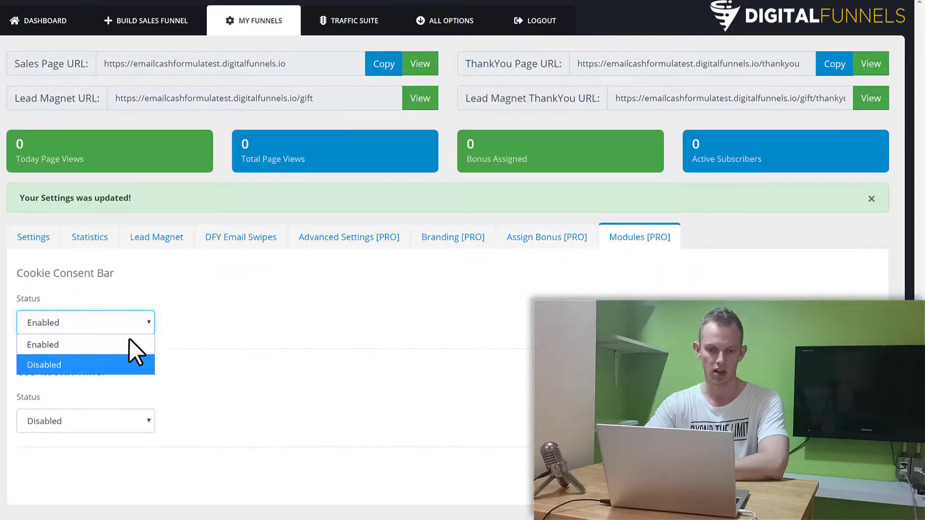
click(43, 345)
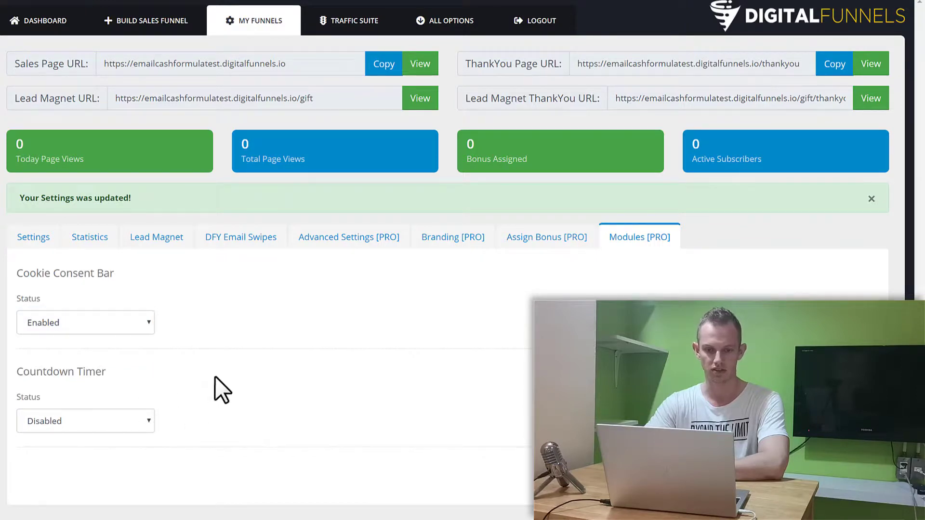
Step: Set the Countdown Timer status to Enabled Evergreen and select the Time Left field contents
click(85, 421)
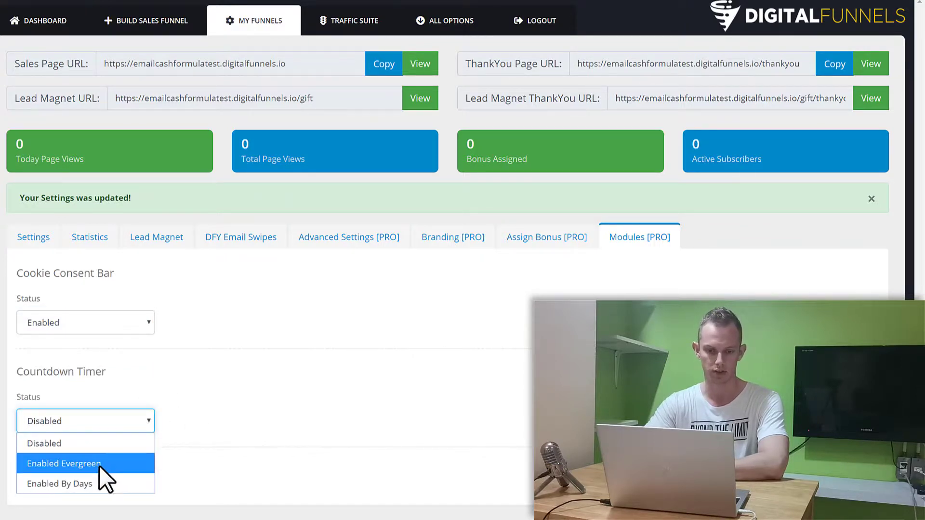
click(65, 463)
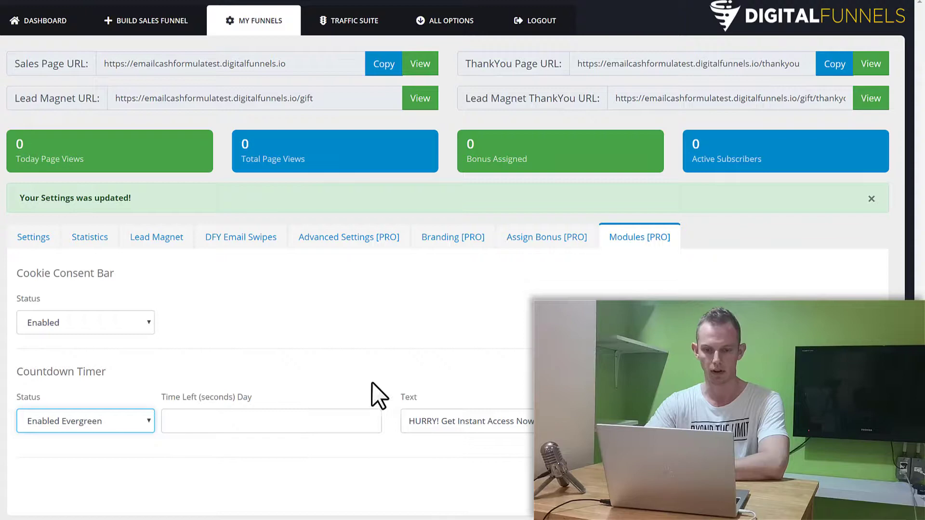
click(271, 421)
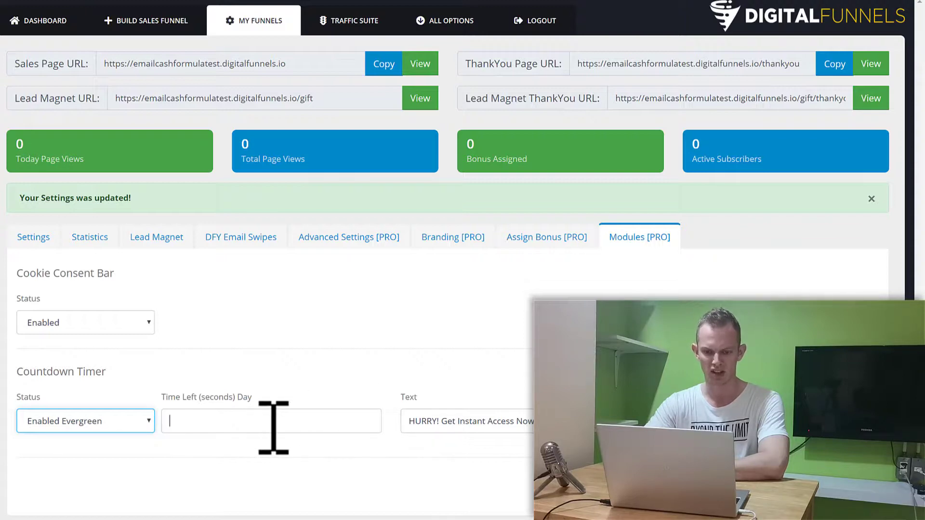
click(271, 421)
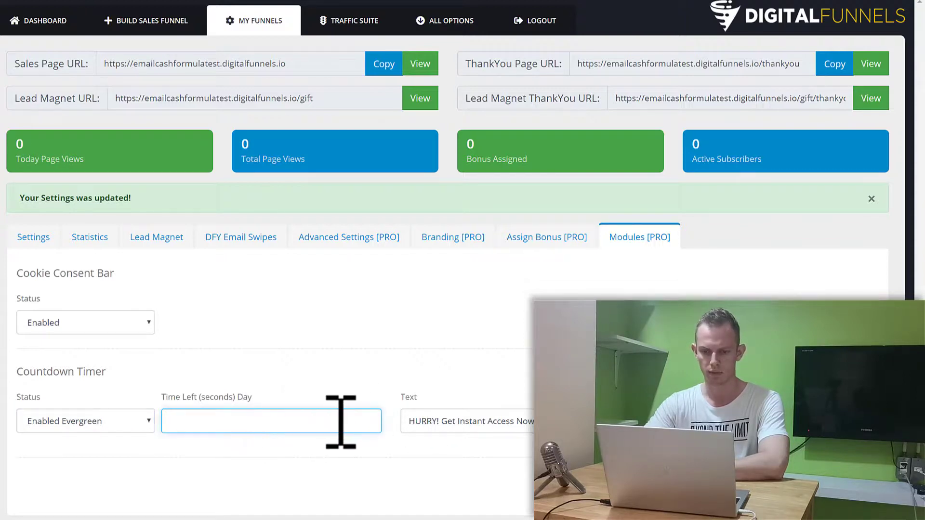
triple_click(466, 421)
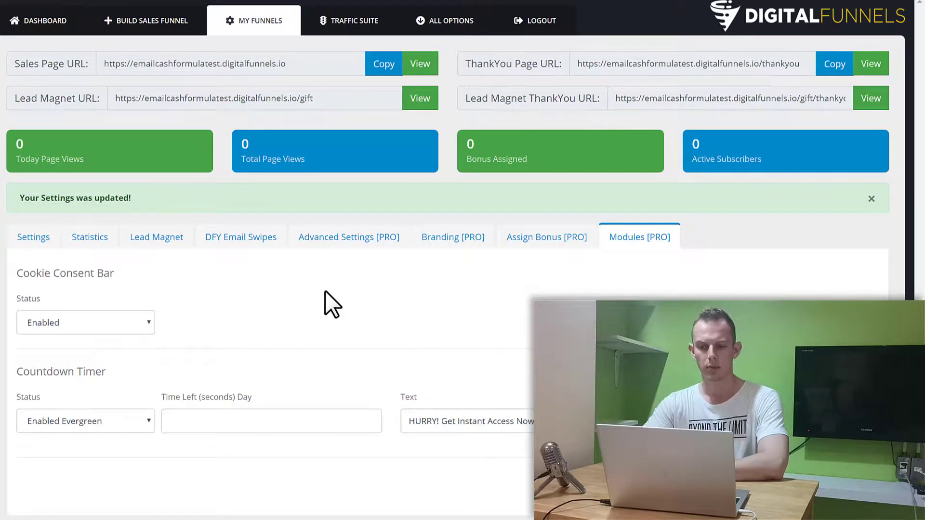
mouse_move(356, 259)
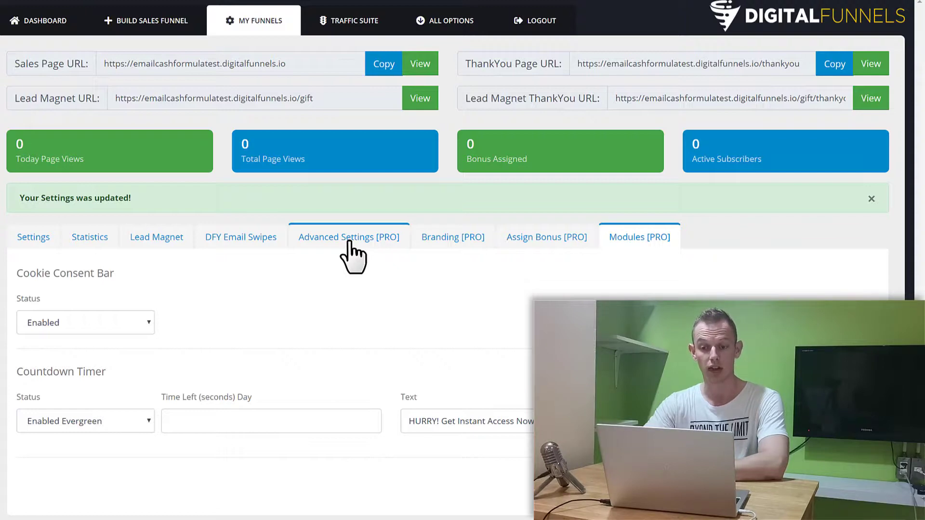
Step: Review the Advanced Settings [PRO] options for private domain, tracking codes and HTML export
click(347, 237)
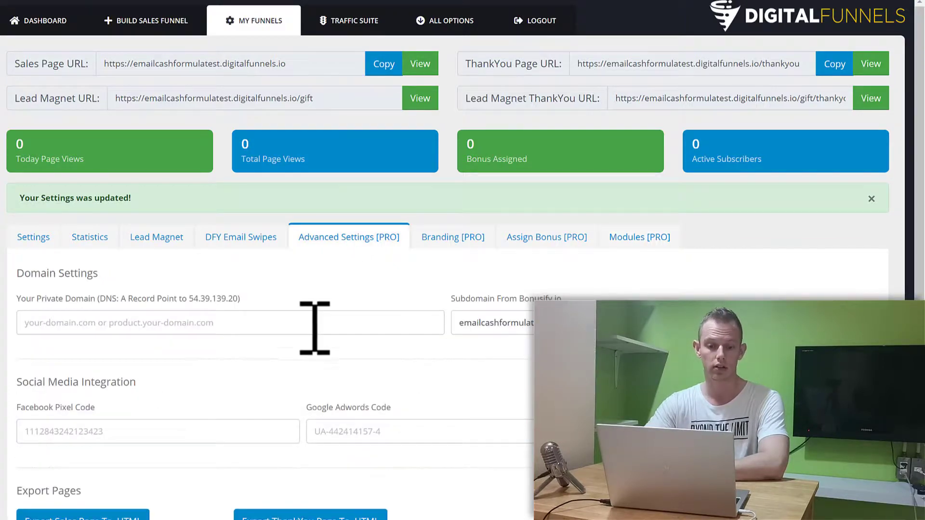
scroll(down, 3)
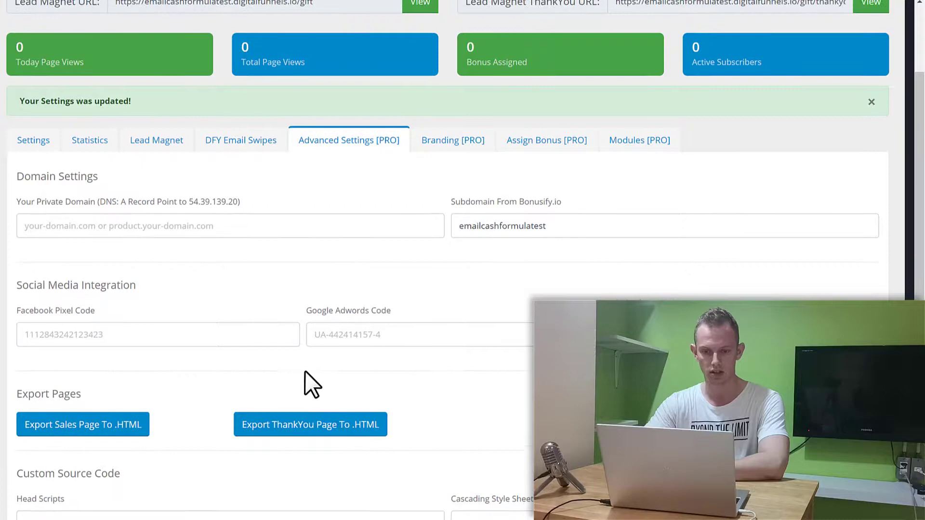
scroll(up, 3)
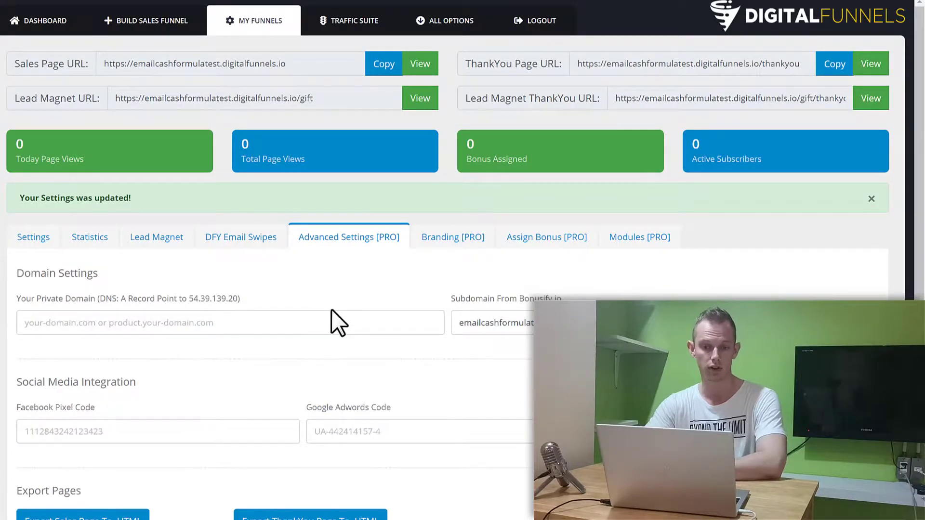
mouse_move(453, 237)
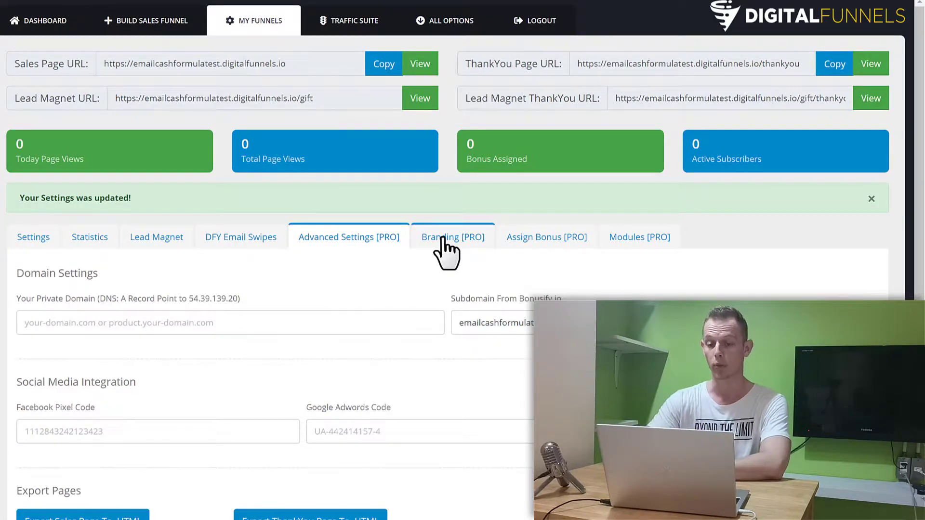
click(453, 237)
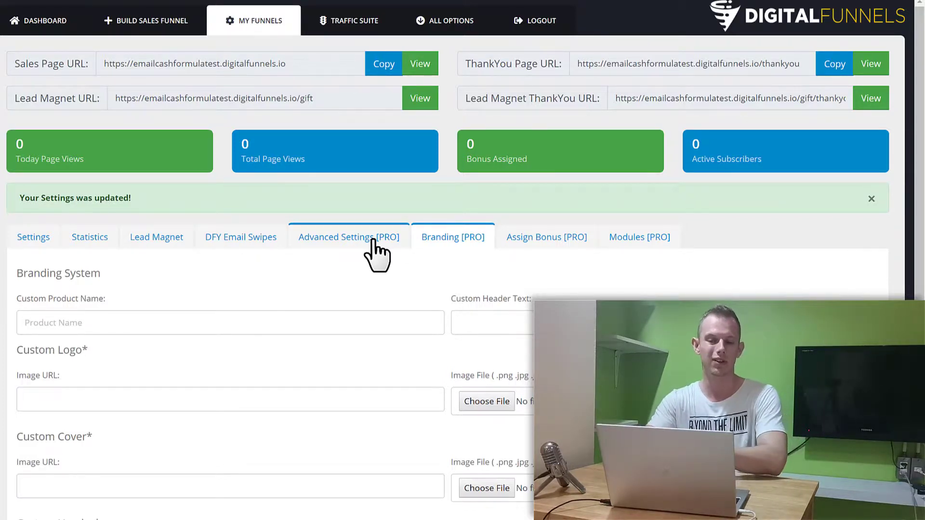
mouse_move(392, 277)
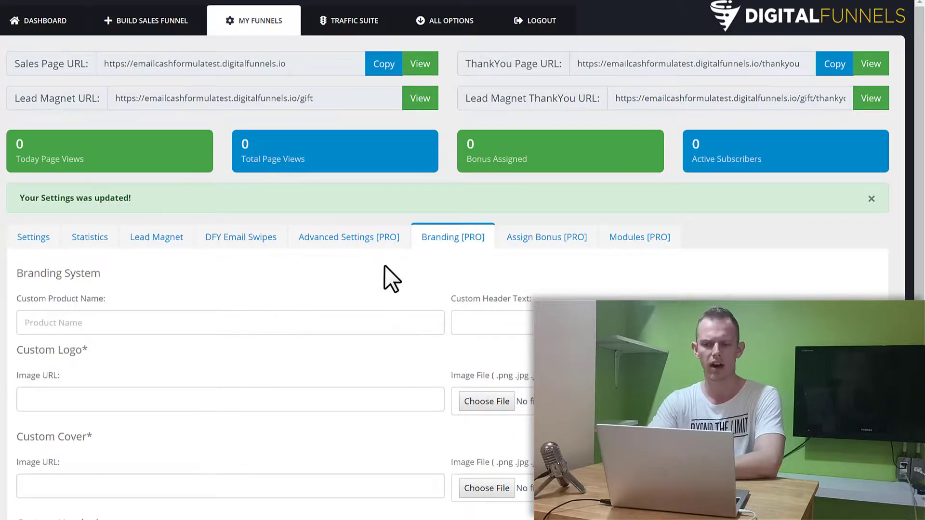
Step: Look over Branding [PRO], then return to Advanced Settings and review the page export section again
scroll(down, 3)
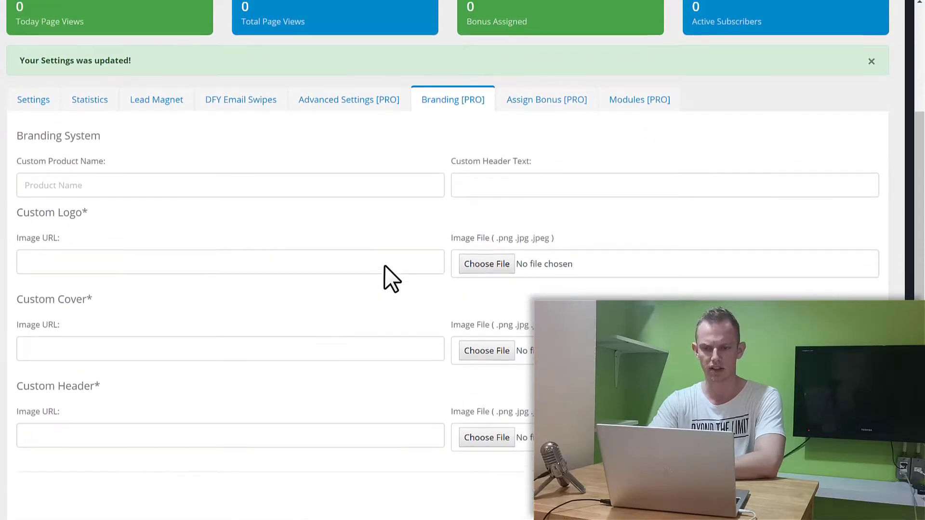
click(348, 100)
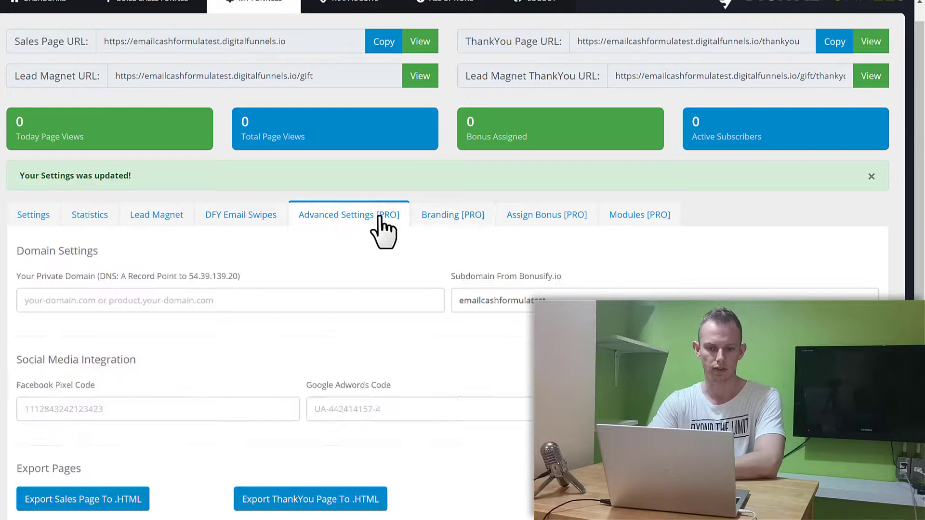
scroll(down, 3)
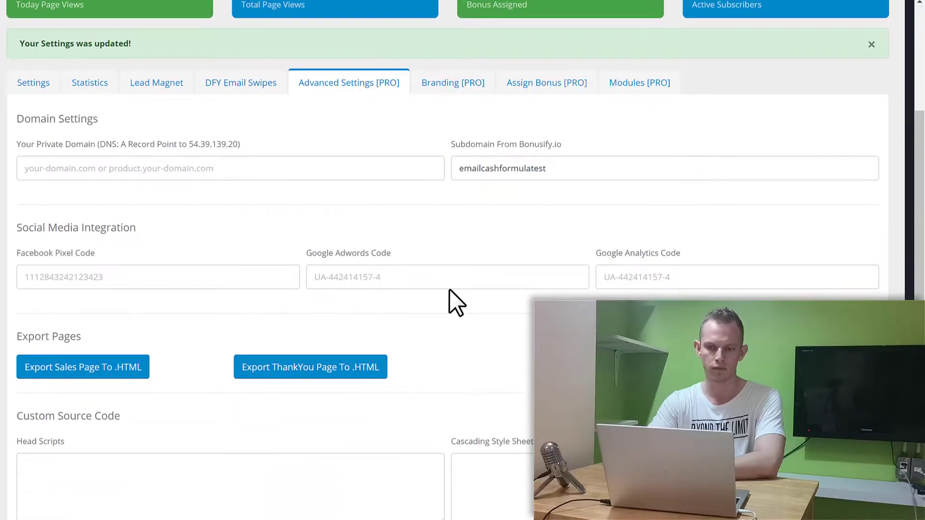
scroll(up, 3)
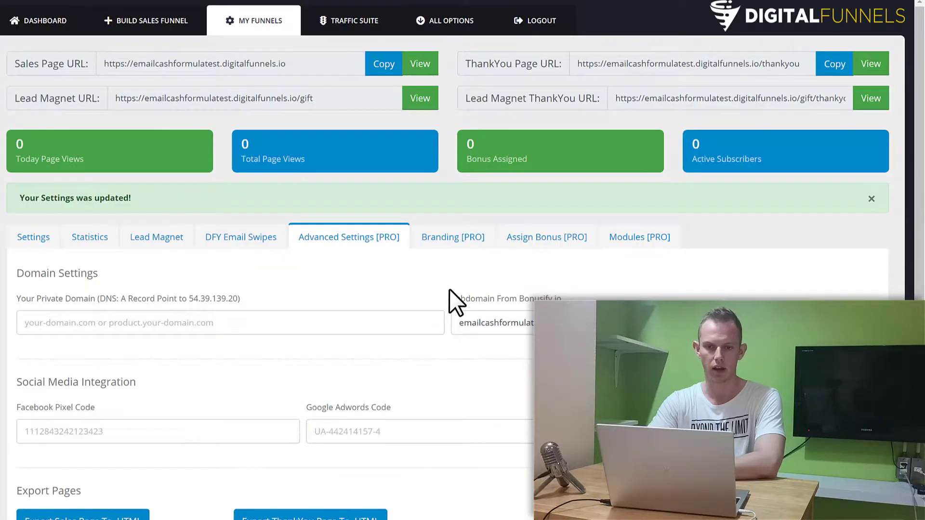
mouse_move(147, 21)
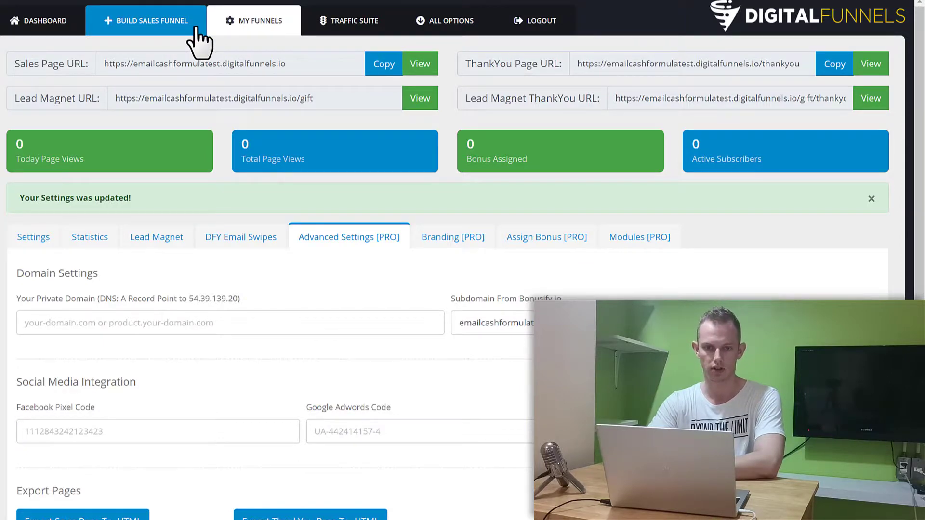
click(147, 20)
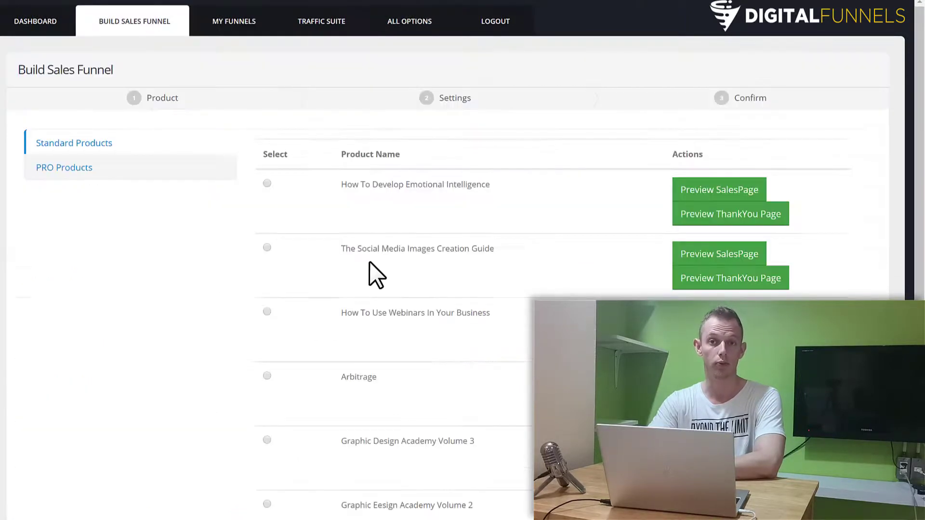
click(64, 167)
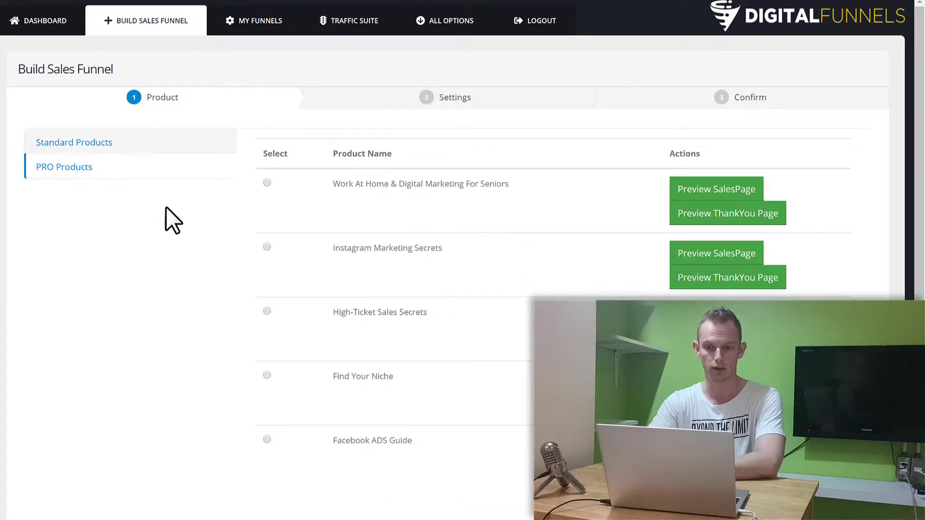
scroll(down, 3)
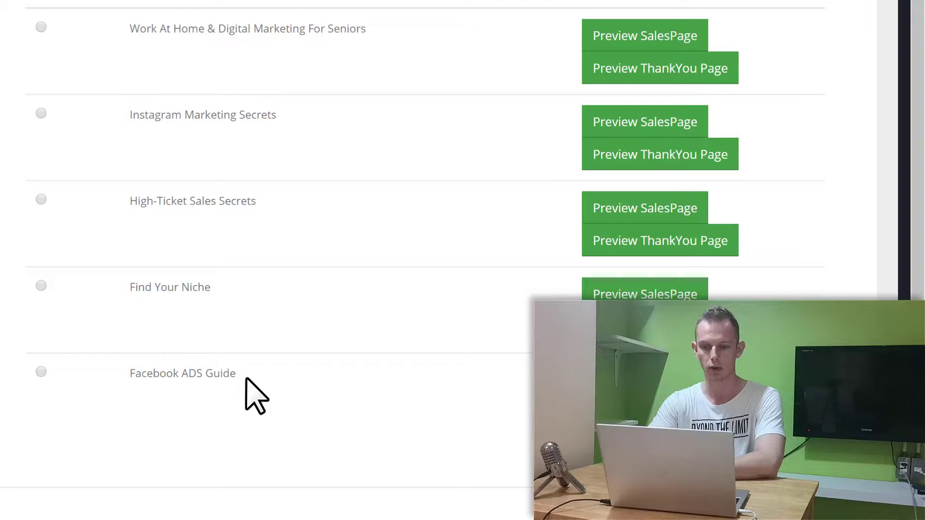
mouse_move(195, 227)
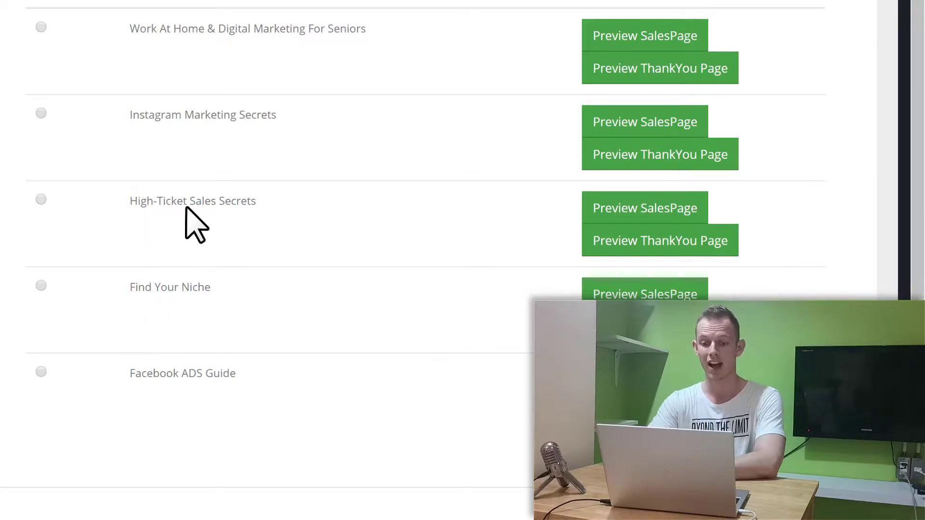
mouse_move(258, 156)
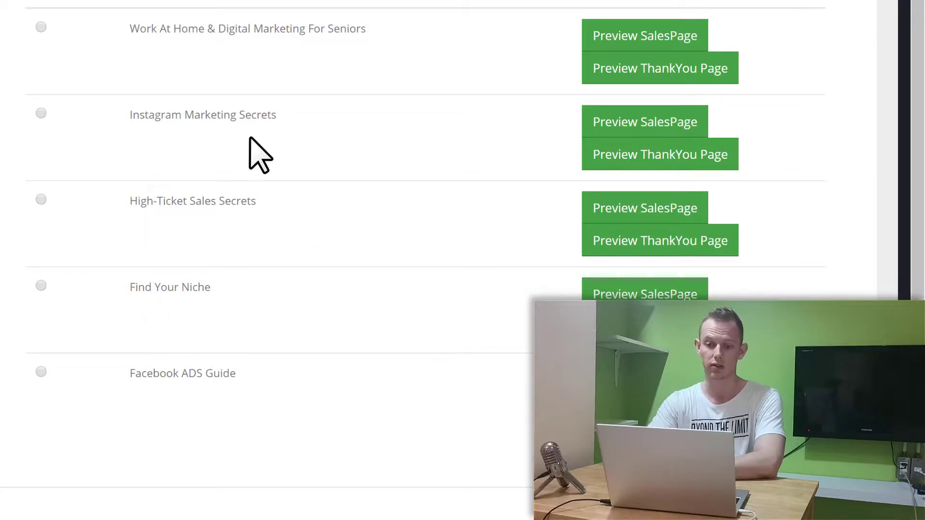
mouse_move(272, 53)
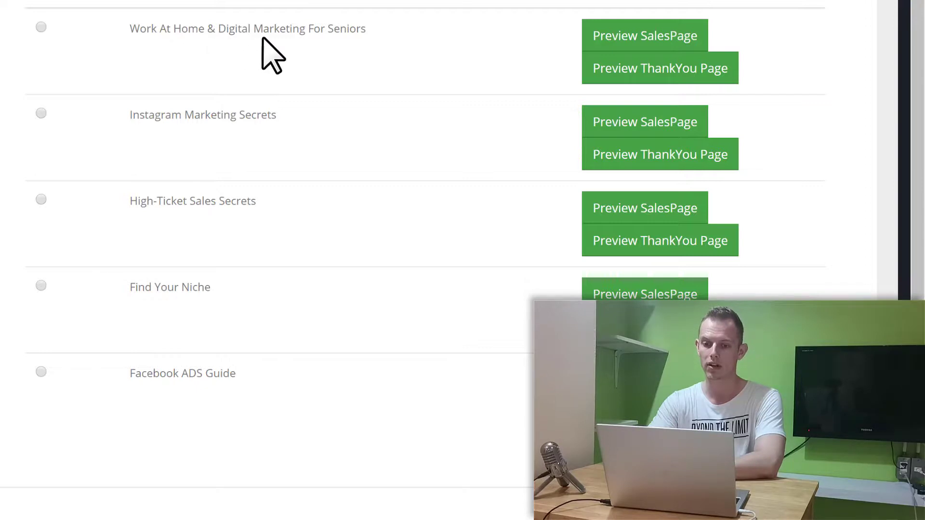
mouse_move(17, 157)
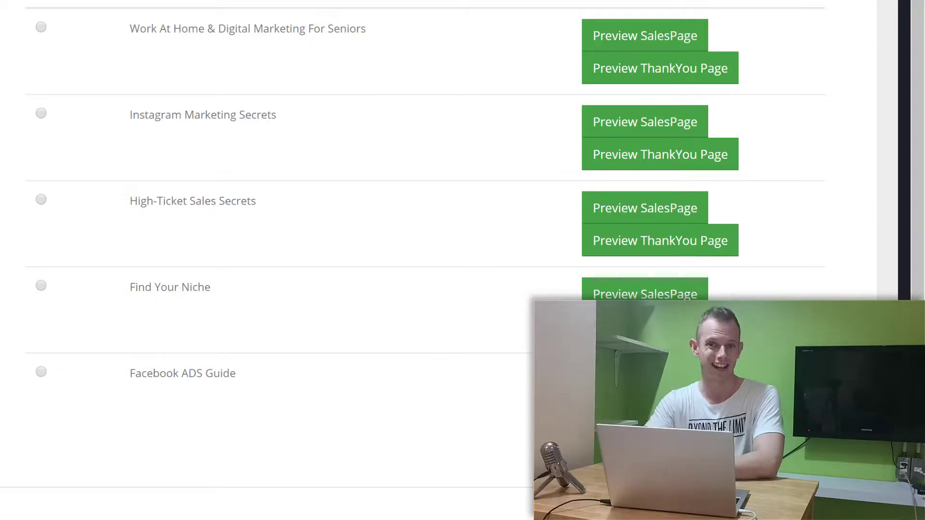
scroll(up, 3)
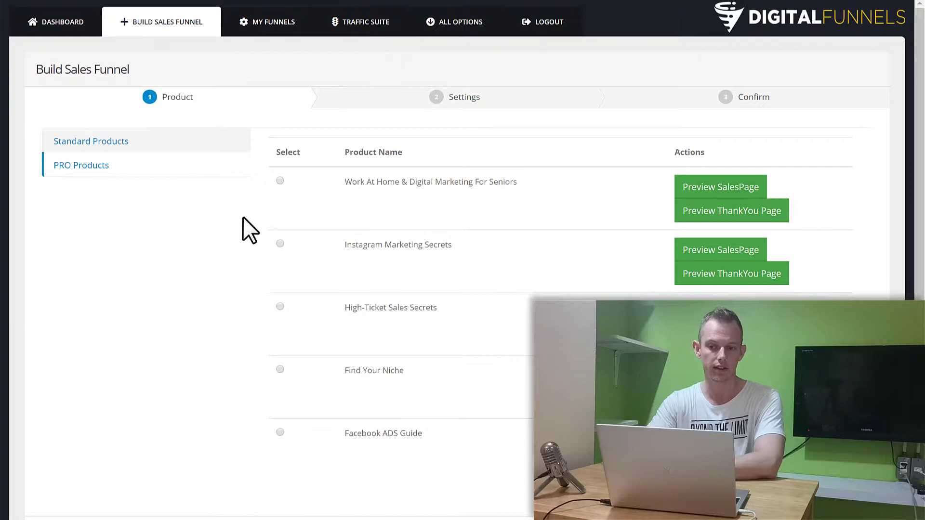
Step: In the Traffic Suite, review the Module 1: Facebook training videos
click(359, 23)
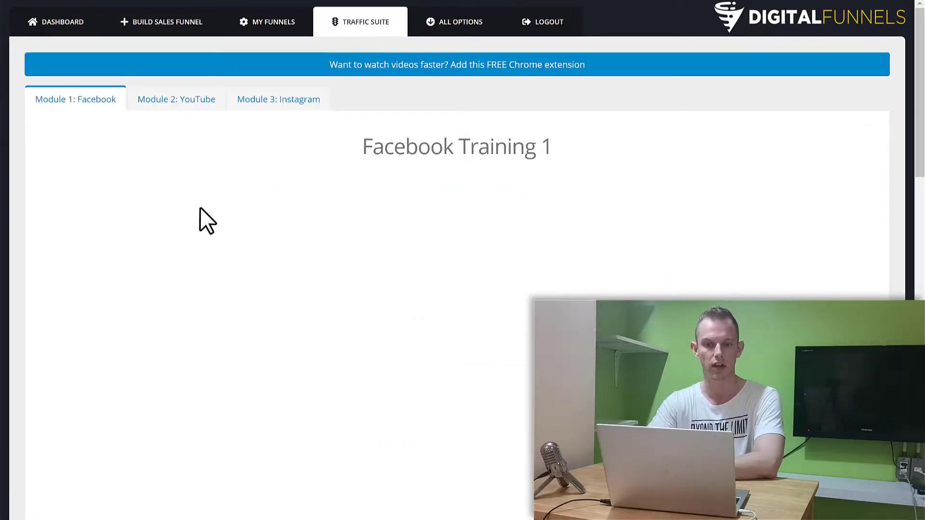
mouse_move(23, 172)
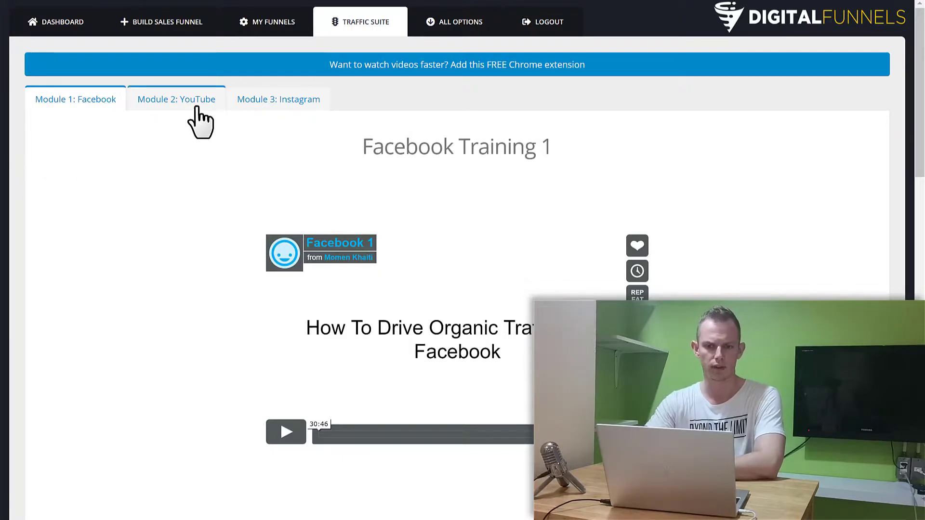
mouse_move(142, 184)
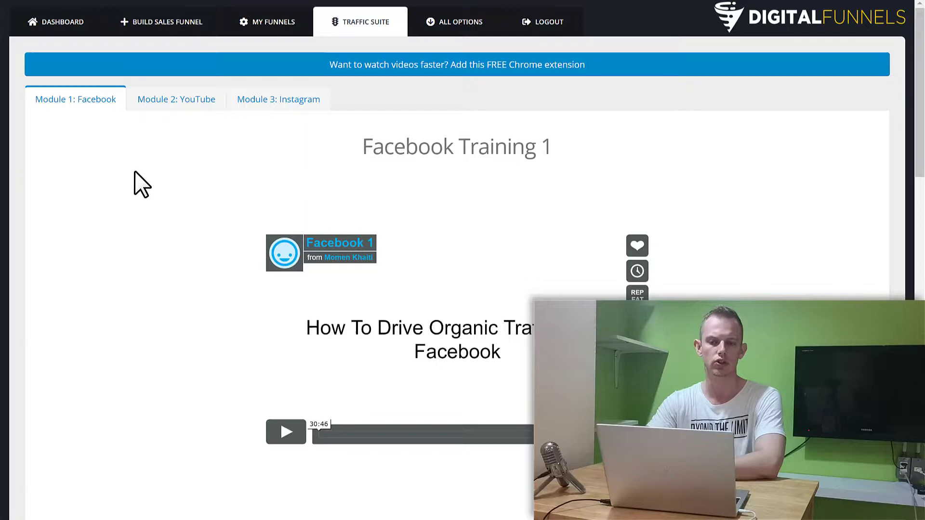
mouse_move(236, 147)
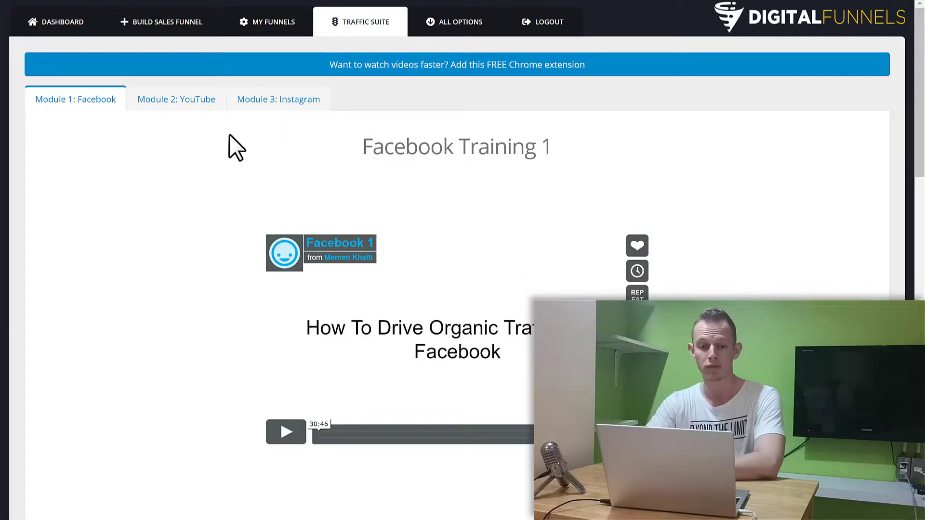
mouse_move(175, 203)
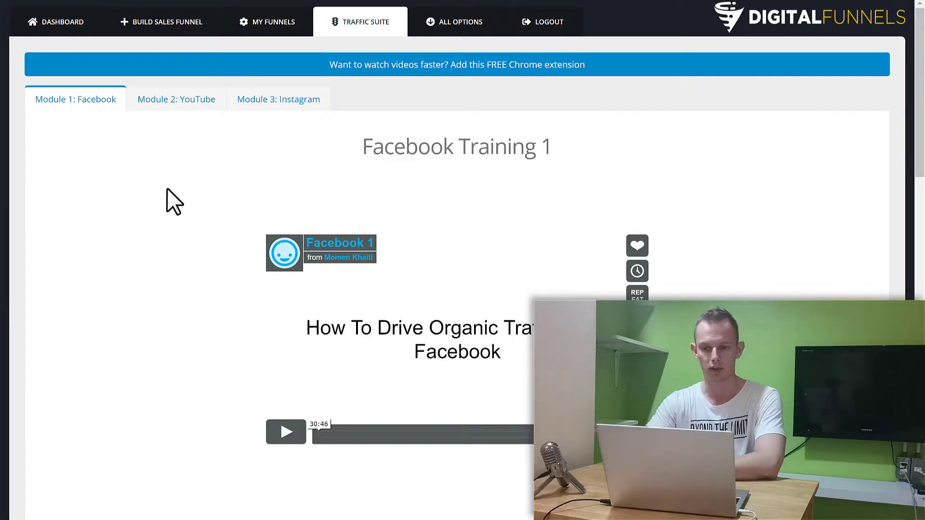
scroll(down, 3)
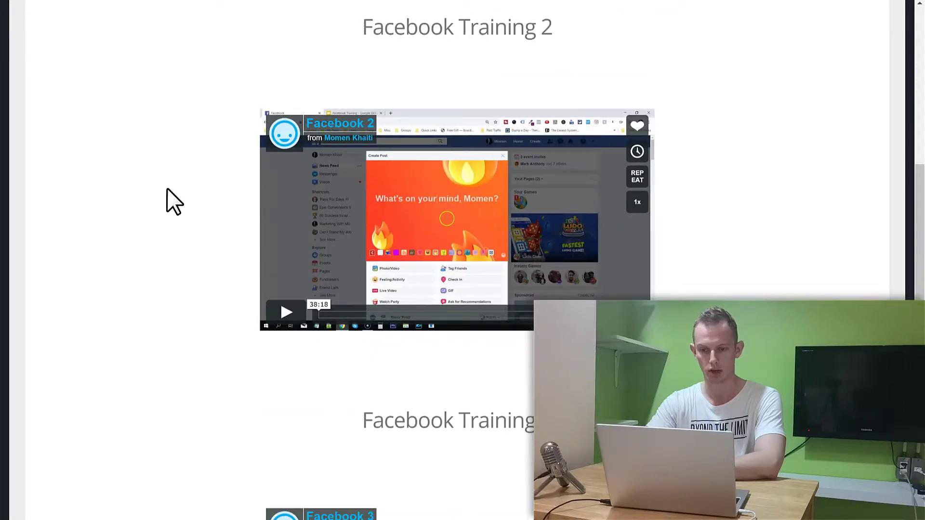
scroll(down, 3)
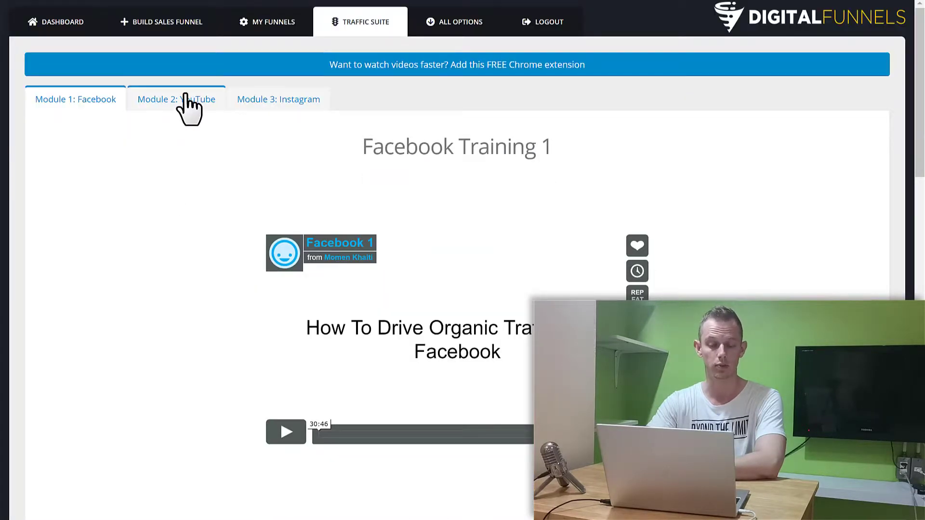
Step: Go through Module 2: YouTube and Module 3: Instagram training, then show the All Options menu
click(176, 99)
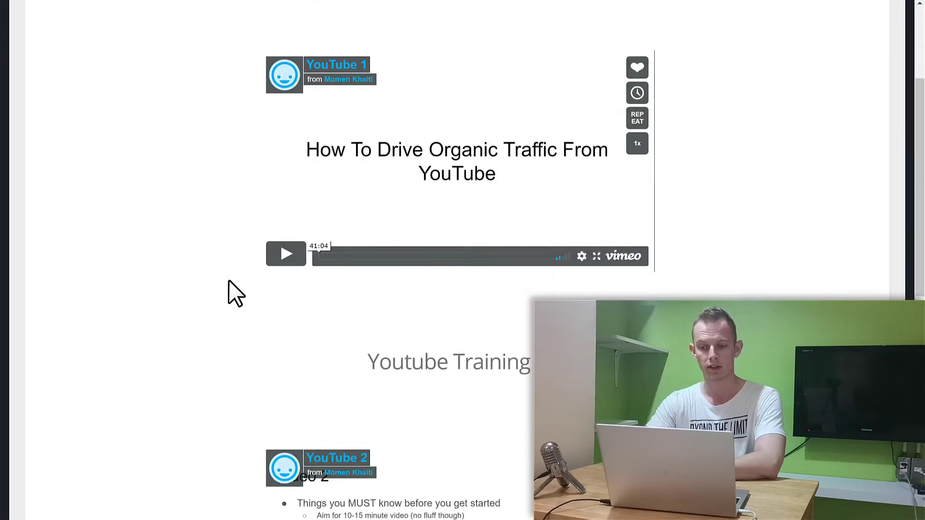
scroll(down, 3)
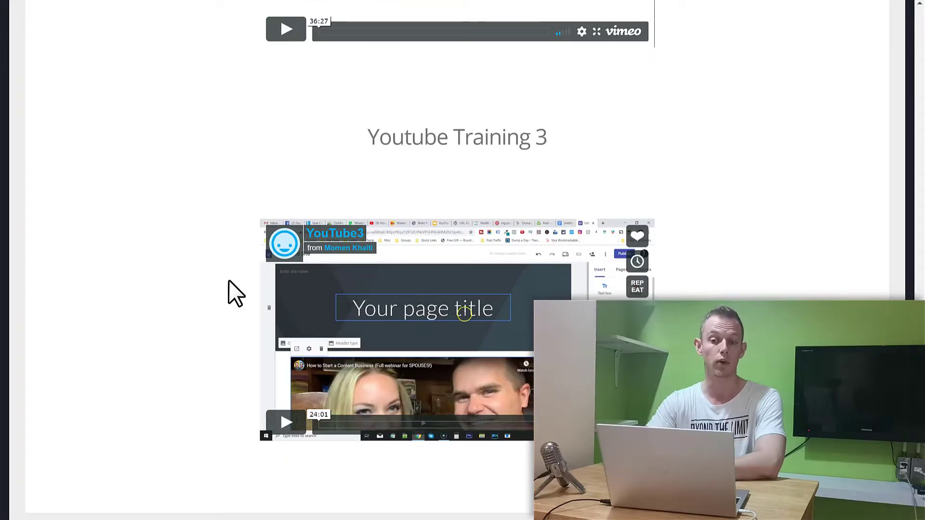
click(176, 98)
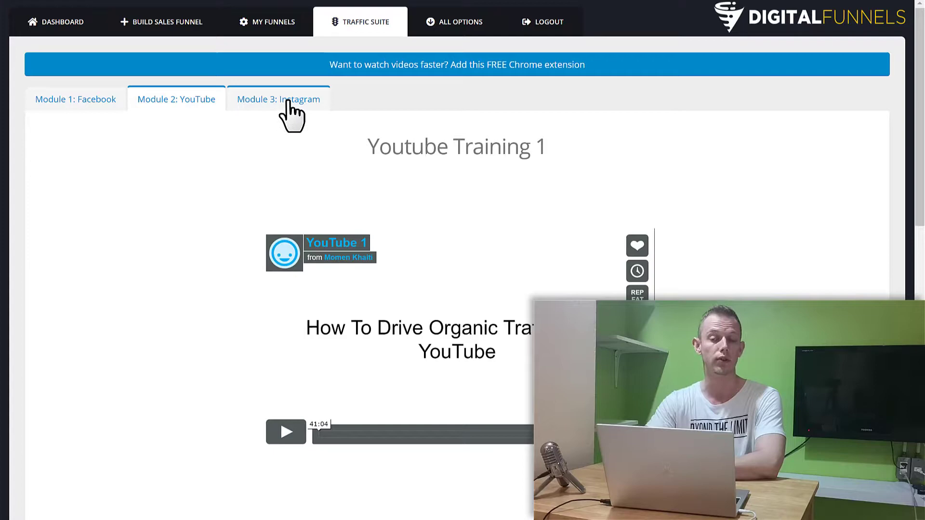
click(278, 99)
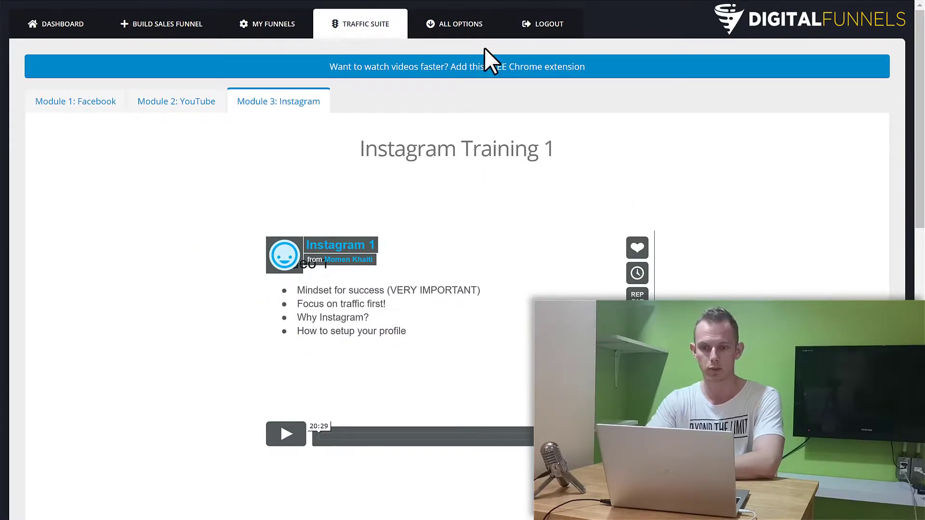
click(460, 23)
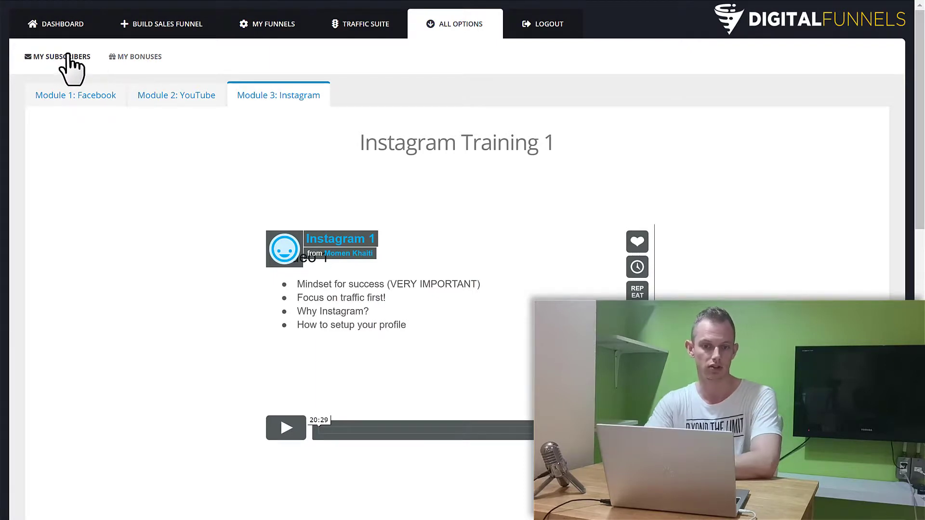
mouse_move(56, 23)
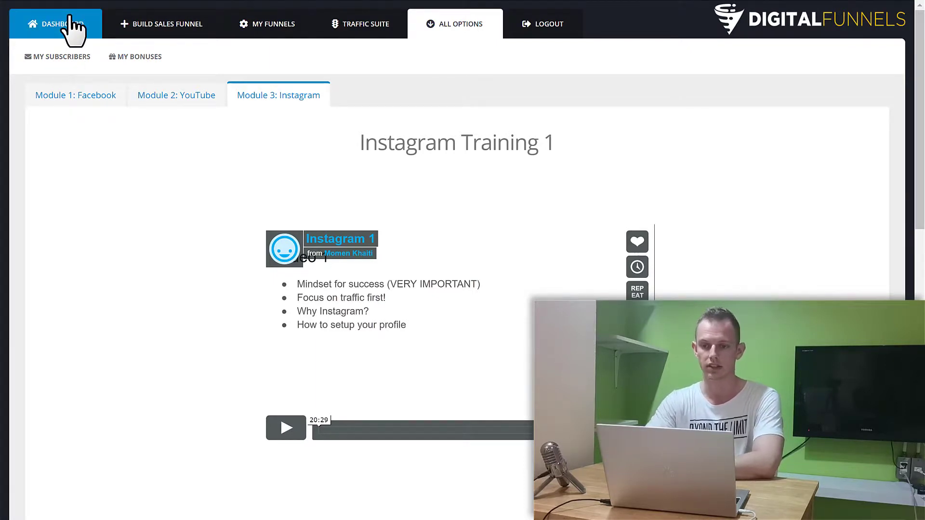
Step: Return from the Traffic Suite to the Digital Funnels main dashboard
click(54, 23)
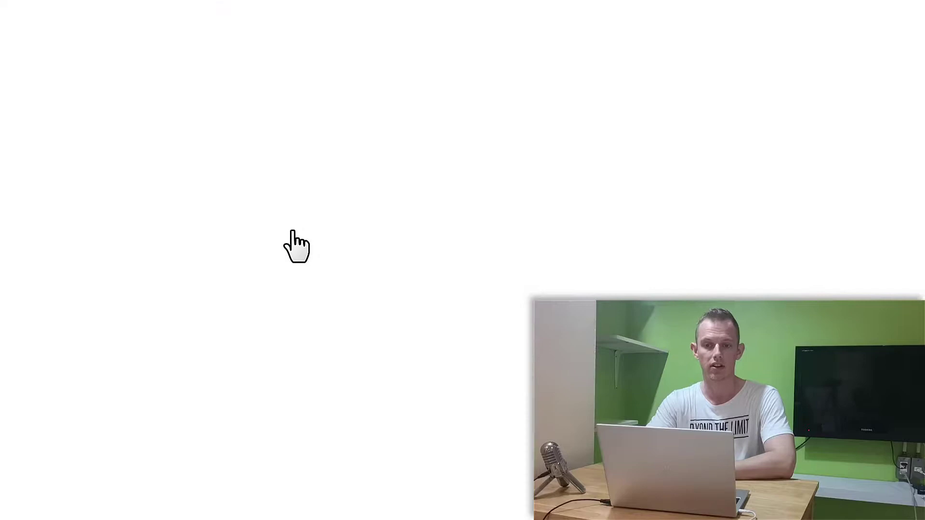
mouse_move(202, 246)
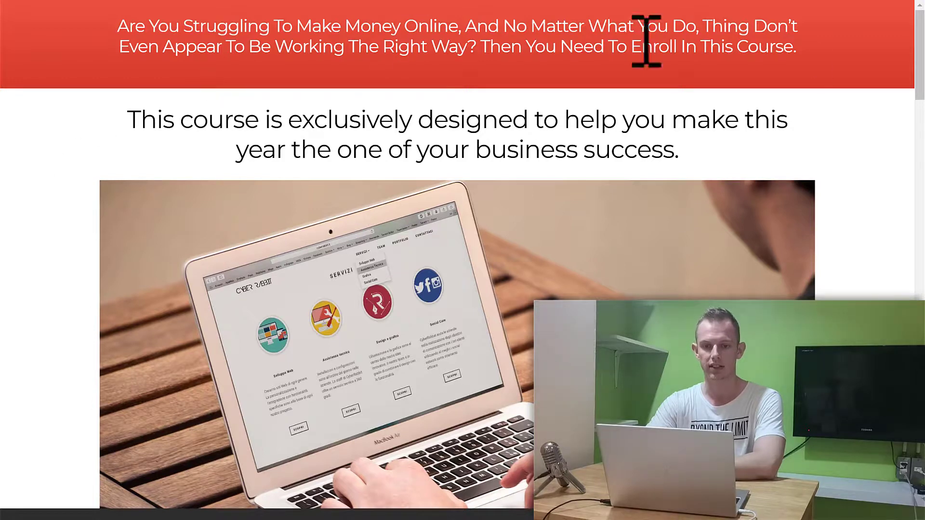
mouse_move(75, 310)
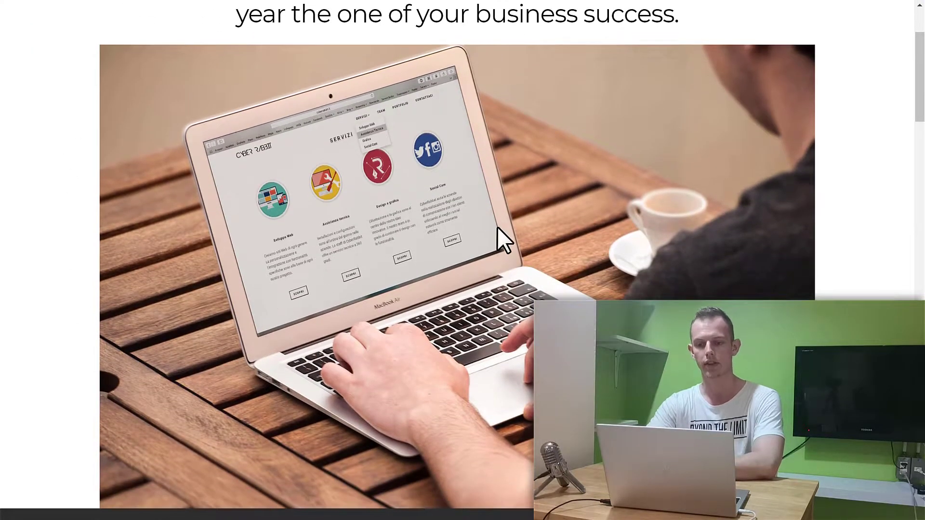
Step: Scroll the exported 3 Ways To Start An Online Business sales page through headline, image, description and enroll section
scroll(down, 3)
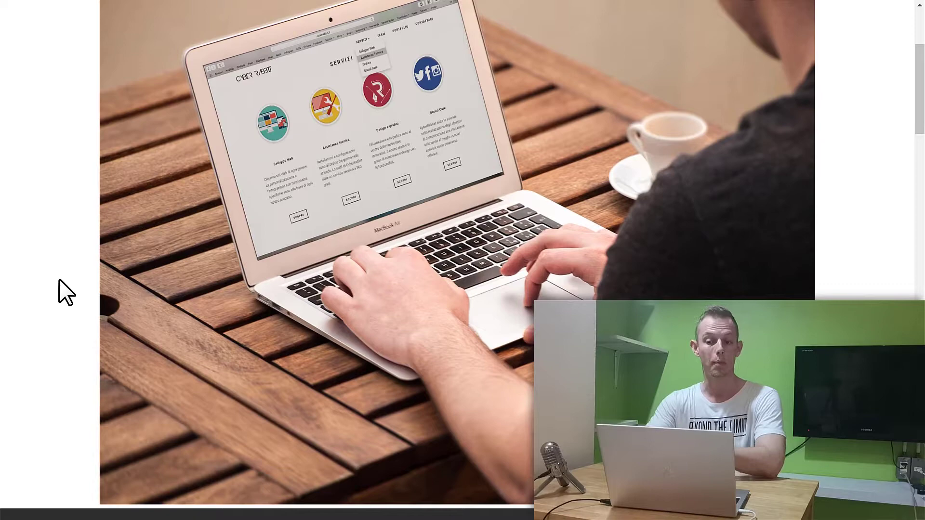
scroll(down, 3)
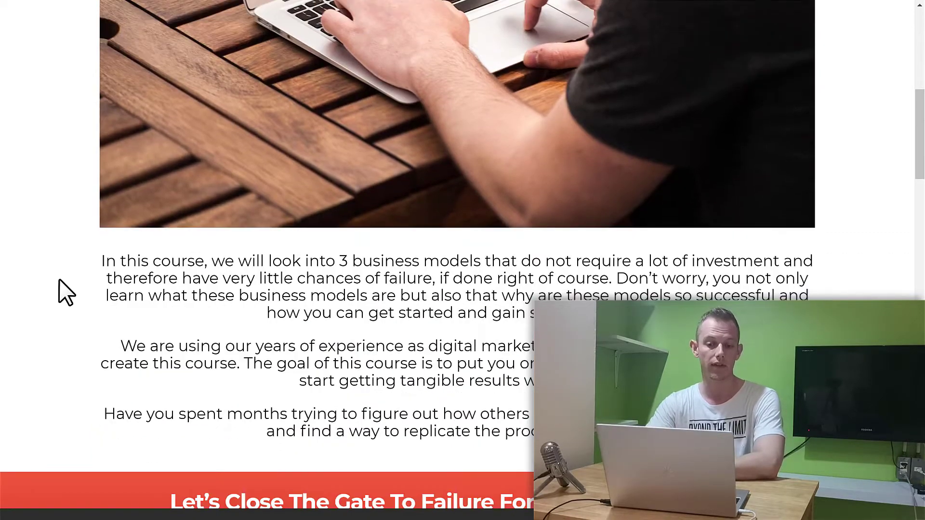
scroll(down, 3)
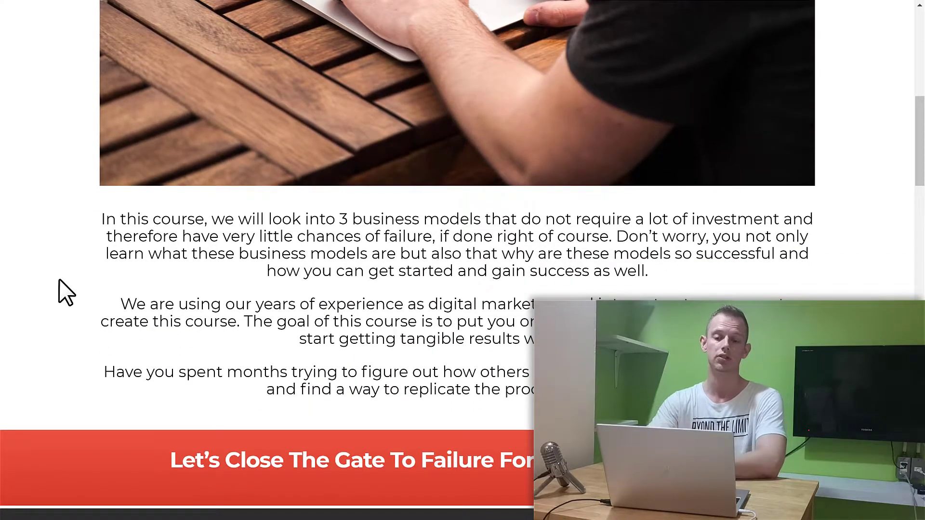
scroll(down, 3)
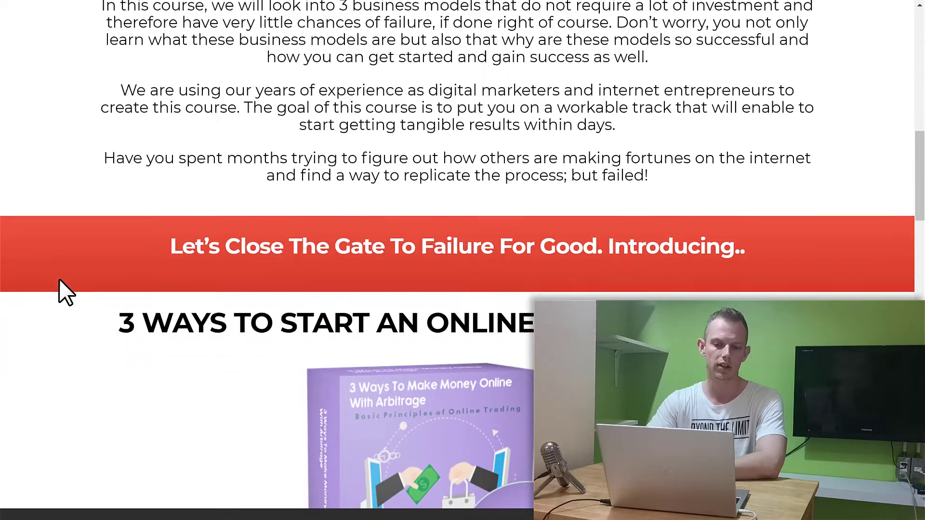
scroll(down, 3)
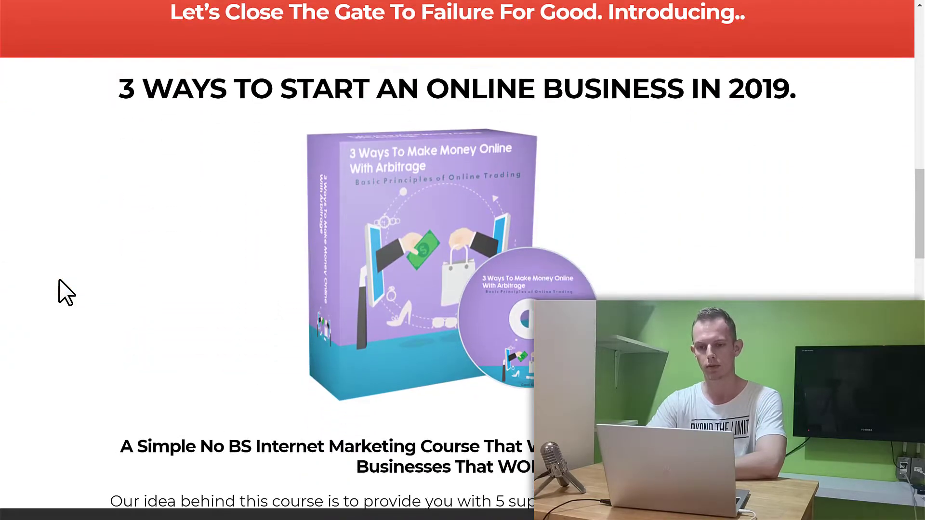
scroll(down, 3)
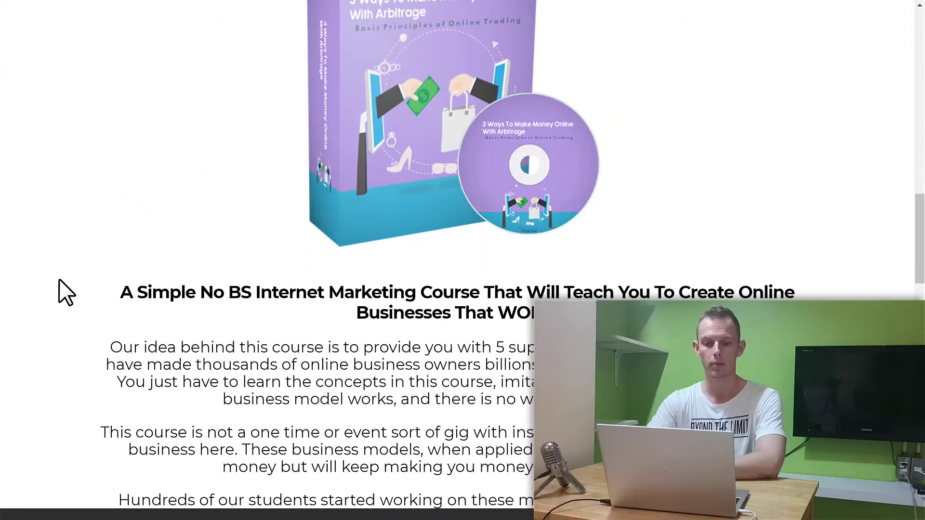
scroll(down, 3)
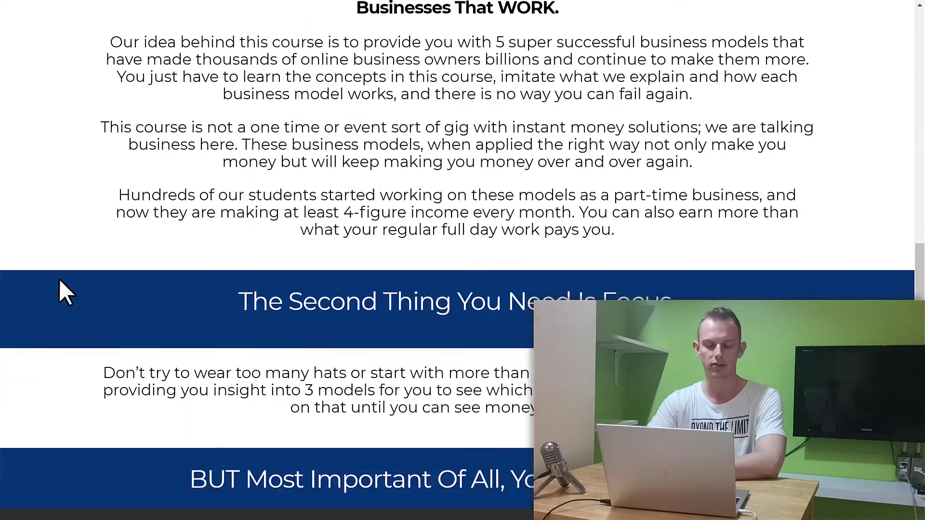
scroll(down, 3)
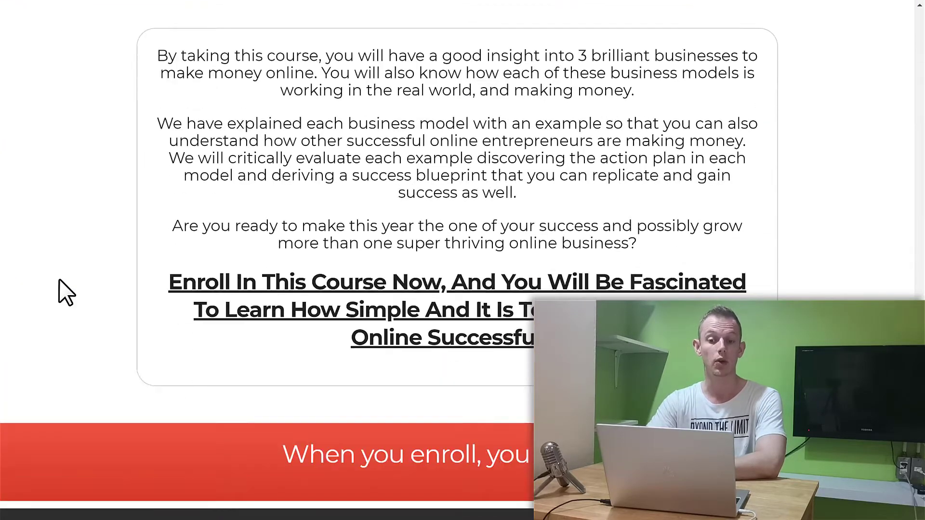
scroll(down, 3)
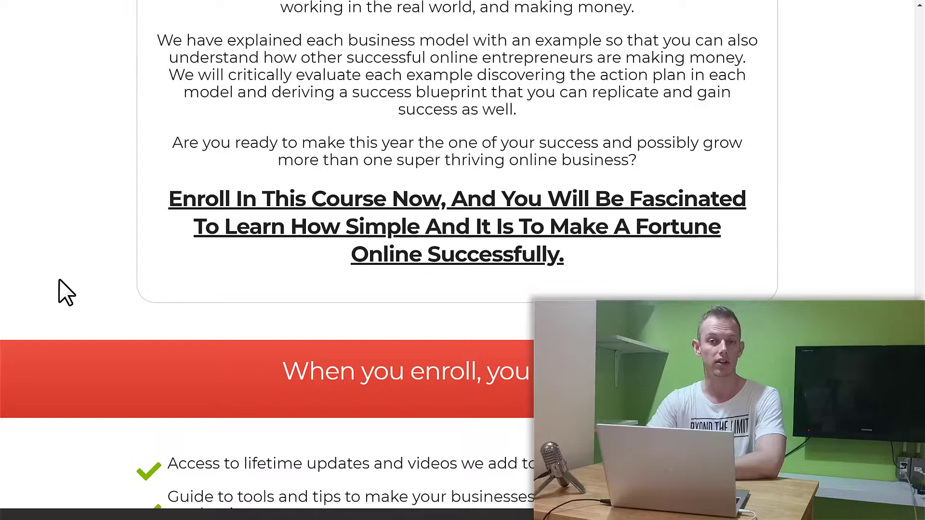
scroll(up, 3)
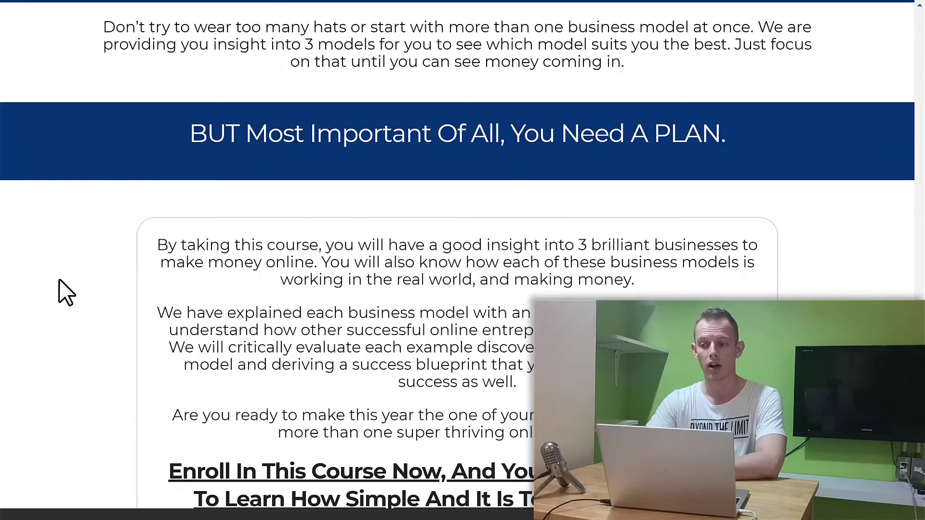
scroll(down, 3)
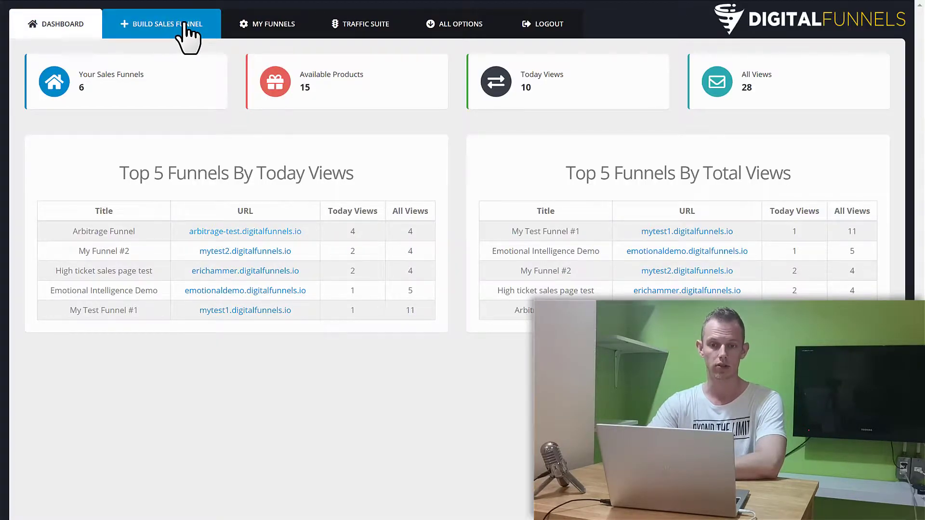
mouse_move(270, 30)
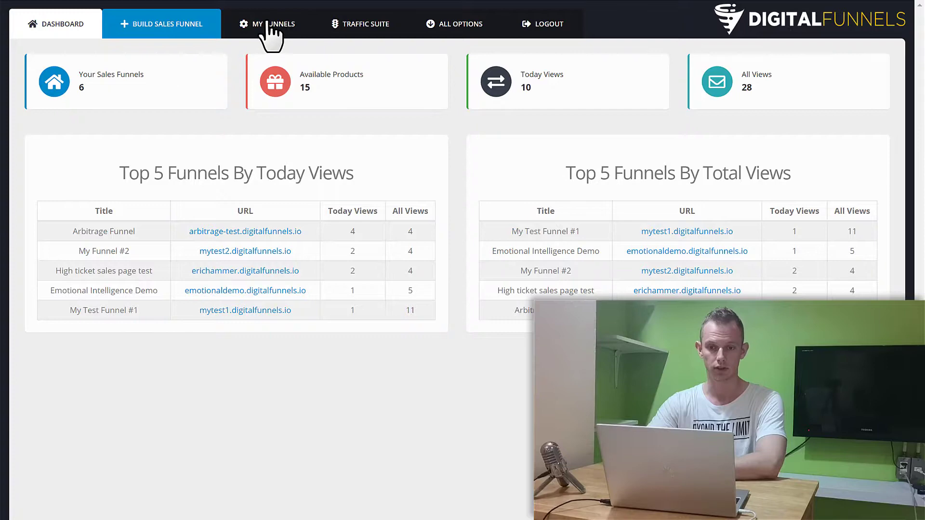
Step: From My Funnels, manage the Email Cash Formula Funnel and view its Export Pages options
click(274, 23)
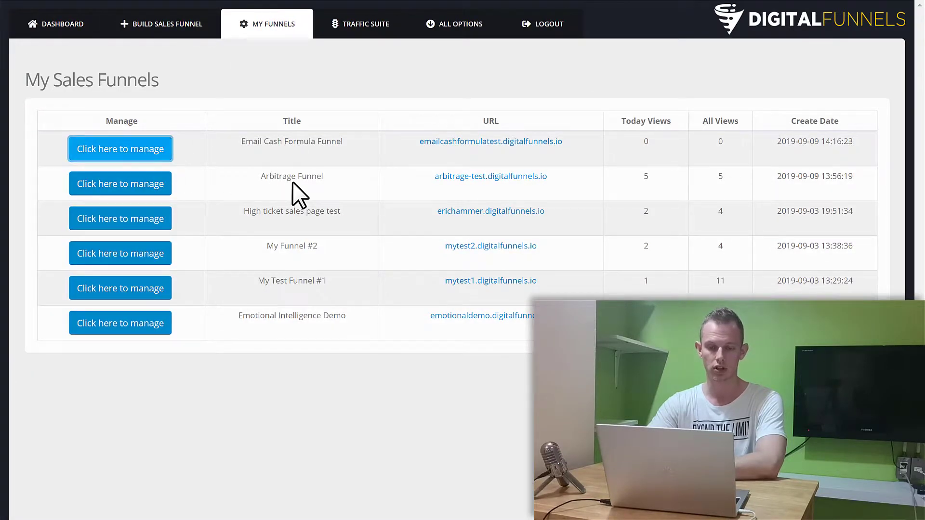
click(120, 148)
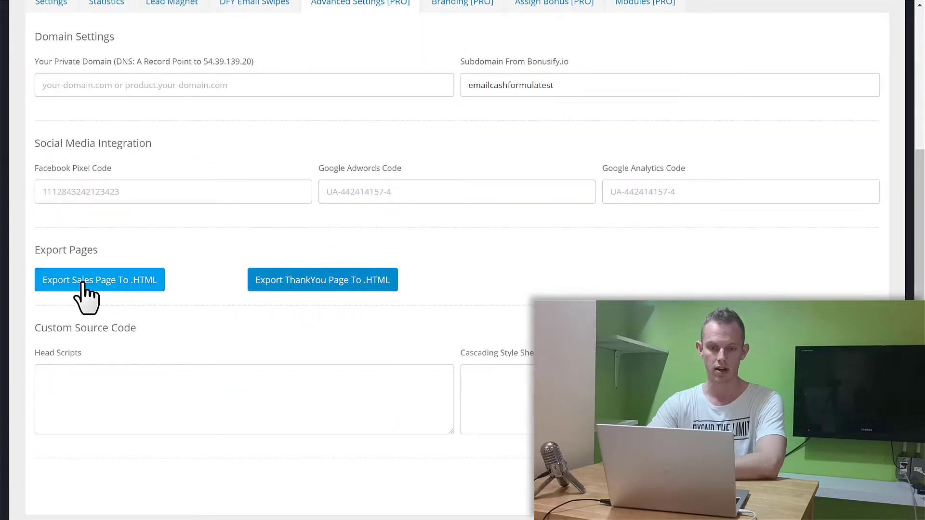
mouse_move(178, 293)
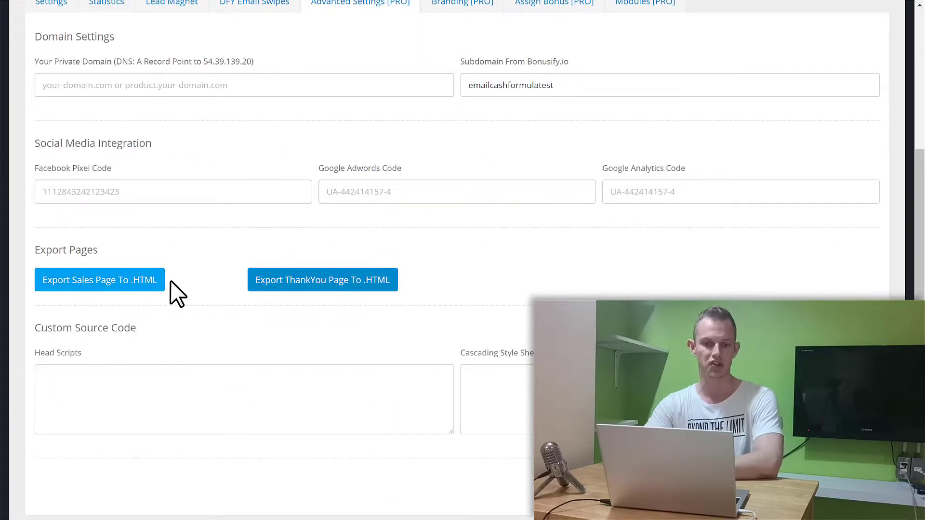
mouse_move(196, 292)
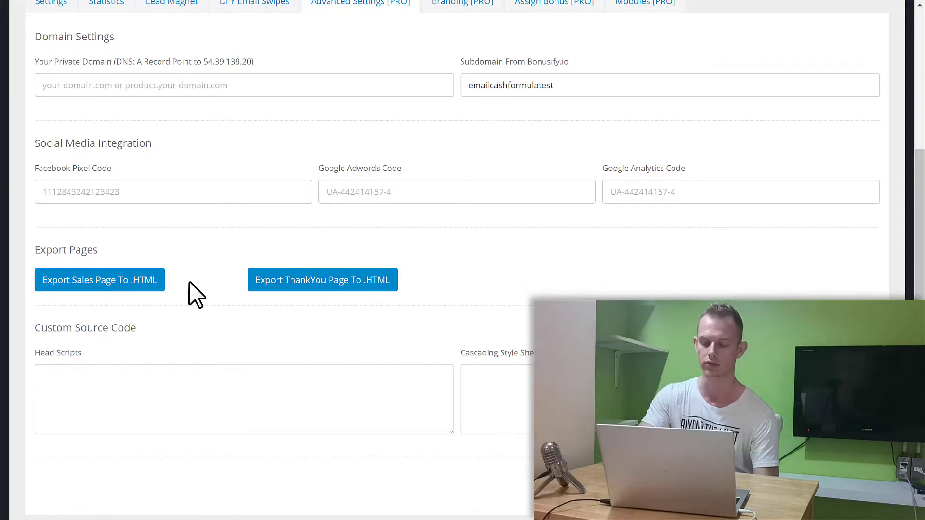
mouse_move(220, 285)
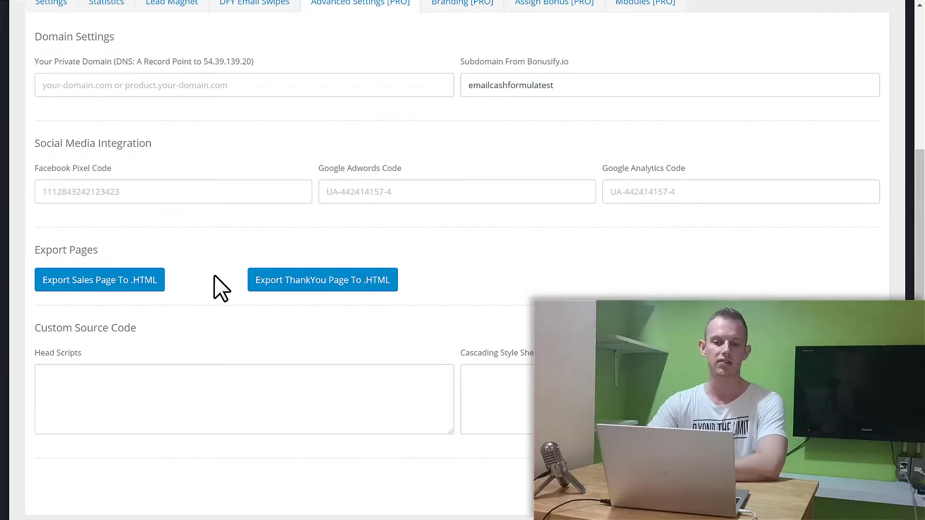
scroll(up, 3)
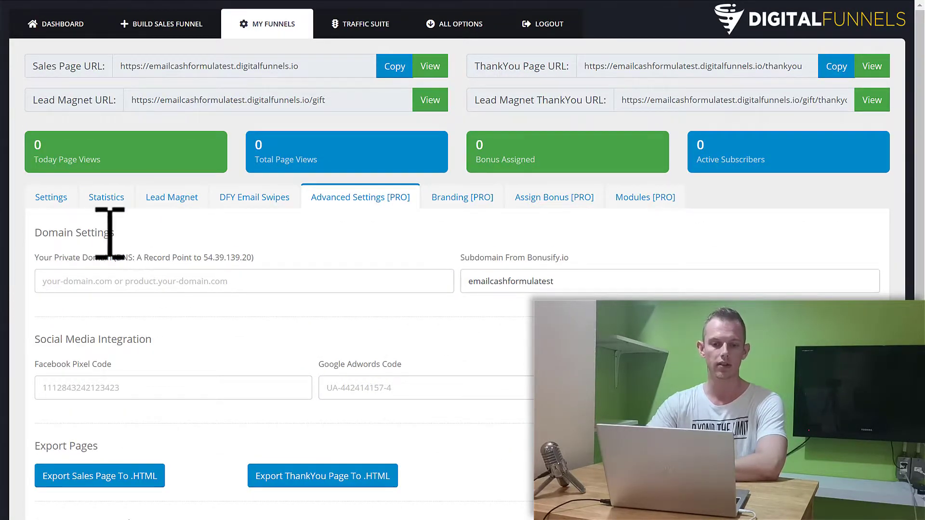
click(52, 197)
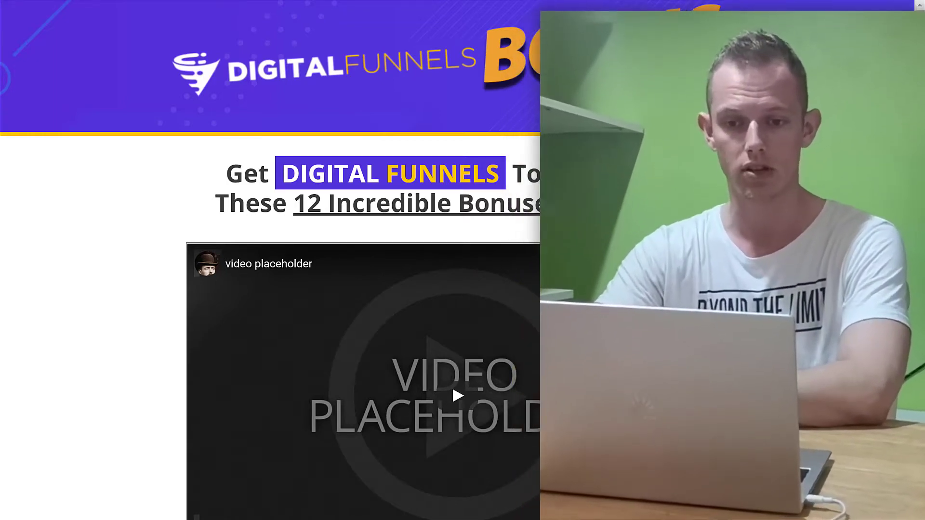
Step: Scroll the bonus page from the intro video down past Bonus 1 through Bonus 5
scroll(down, 3)
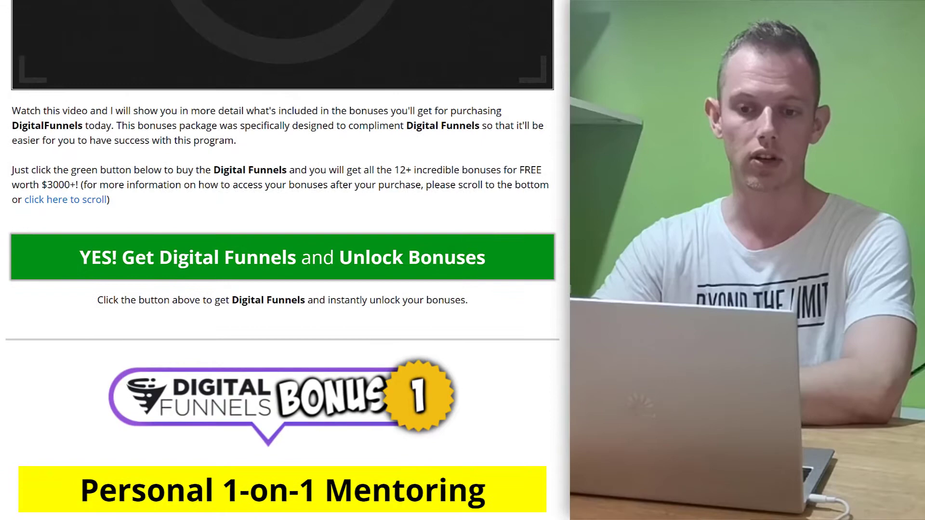
scroll(down, 3)
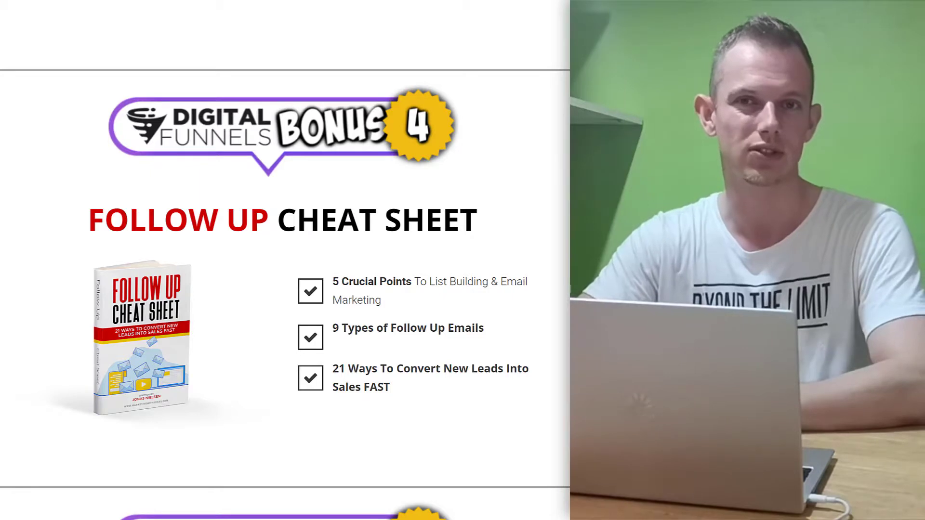
scroll(down, 3)
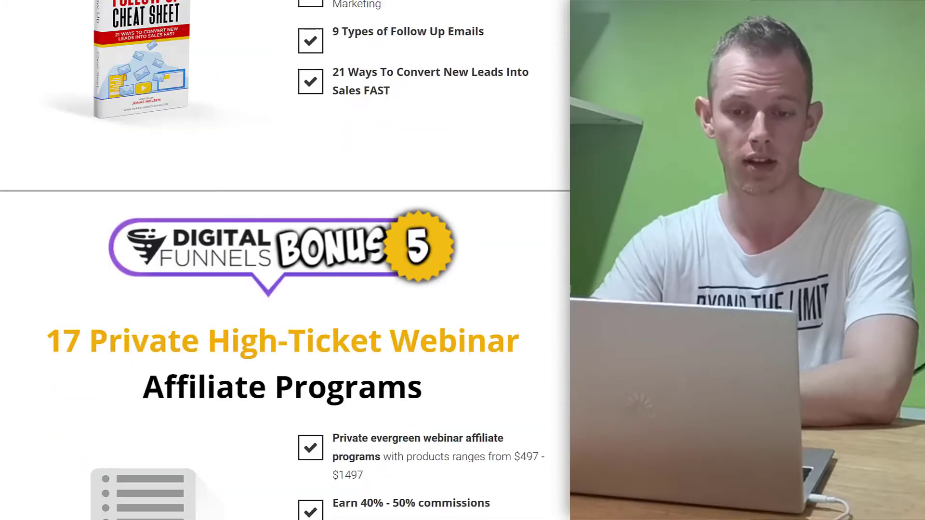
scroll(down, 3)
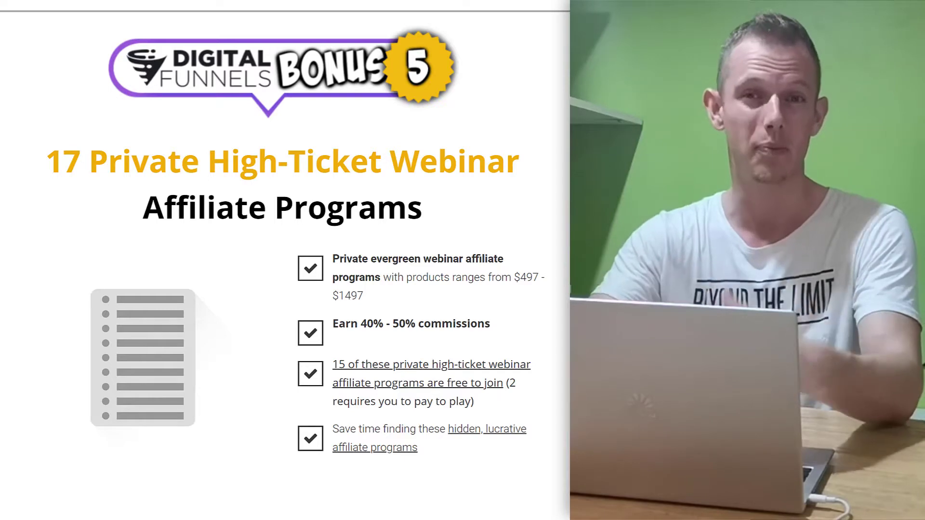
scroll(down, 3)
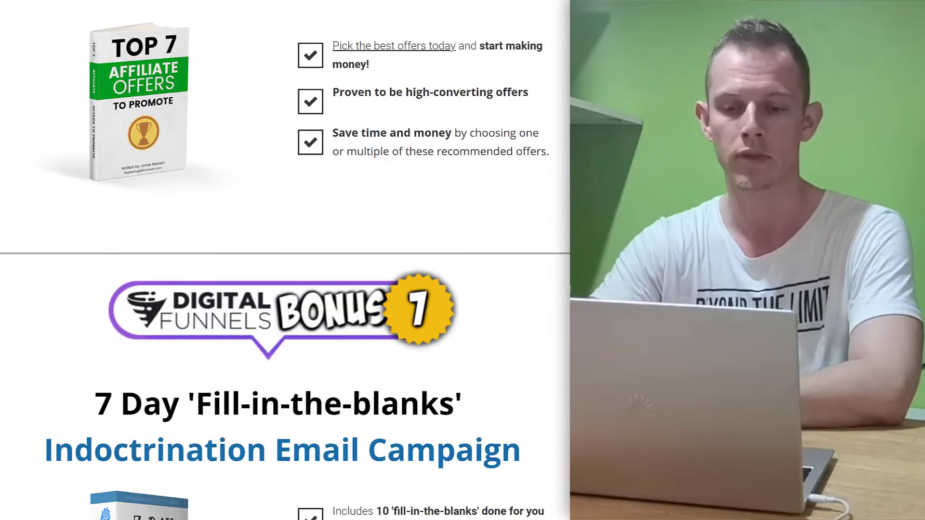
Step: Scroll on through Bonuses 7 to 10, reaching Bonus 11, Taking Consistent Action
scroll(down, 3)
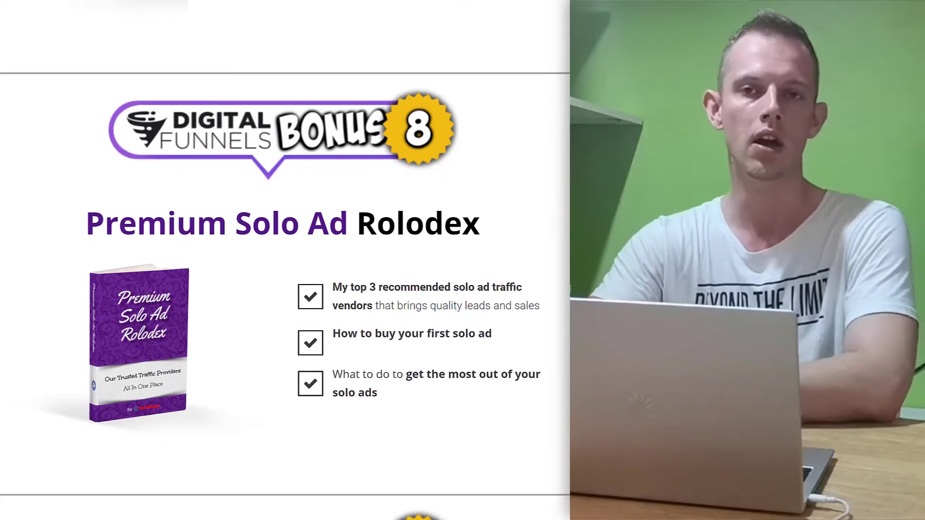
scroll(down, 3)
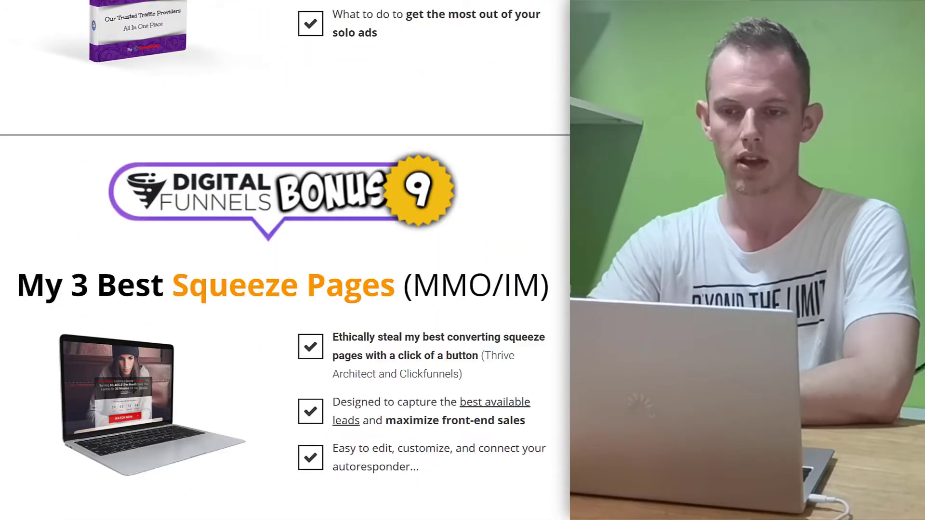
scroll(down, 3)
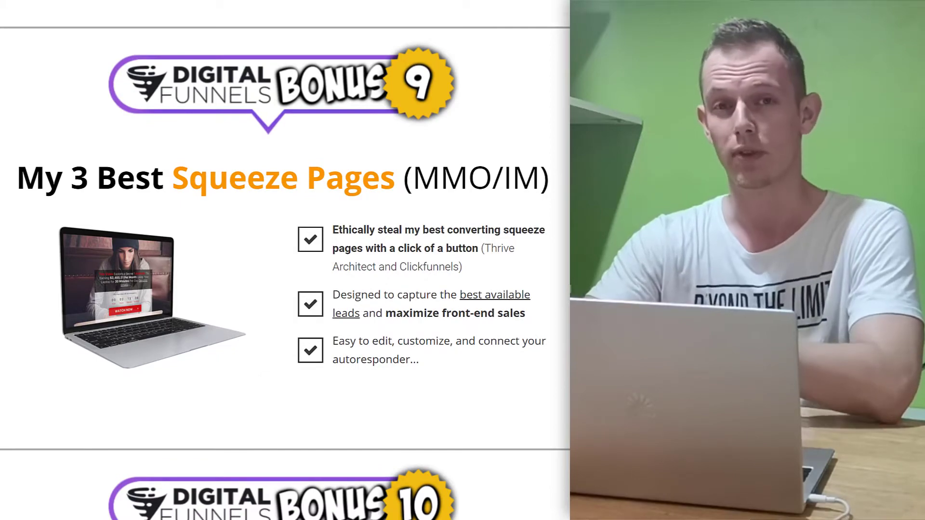
scroll(down, 3)
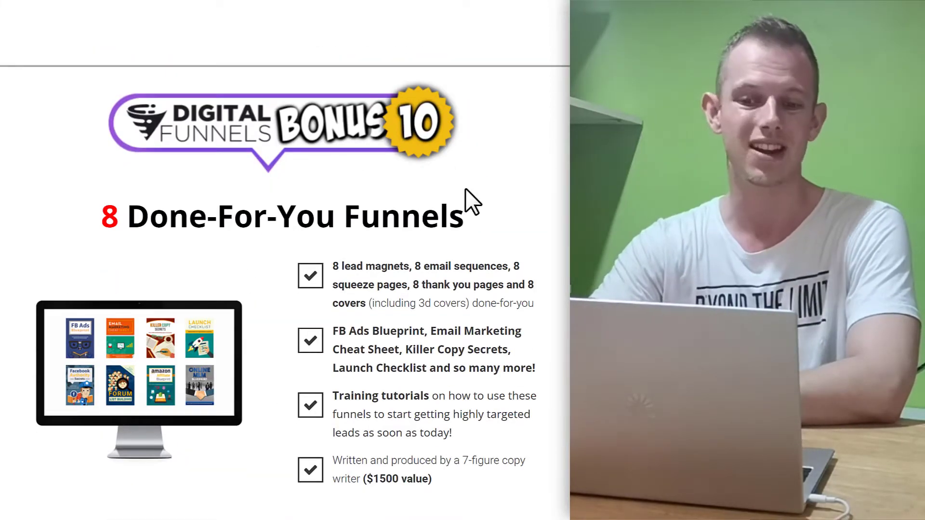
scroll(down, 3)
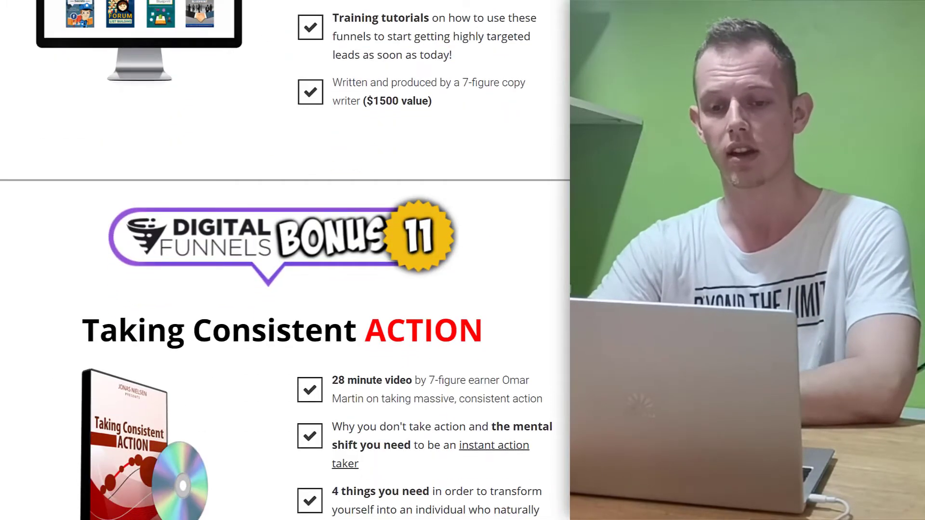
scroll(down, 3)
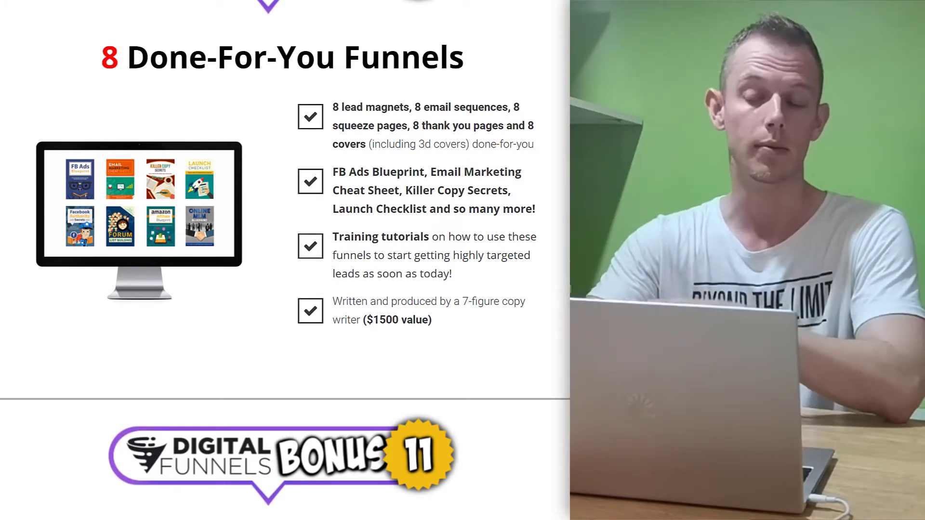
scroll(down, 3)
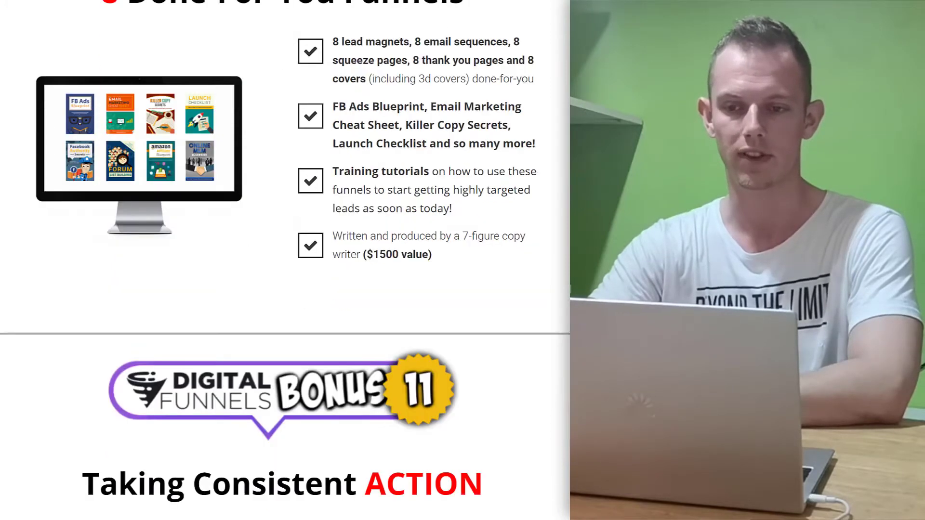
scroll(down, 3)
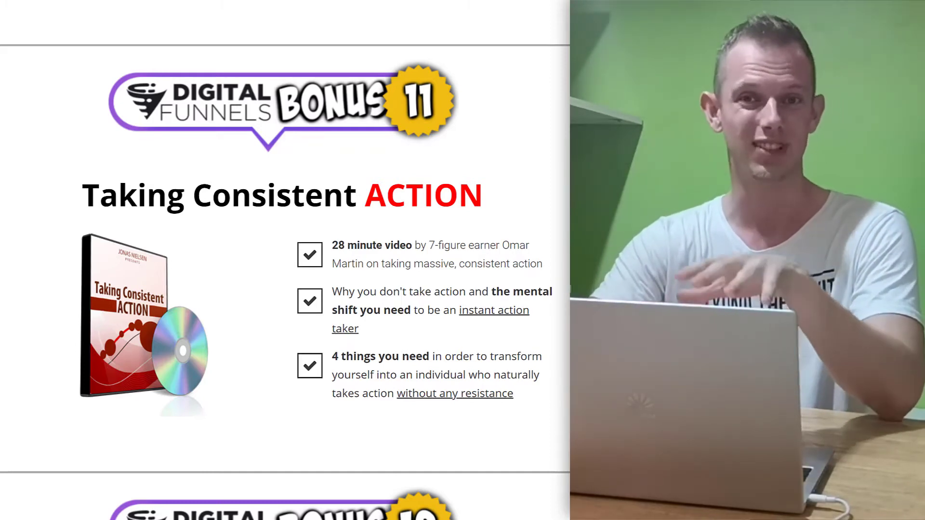
Step: Scroll past Bonuses 11 and 12 to 'How Do I Get This Bonus?' with its three steps and Warrior+Plus example
scroll(down, 3)
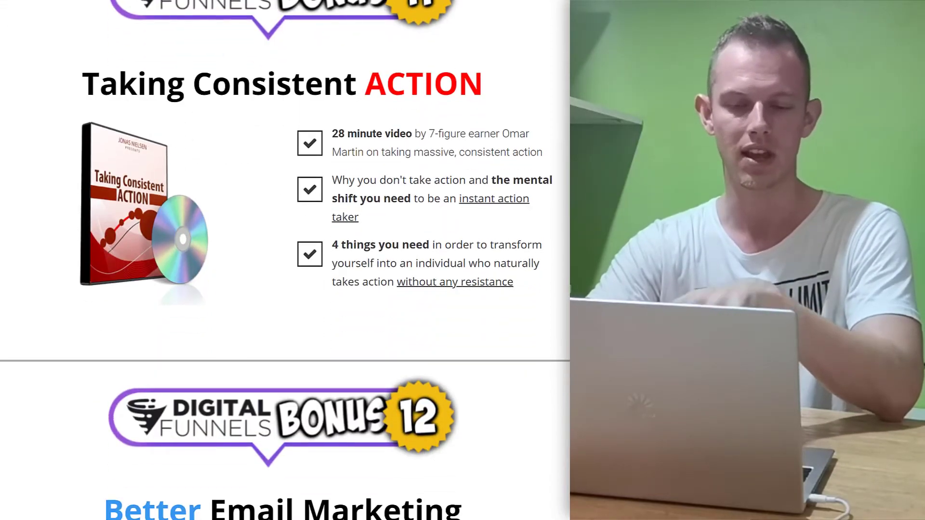
scroll(down, 3)
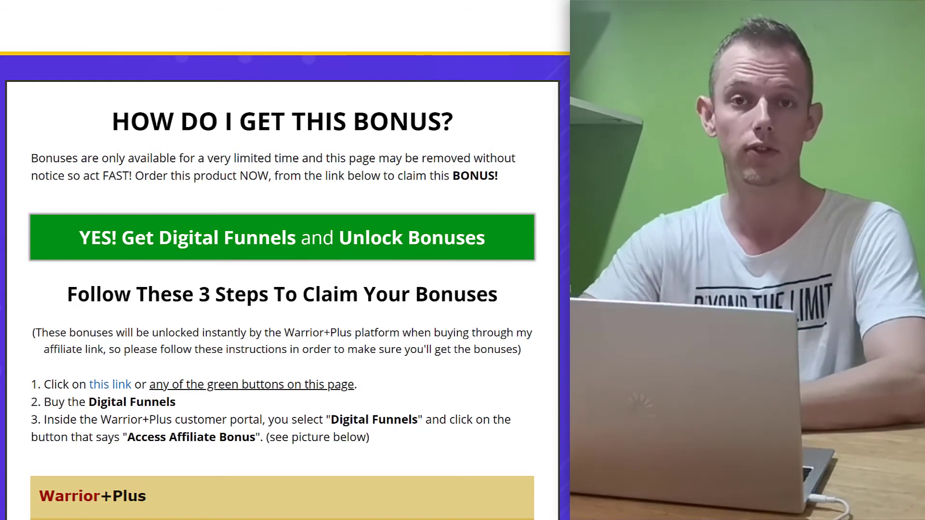
scroll(down, 3)
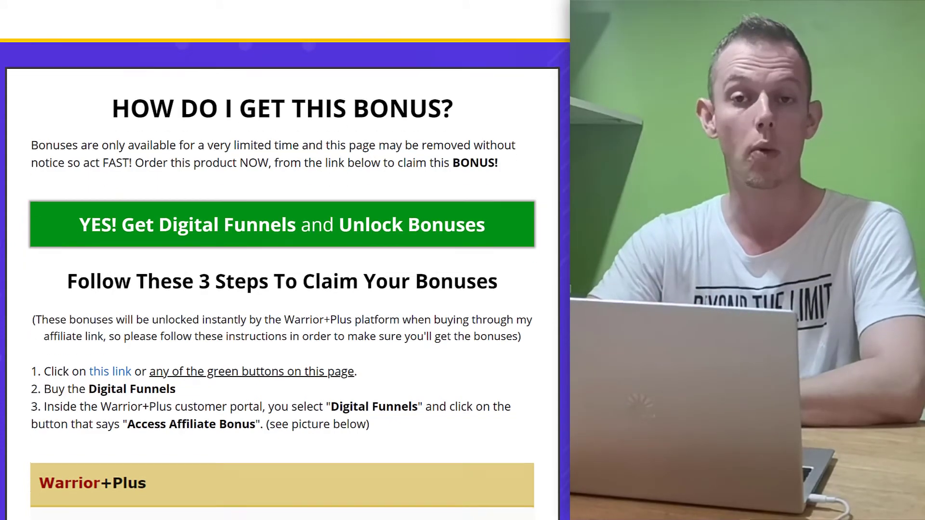
scroll(down, 3)
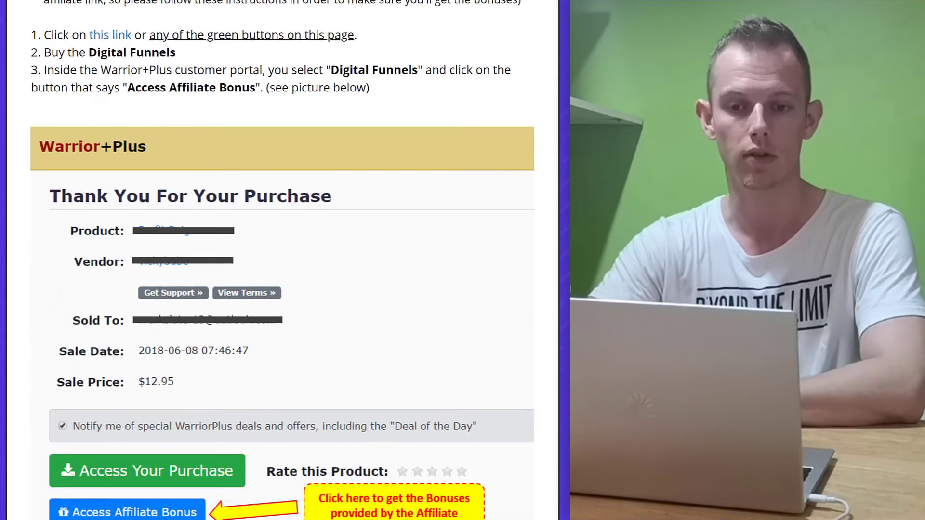
scroll(down, 3)
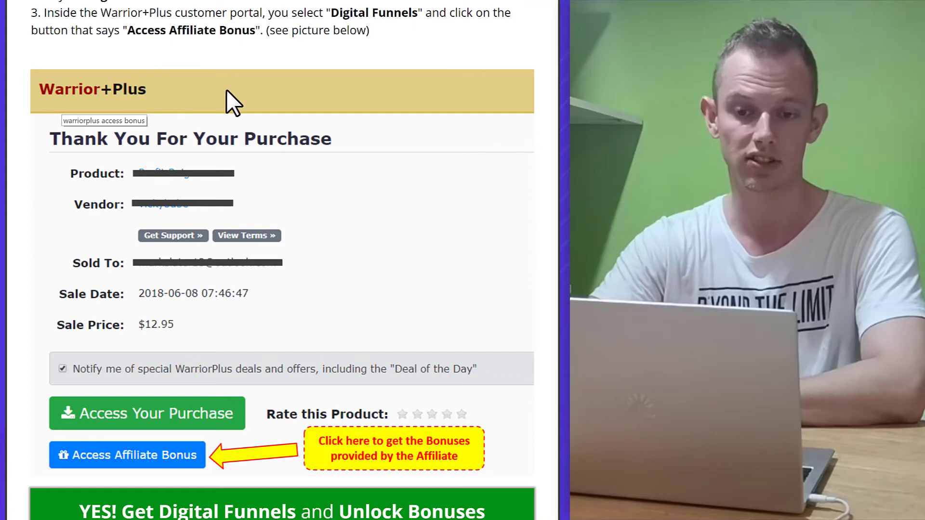
scroll(down, 3)
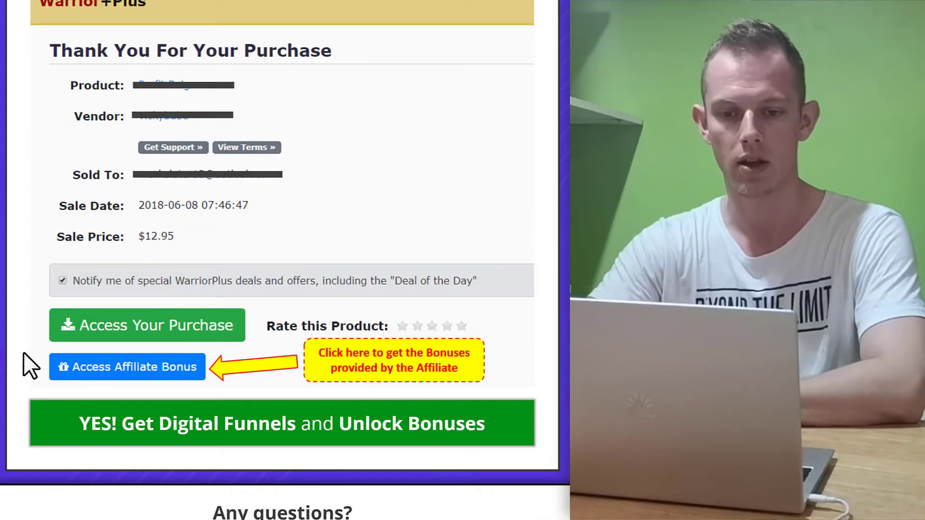